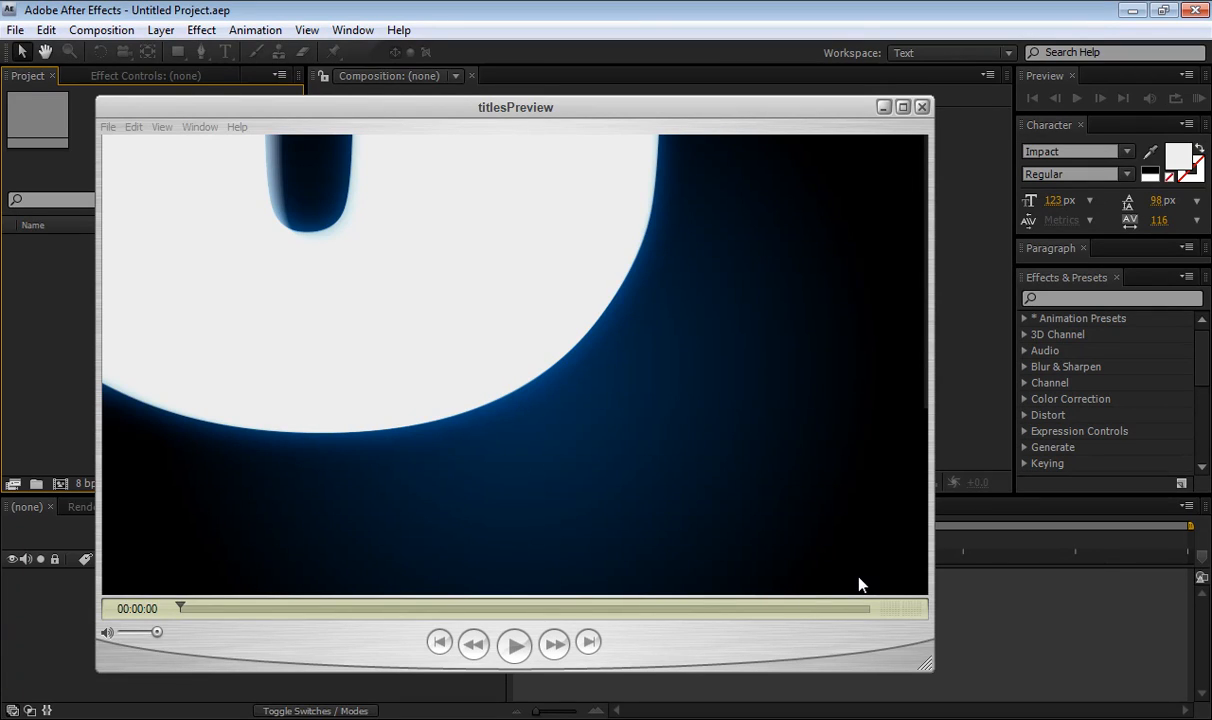
{"action": "mouse_move", "coordinate": [890, 491]}
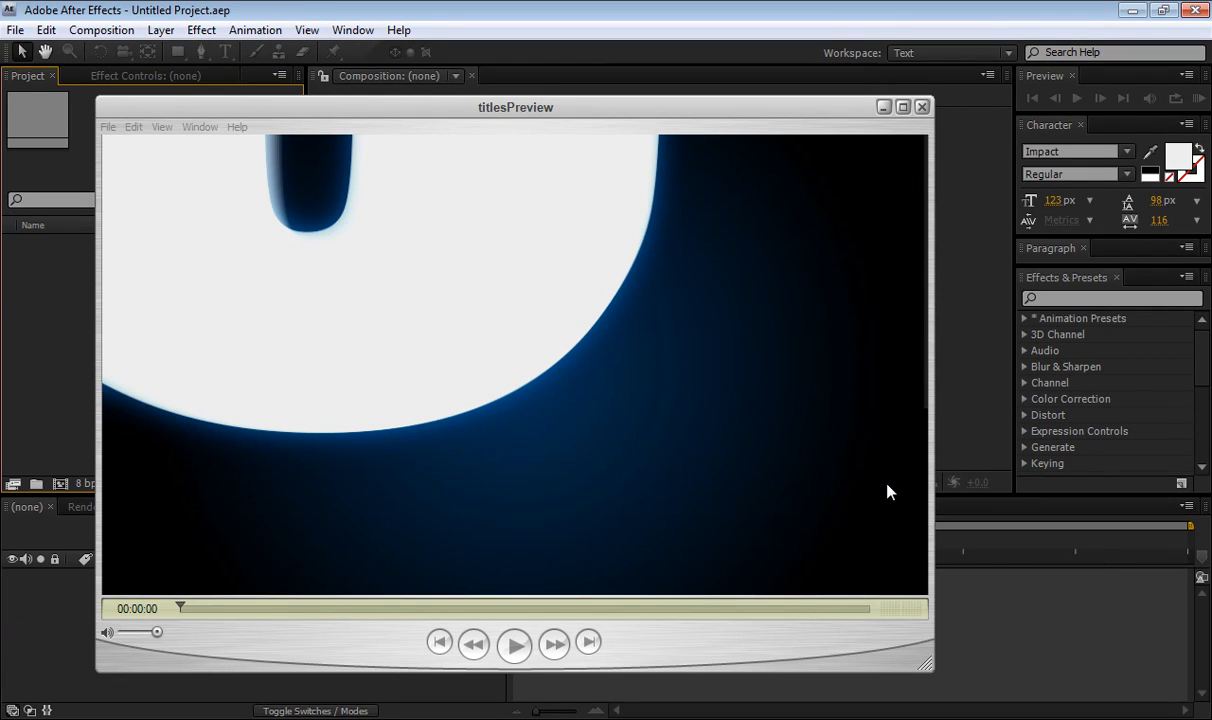
{"action": "mouse_move", "coordinate": [575, 299]}
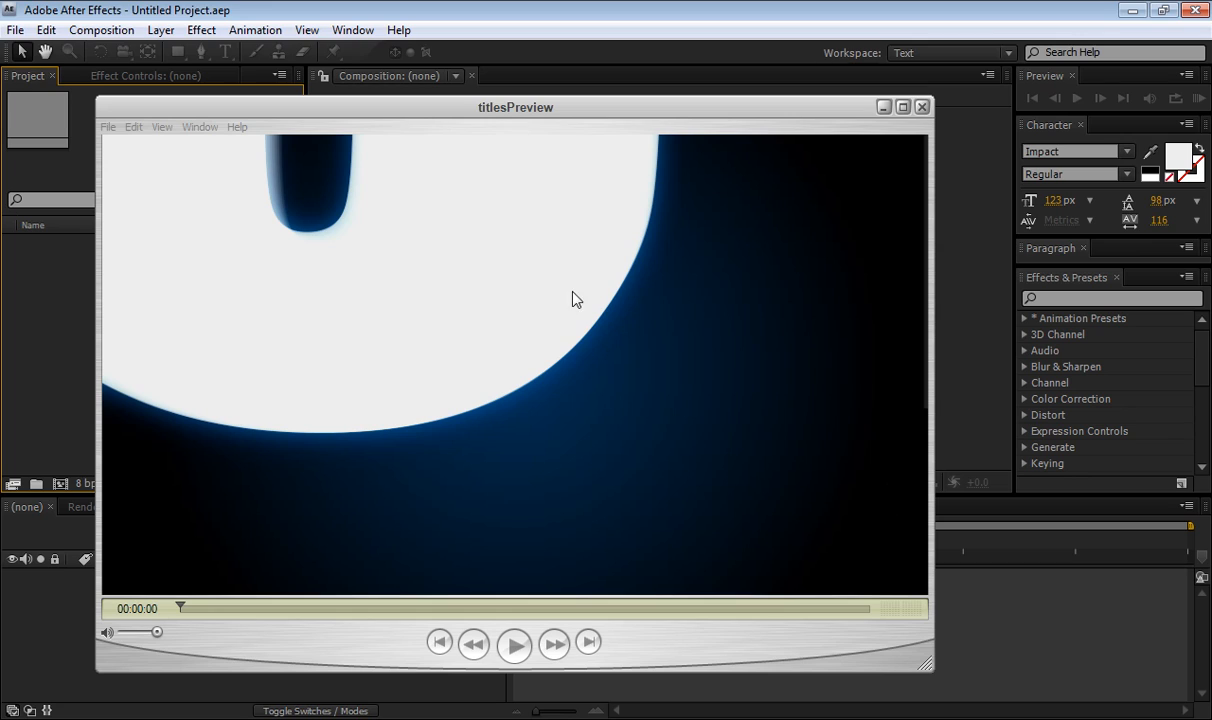
{"action": "mouse_move", "coordinate": [695, 492]}
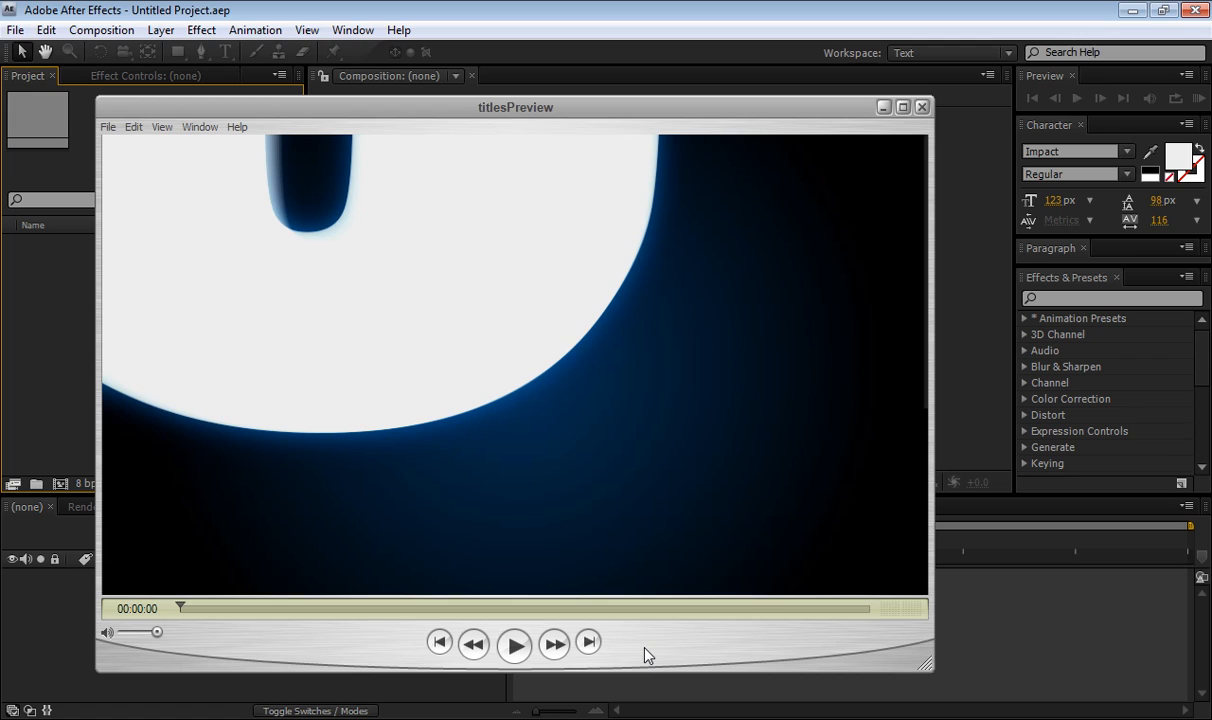
{"action": "mouse_move", "coordinate": [642, 650]}
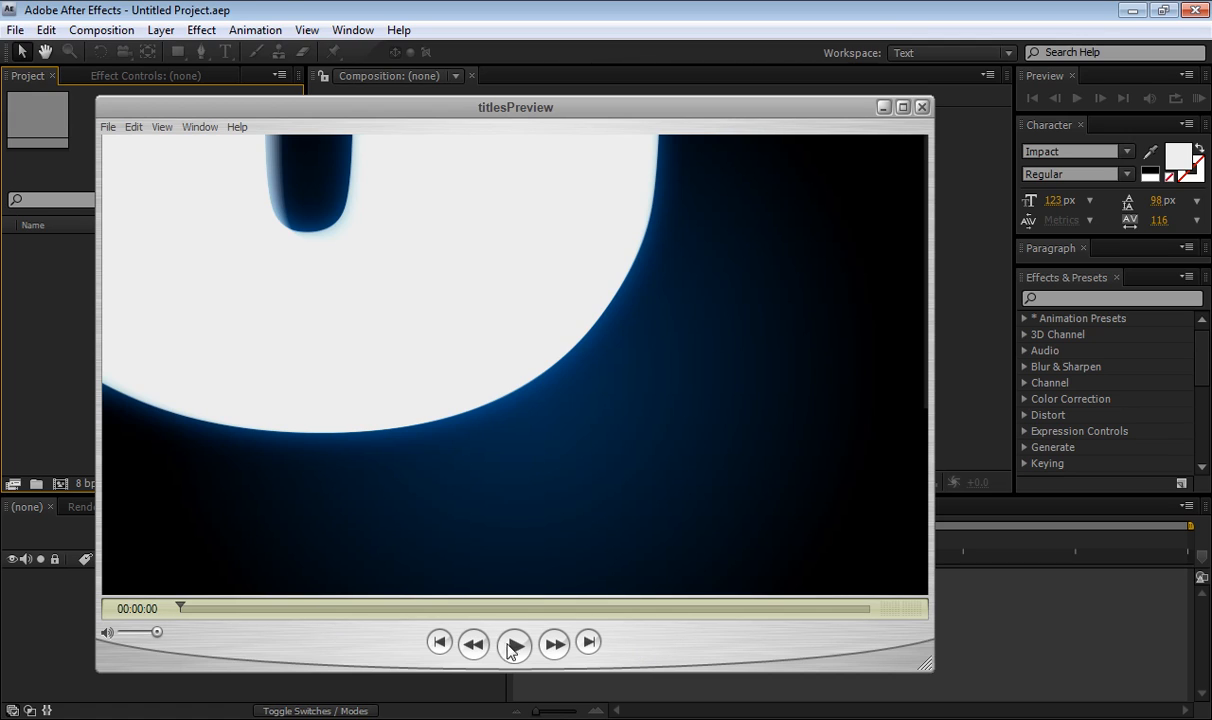
Play the titlesPreview movie, scrub through TECHFUL TUTS, WILL and TUTORIALS, then close it.
{"action": "left_click", "coordinate": [514, 644]}
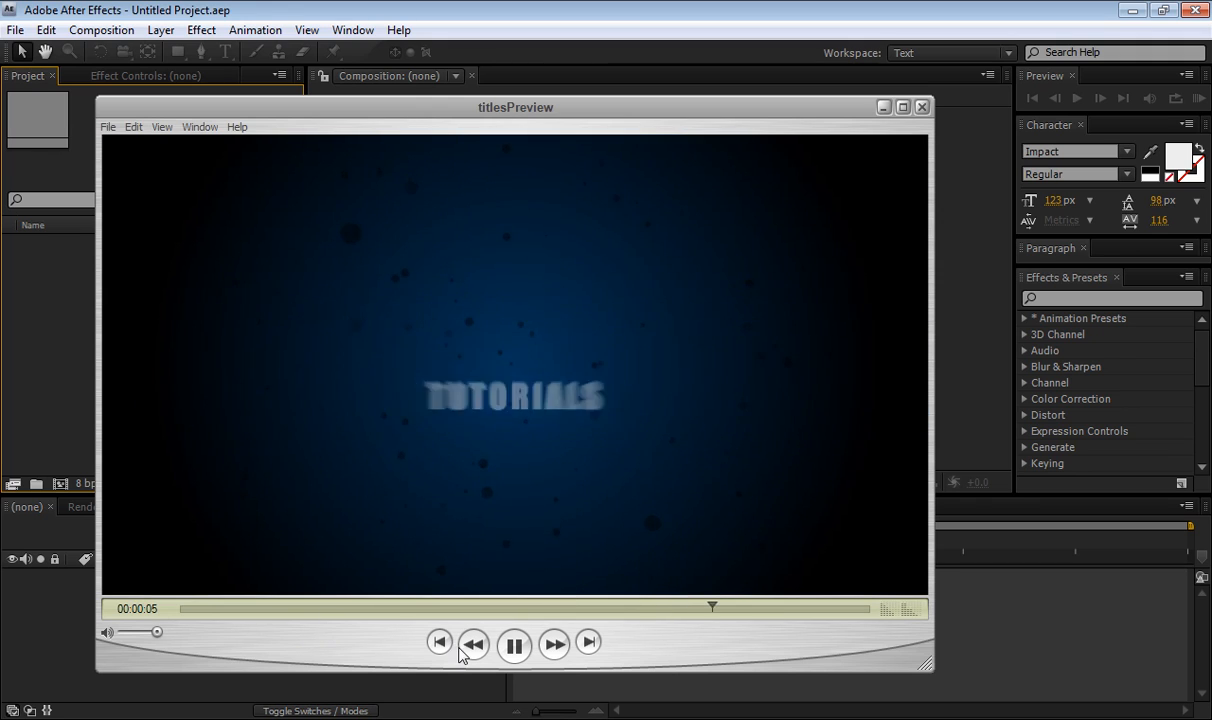
{"action": "left_click", "coordinate": [514, 643]}
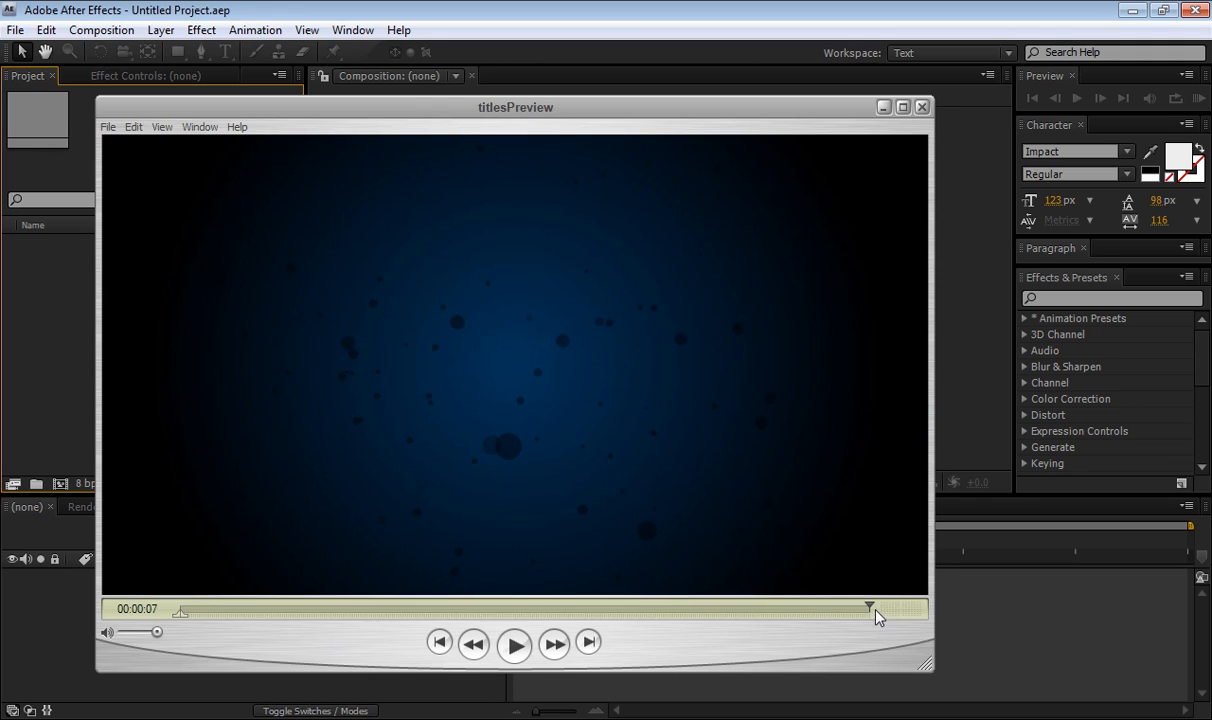
{"action": "left_click_drag", "start_coordinate": [870, 608], "coordinate": [780, 608]}
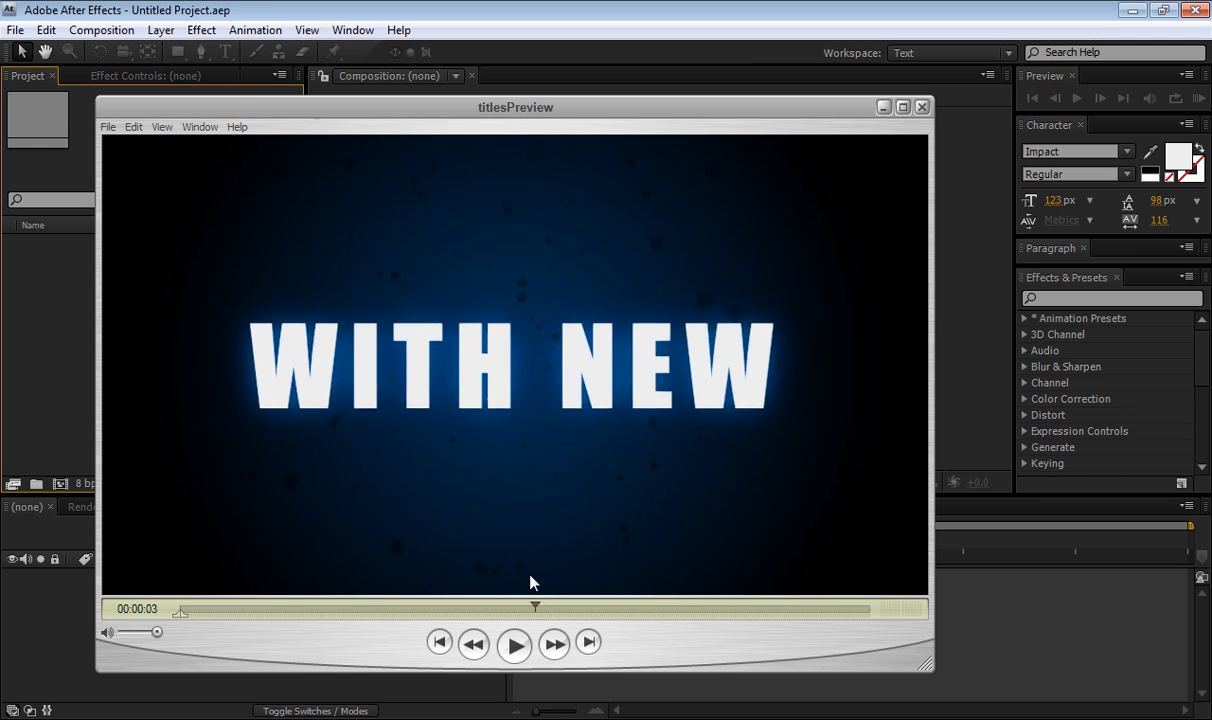
{"action": "left_click_drag", "start_coordinate": [535, 607], "coordinate": [410, 607]}
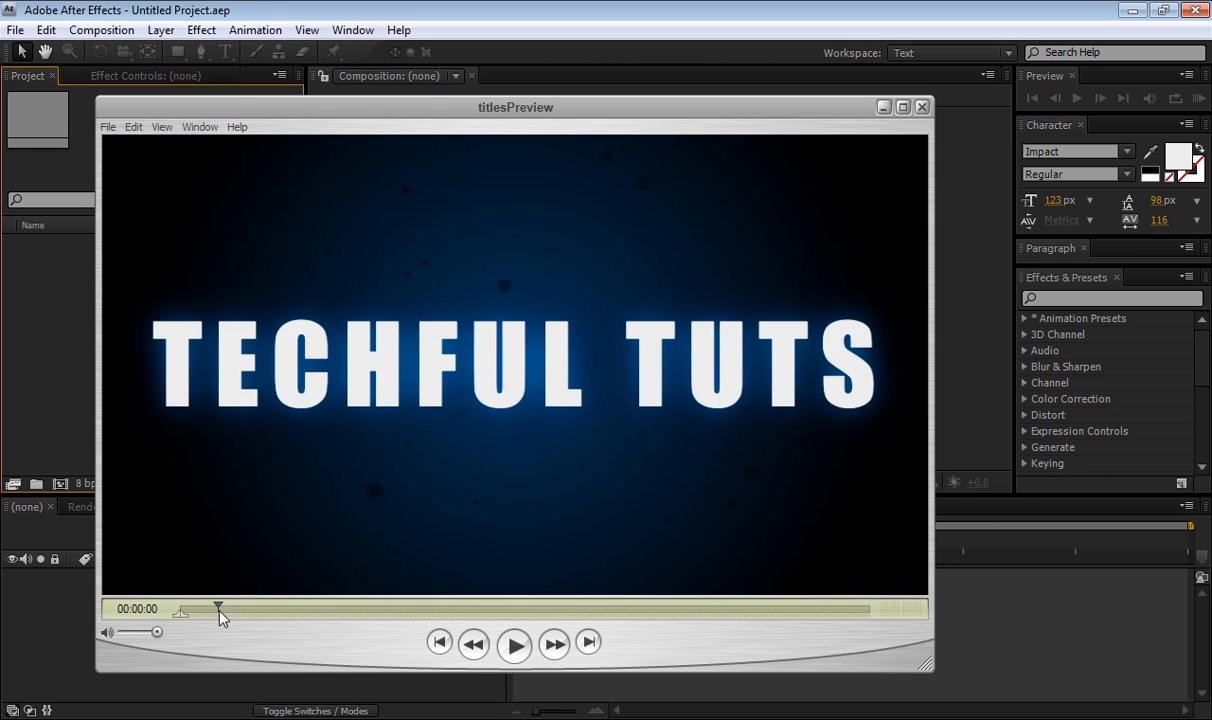
{"action": "left_click_drag", "start_coordinate": [218, 610], "coordinate": [367, 610]}
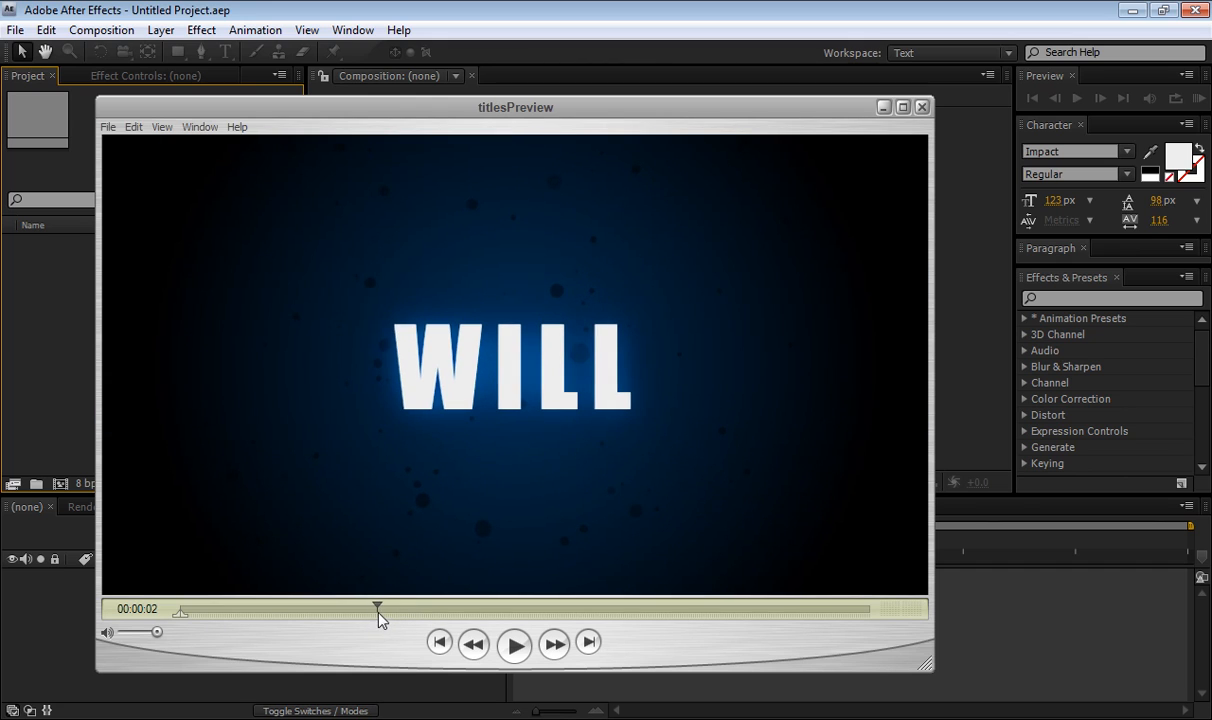
{"action": "left_click_drag", "start_coordinate": [378, 609], "coordinate": [535, 609]}
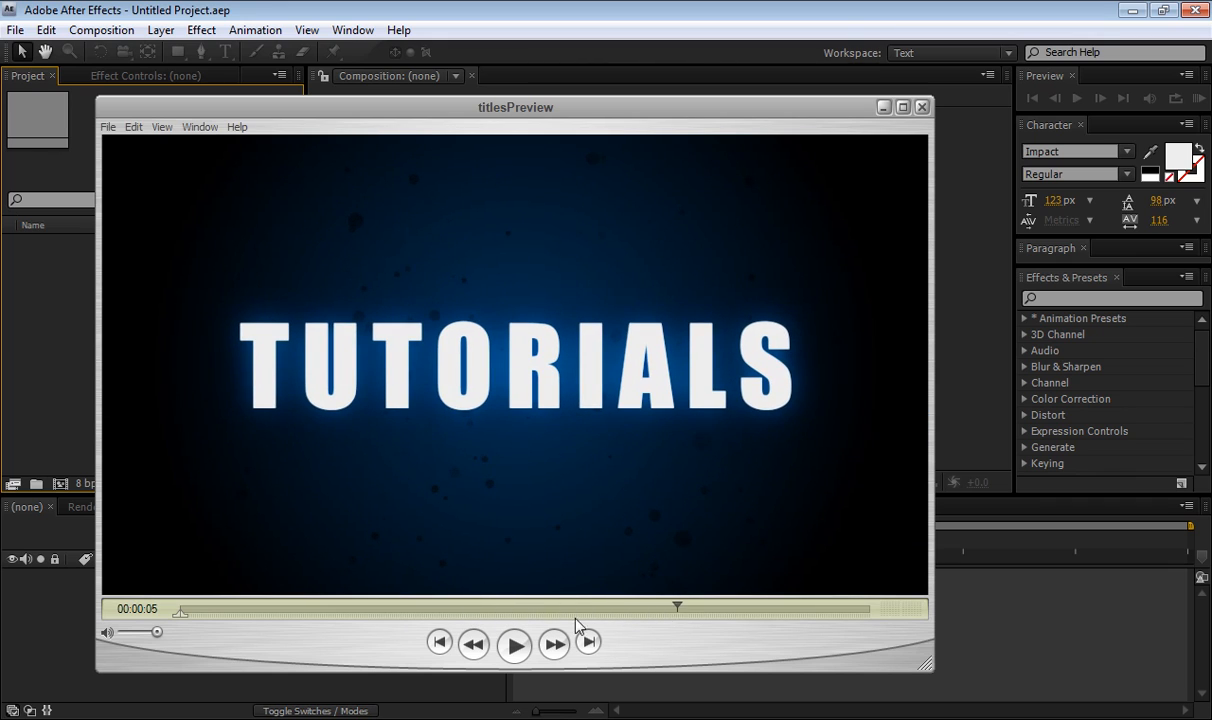
{"action": "left_click", "coordinate": [921, 107]}
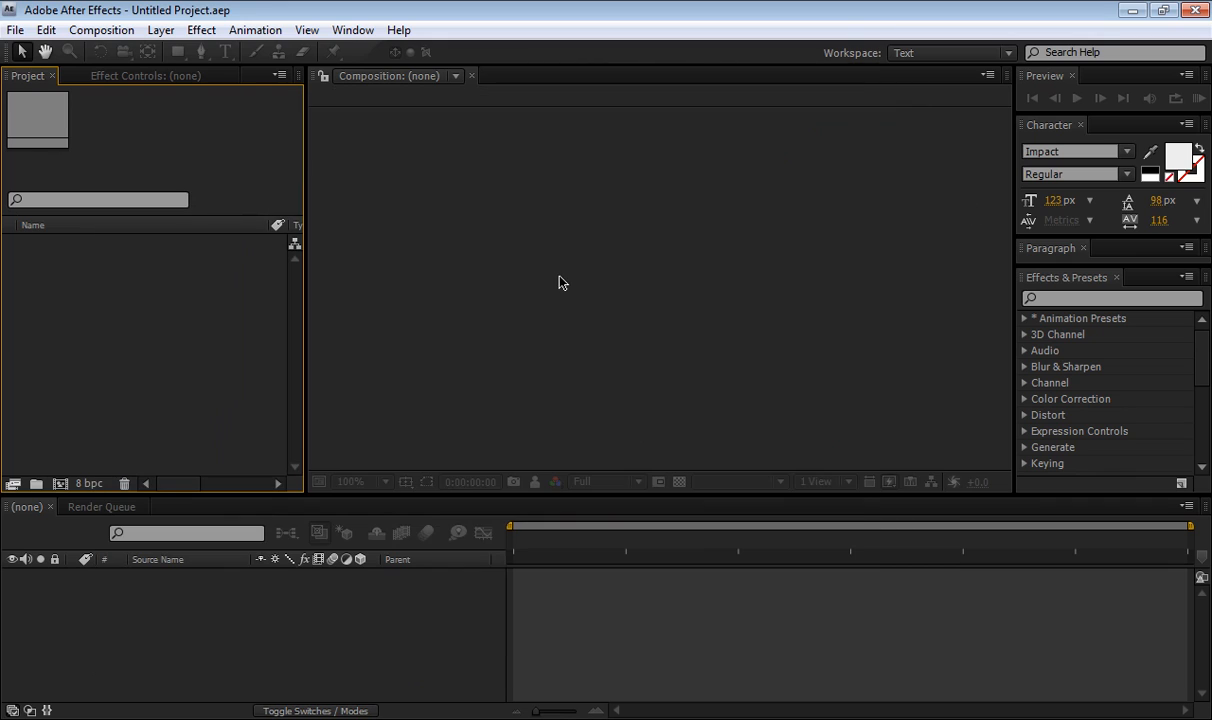
{"action": "mouse_move", "coordinate": [397, 304]}
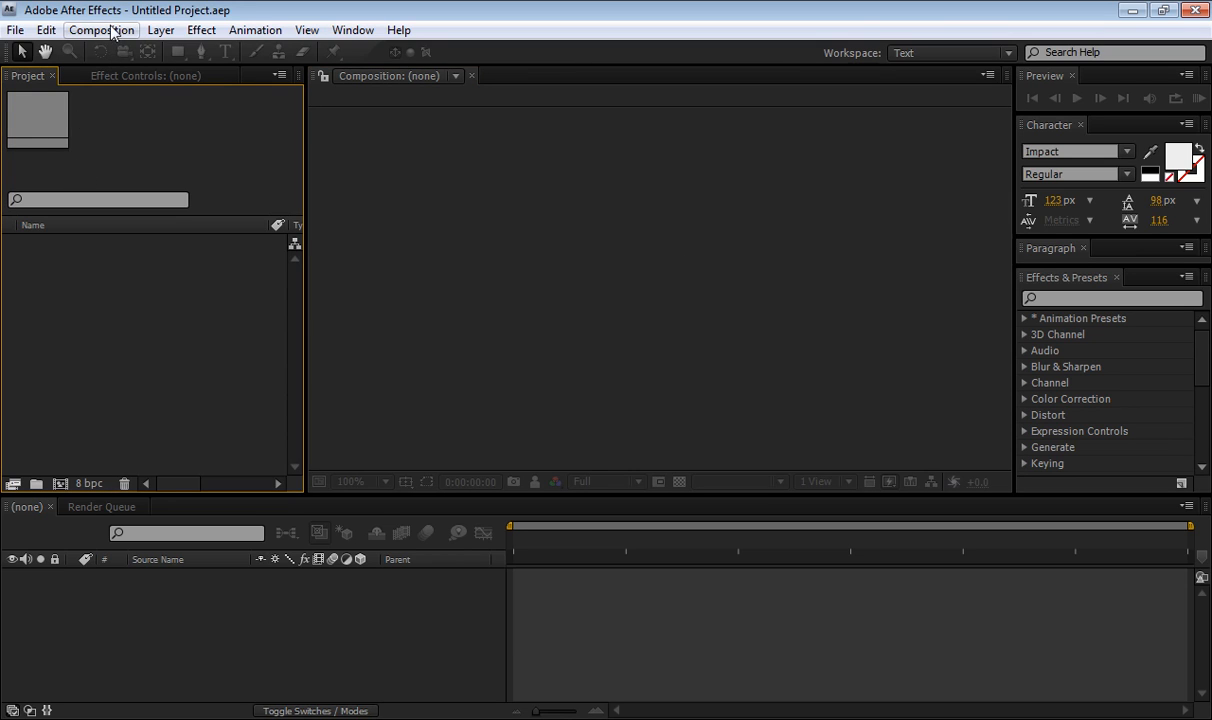
Create Comp 1 at 872×486, 29.97 fps, 15 seconds, and fit it in the viewer.
{"action": "left_click", "coordinate": [101, 29]}
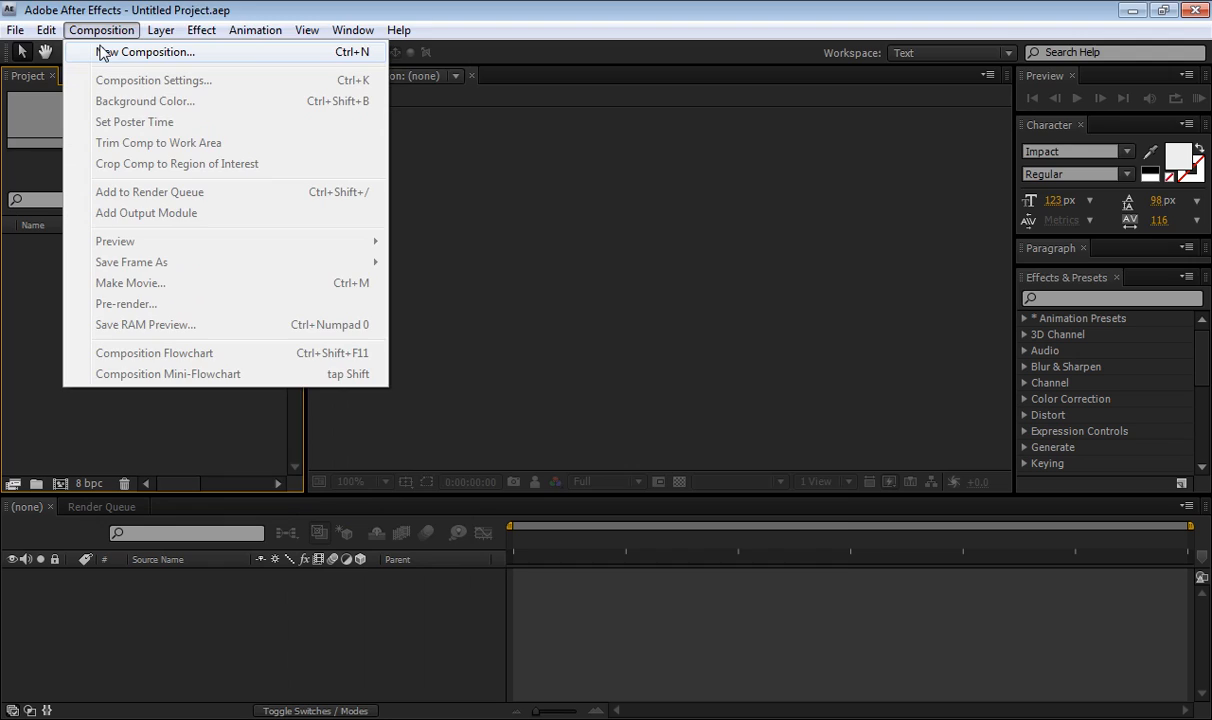
{"action": "left_click", "coordinate": [151, 52]}
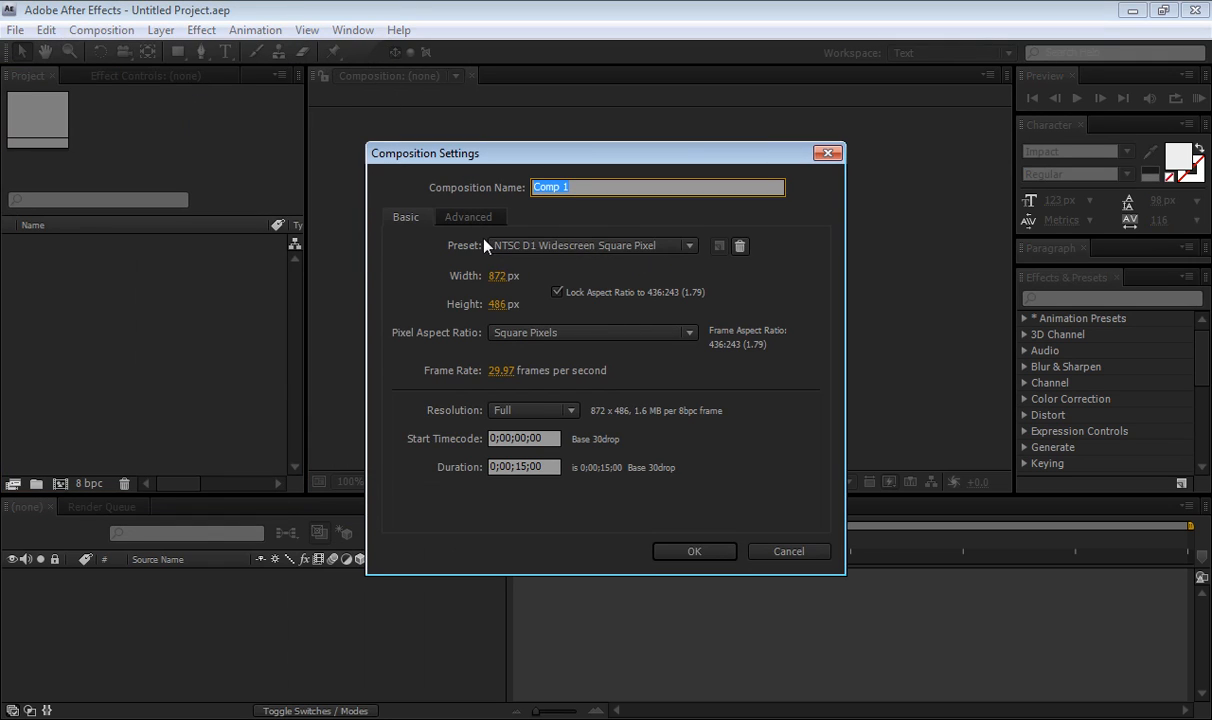
{"action": "mouse_move", "coordinate": [617, 255]}
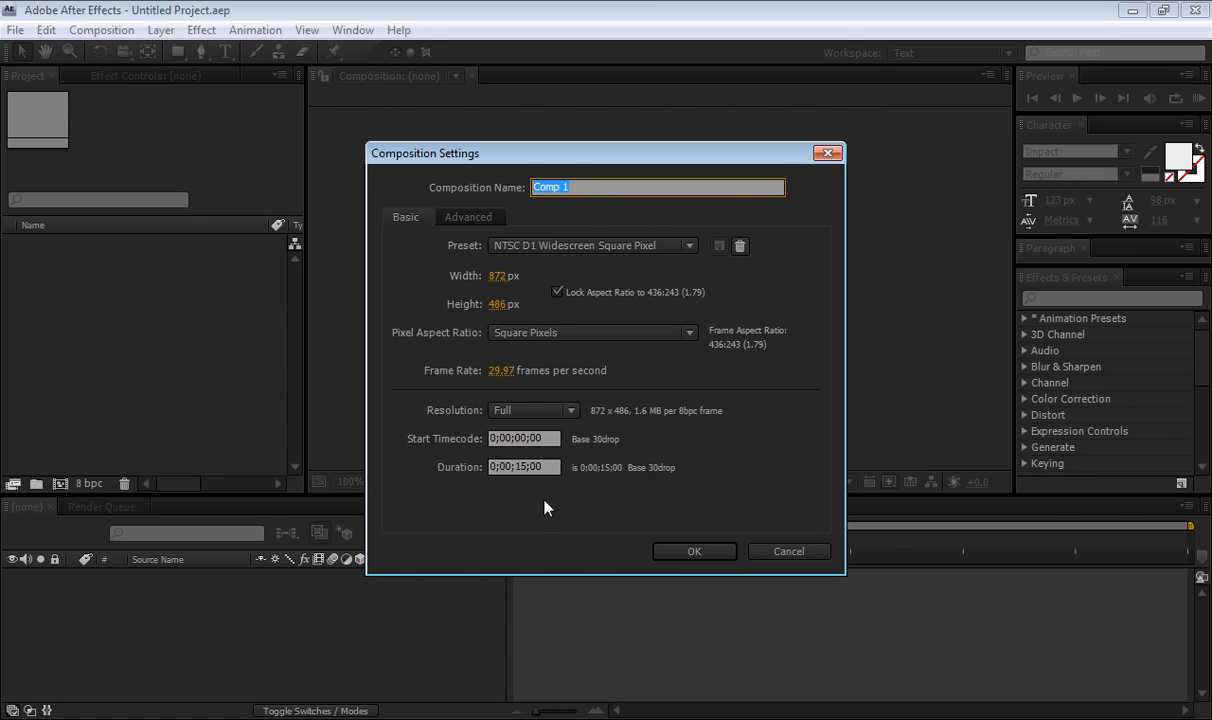
{"action": "mouse_move", "coordinate": [470, 483]}
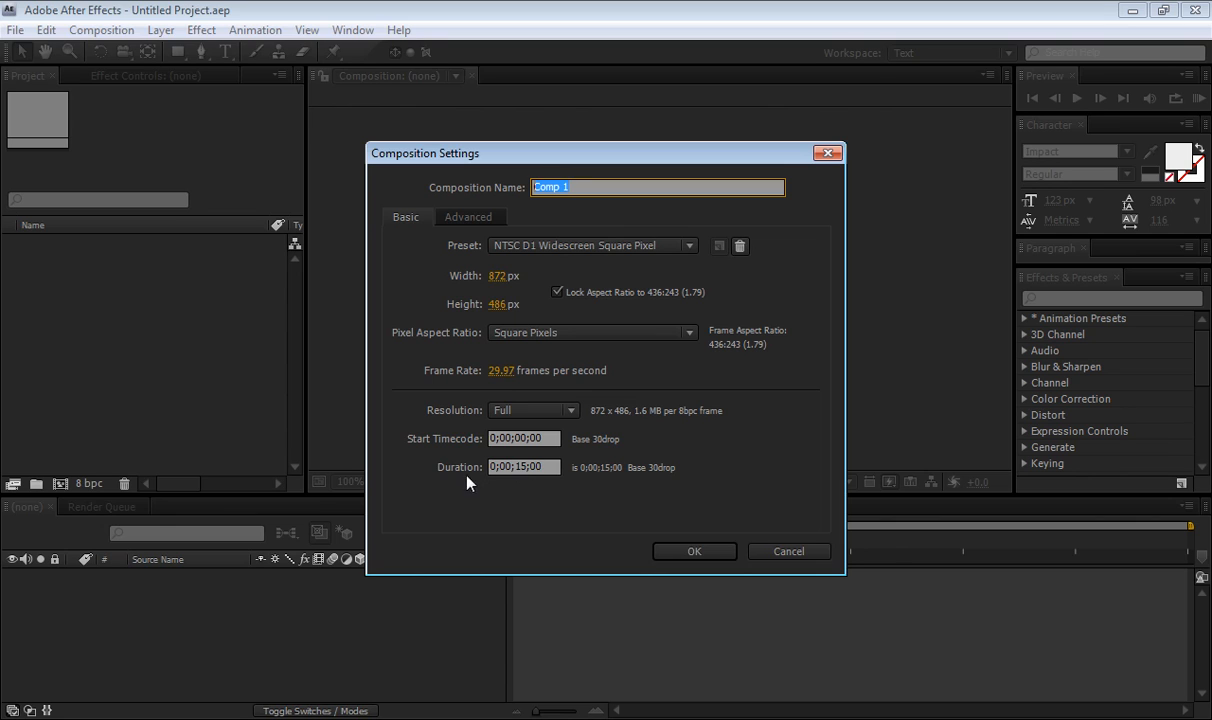
{"action": "mouse_move", "coordinate": [538, 497]}
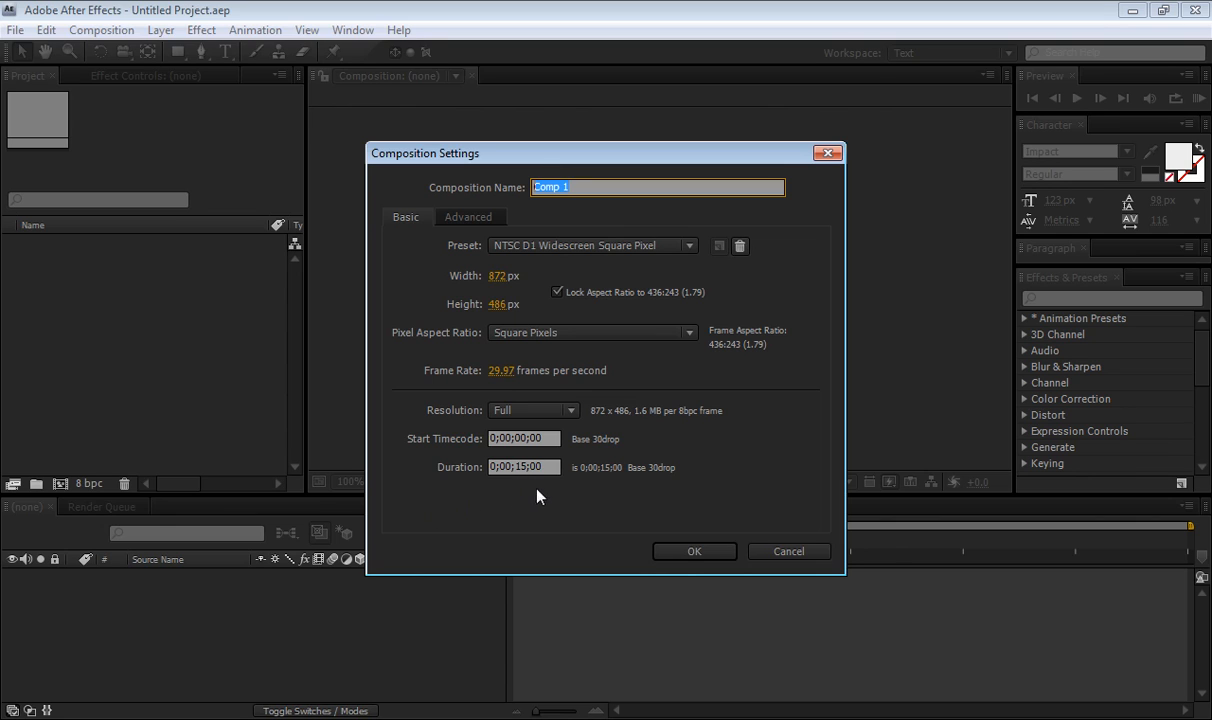
{"action": "left_click", "coordinate": [694, 551]}
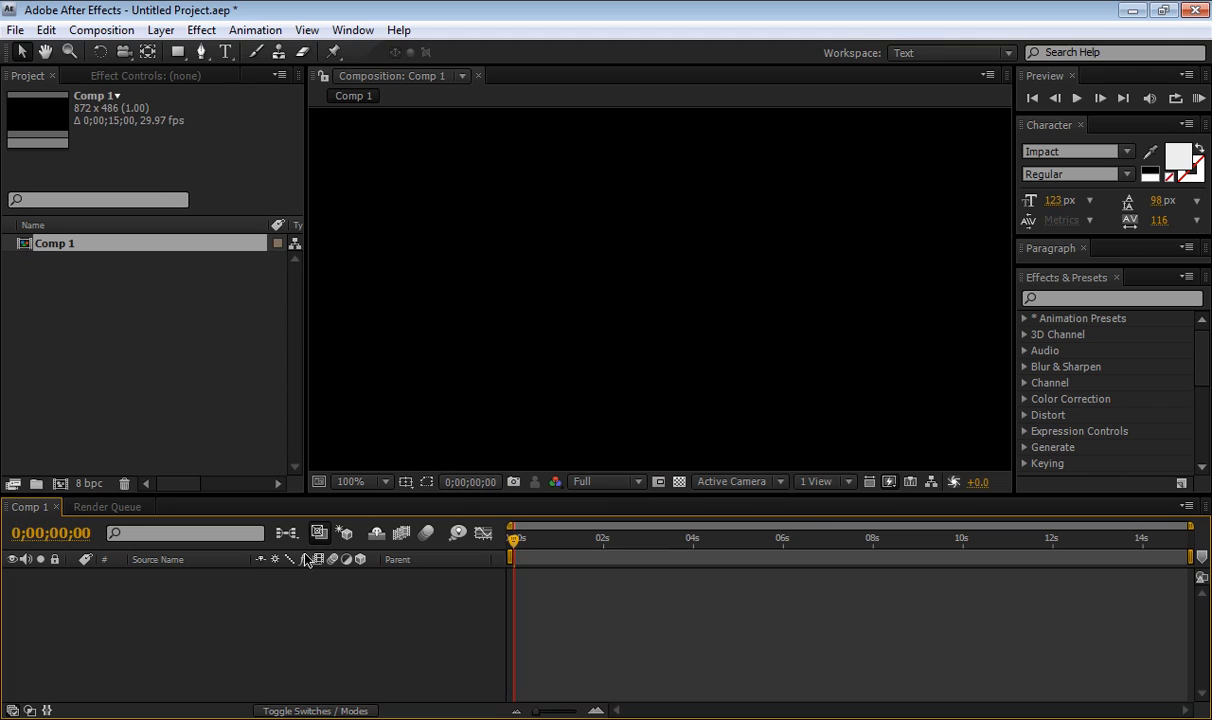
{"action": "left_click", "coordinate": [358, 482]}
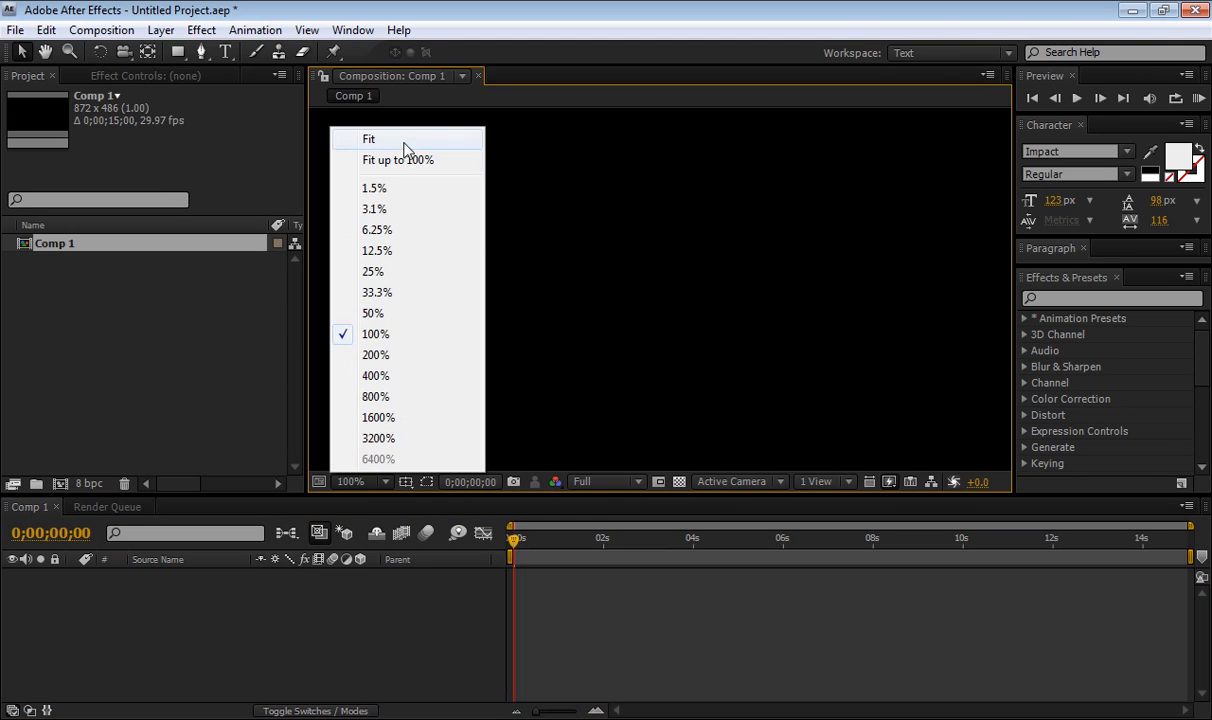
{"action": "left_click", "coordinate": [369, 138]}
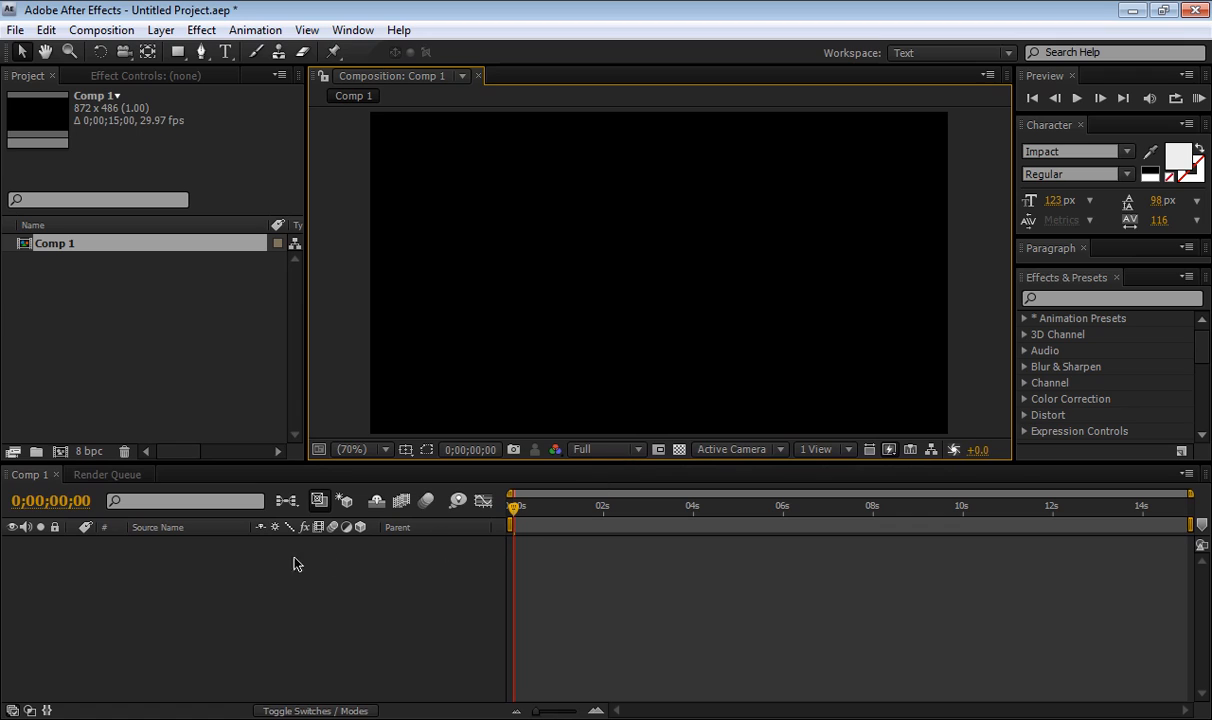
{"action": "mouse_move", "coordinate": [365, 584]}
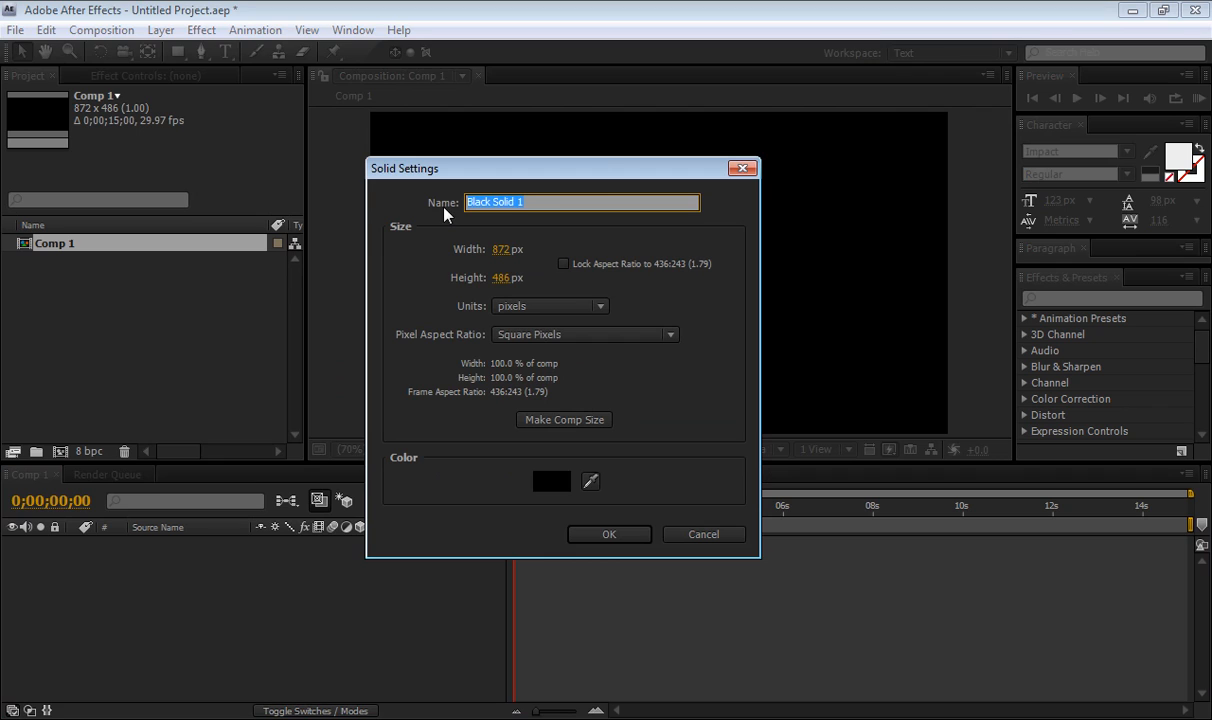
Create a composition-sized black solid layer named BG.
{"action": "type", "text": "BG"}
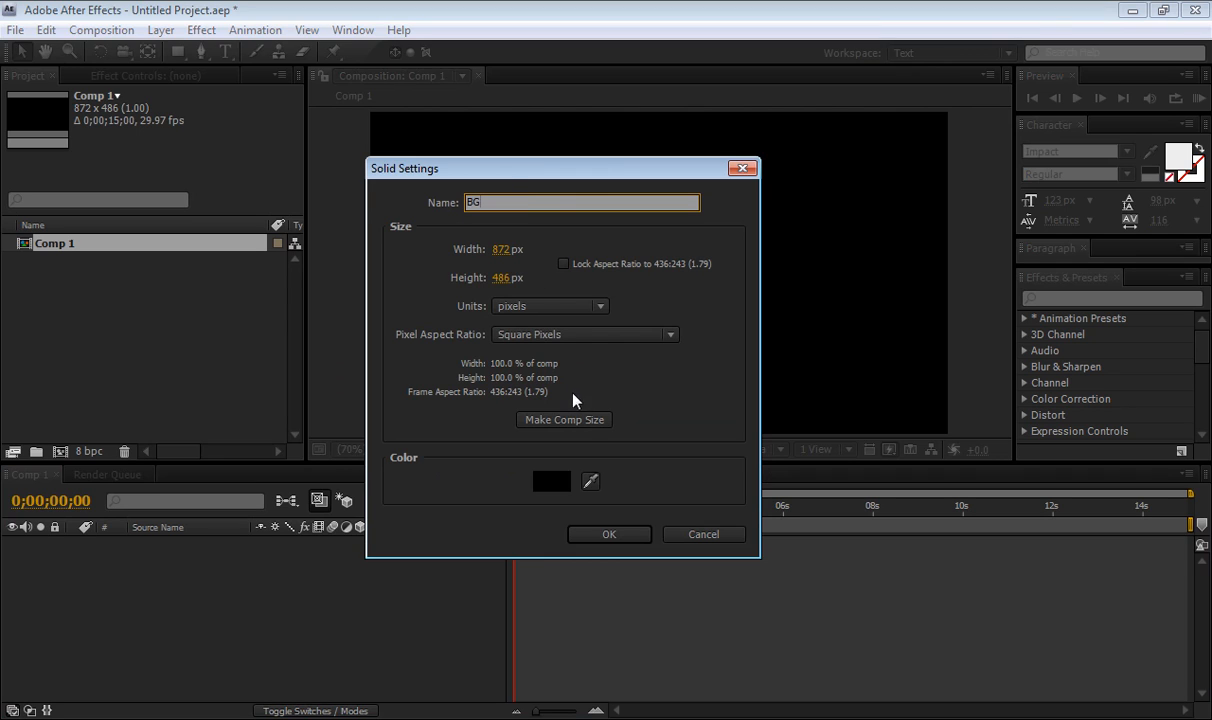
{"action": "mouse_move", "coordinate": [609, 534]}
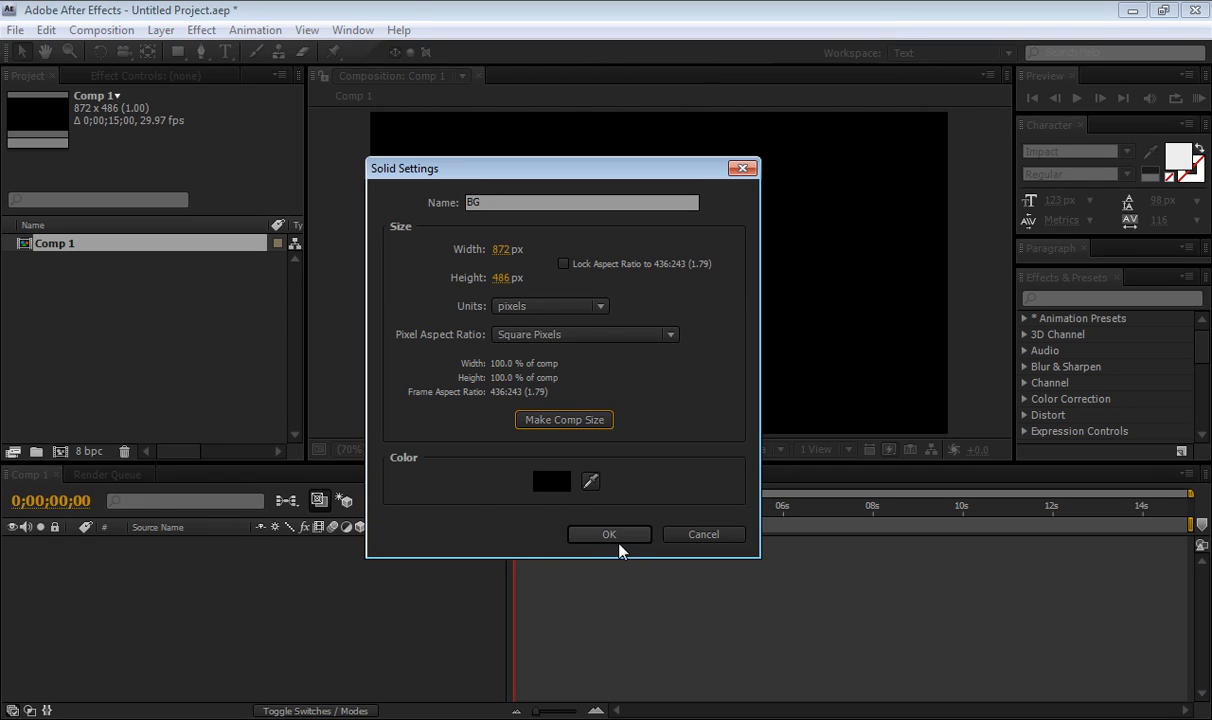
{"action": "left_click", "coordinate": [609, 534]}
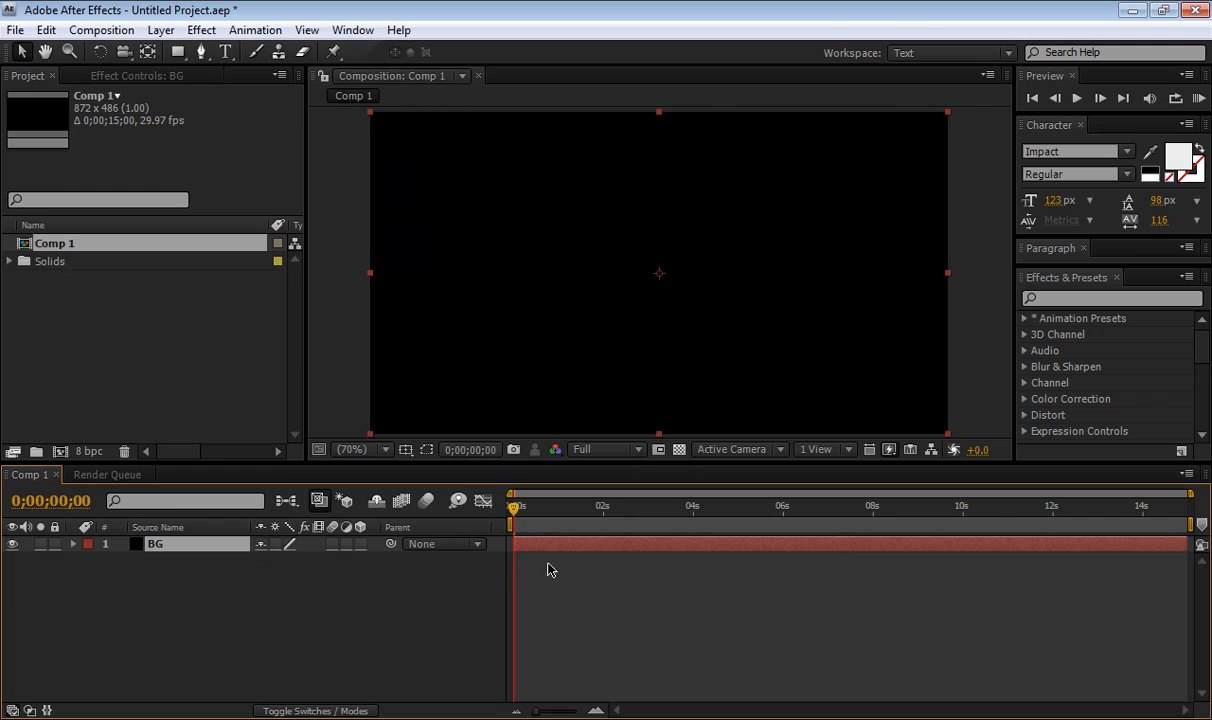
{"action": "mouse_move", "coordinate": [448, 218]}
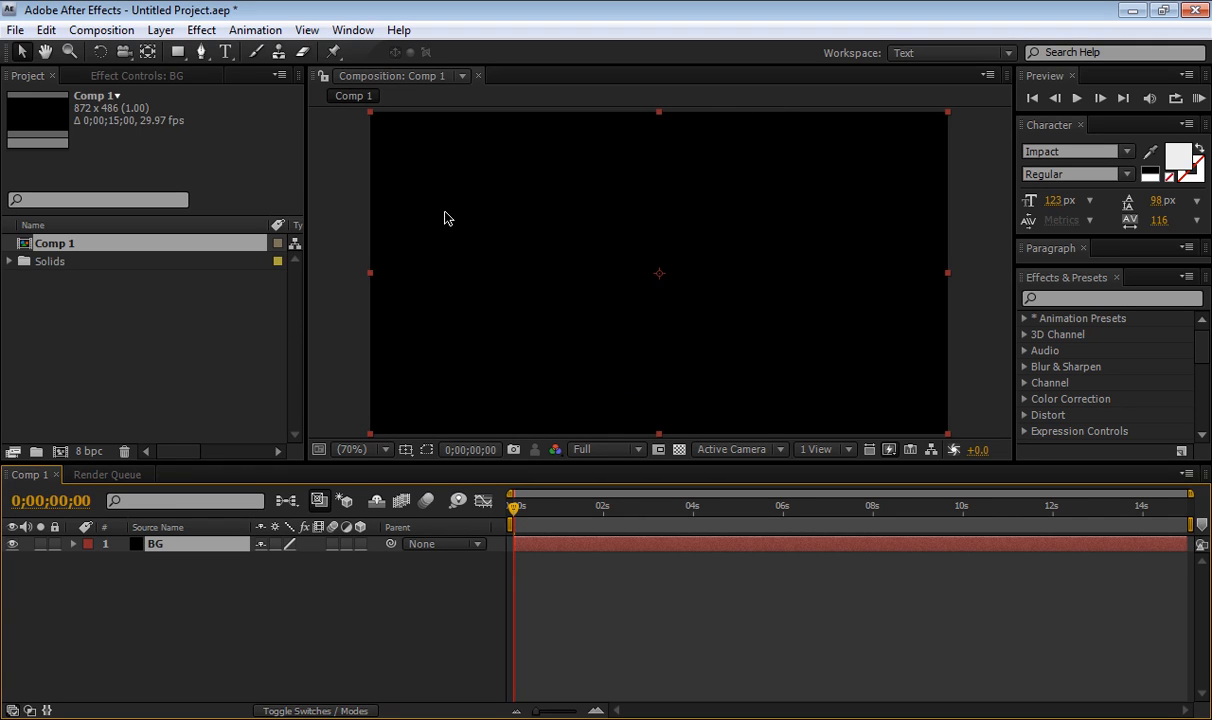
{"action": "left_click", "coordinate": [201, 29]}
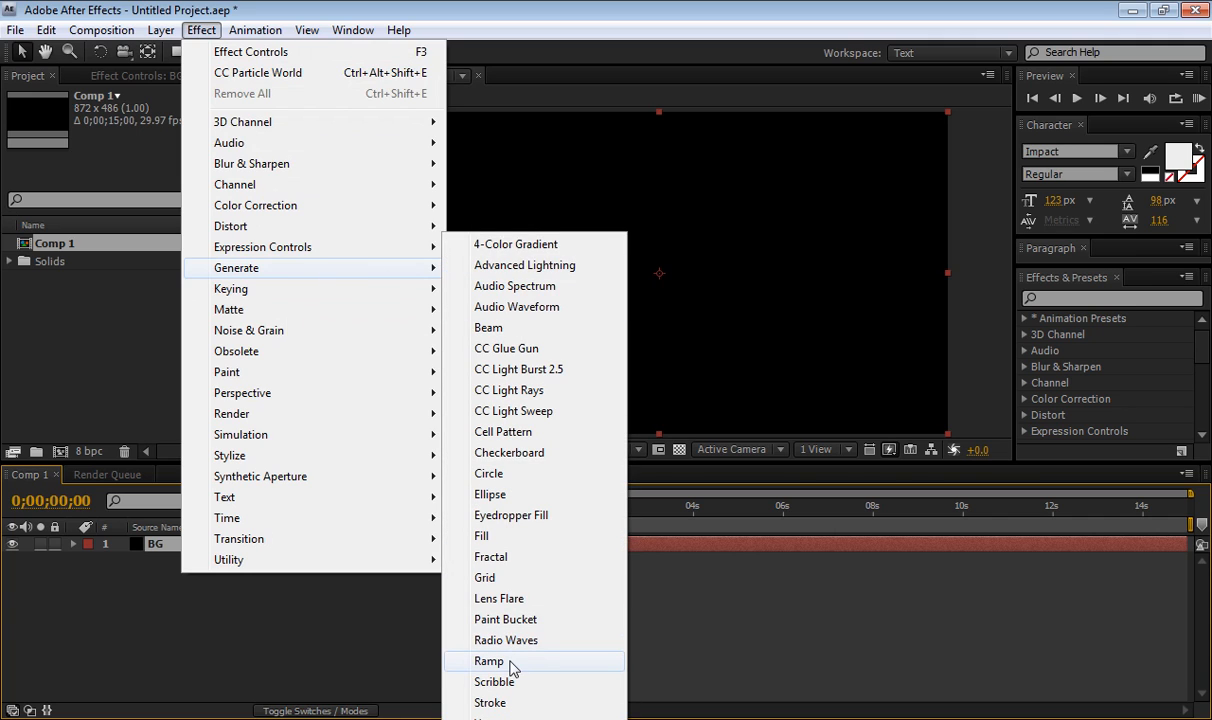
Apply a Ramp to BG with black end colour and dark blue start colour.
{"action": "left_click", "coordinate": [489, 661]}
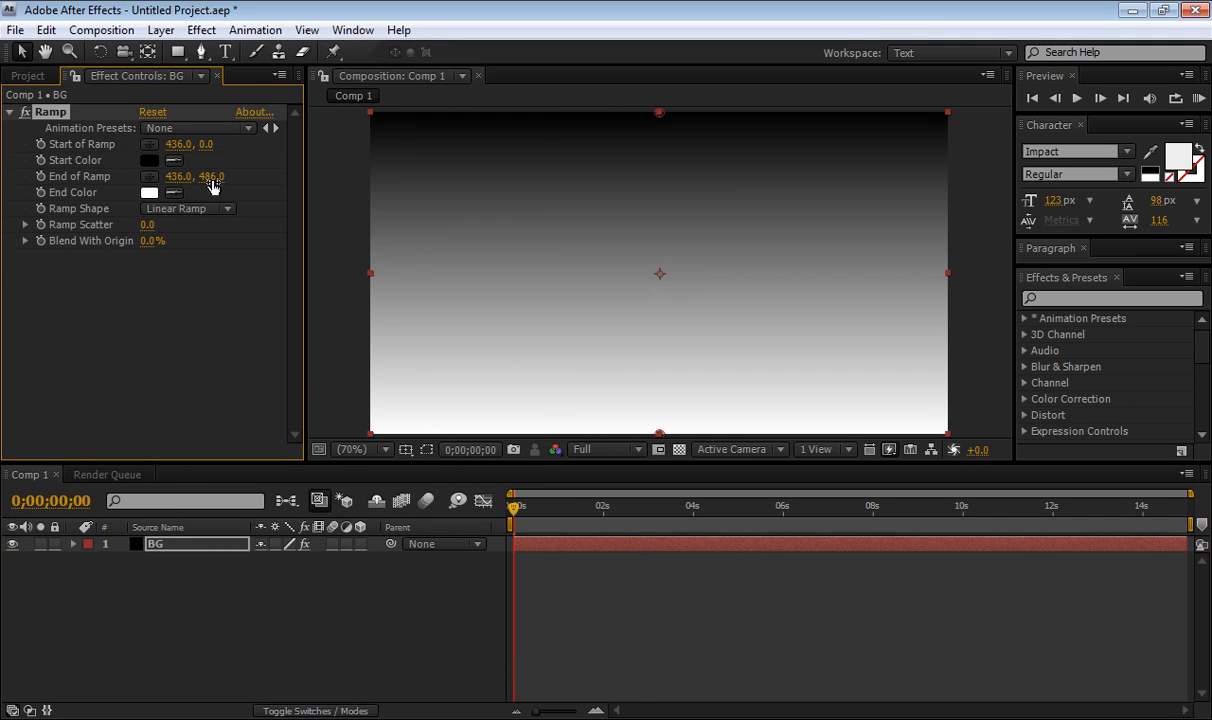
{"action": "mouse_move", "coordinate": [452, 178]}
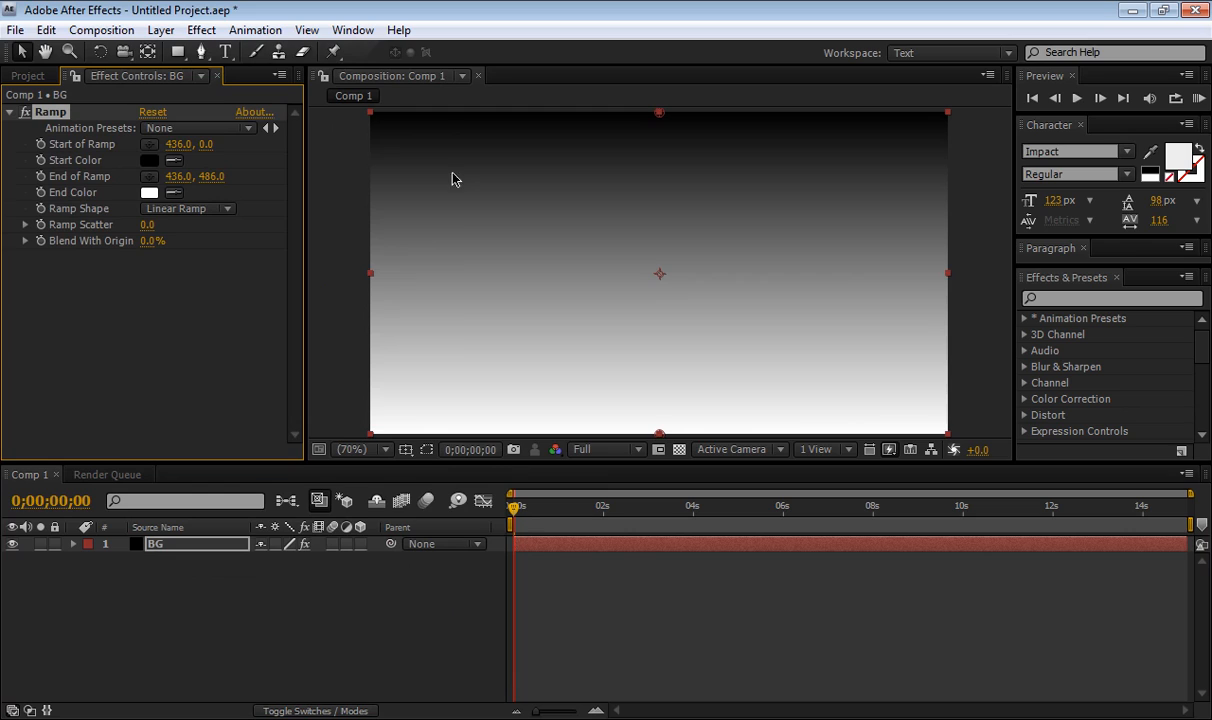
{"action": "mouse_move", "coordinate": [537, 135]}
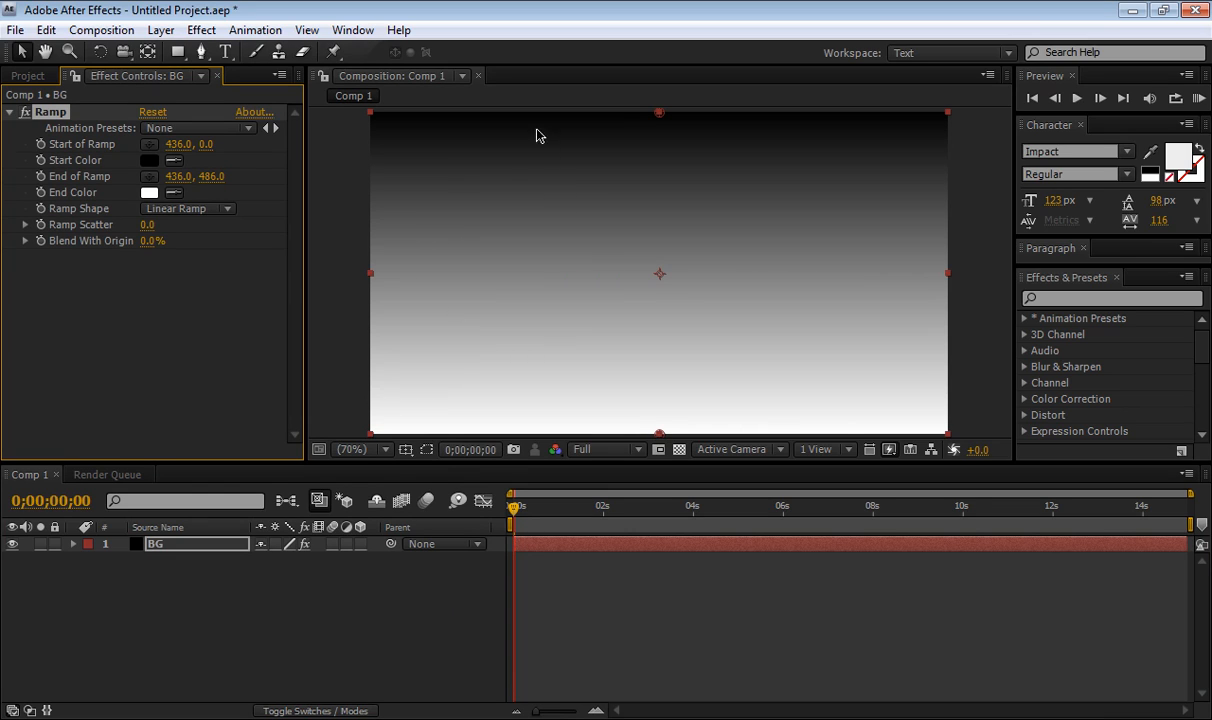
{"action": "mouse_move", "coordinate": [480, 288]}
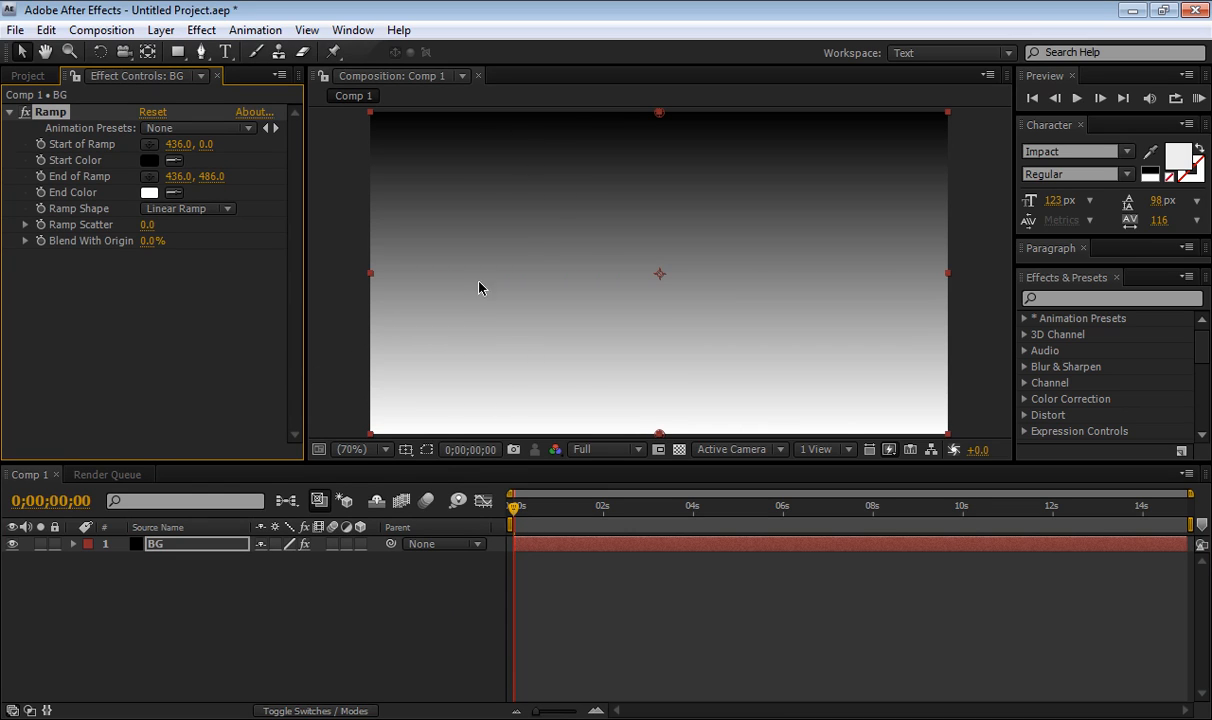
{"action": "mouse_move", "coordinate": [103, 224]}
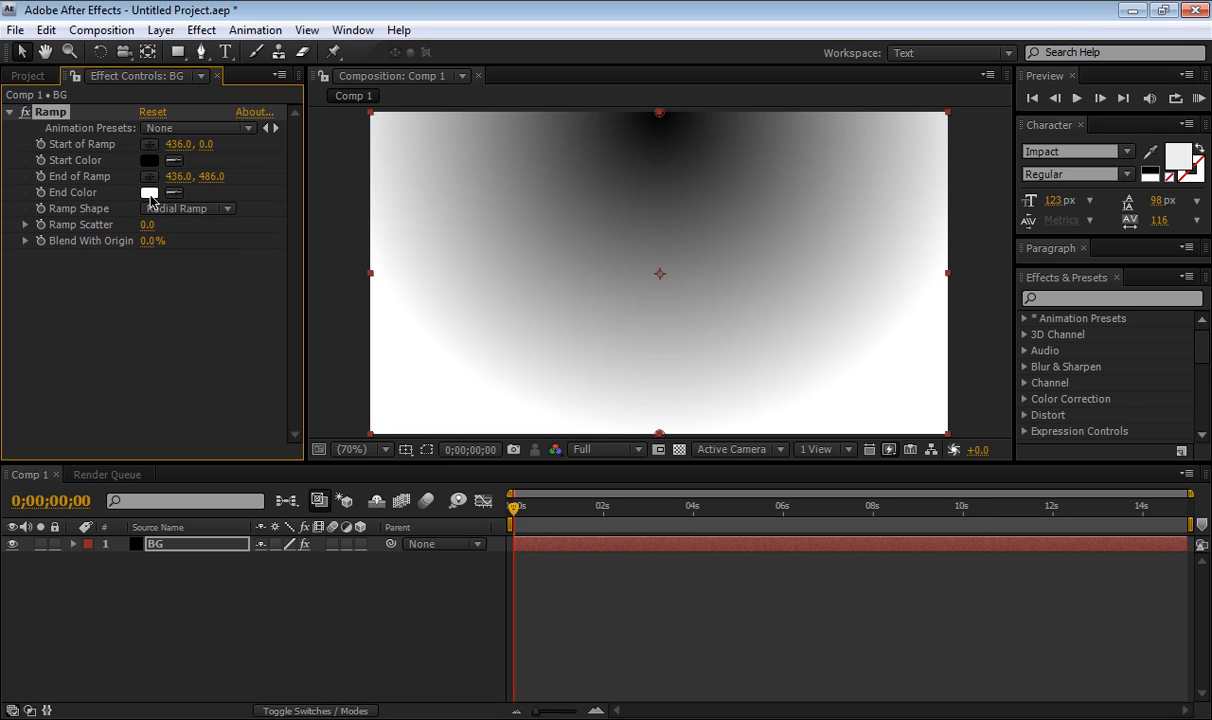
{"action": "left_click", "coordinate": [149, 192]}
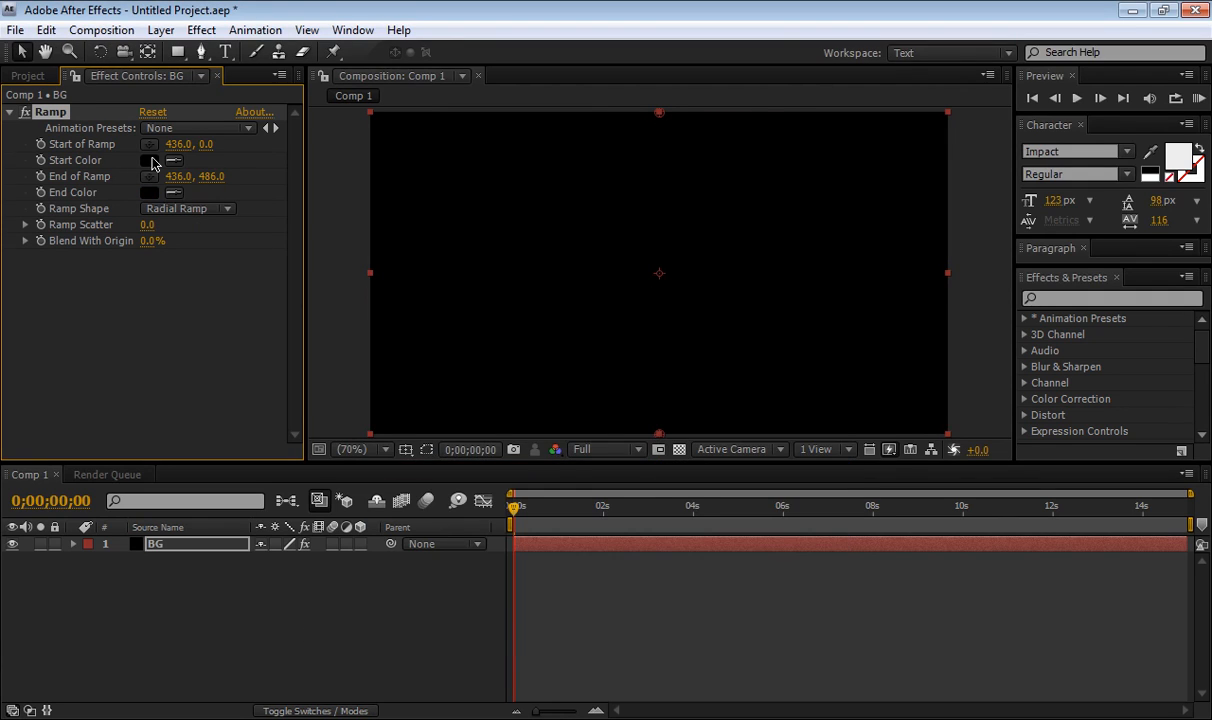
{"action": "left_click", "coordinate": [149, 160]}
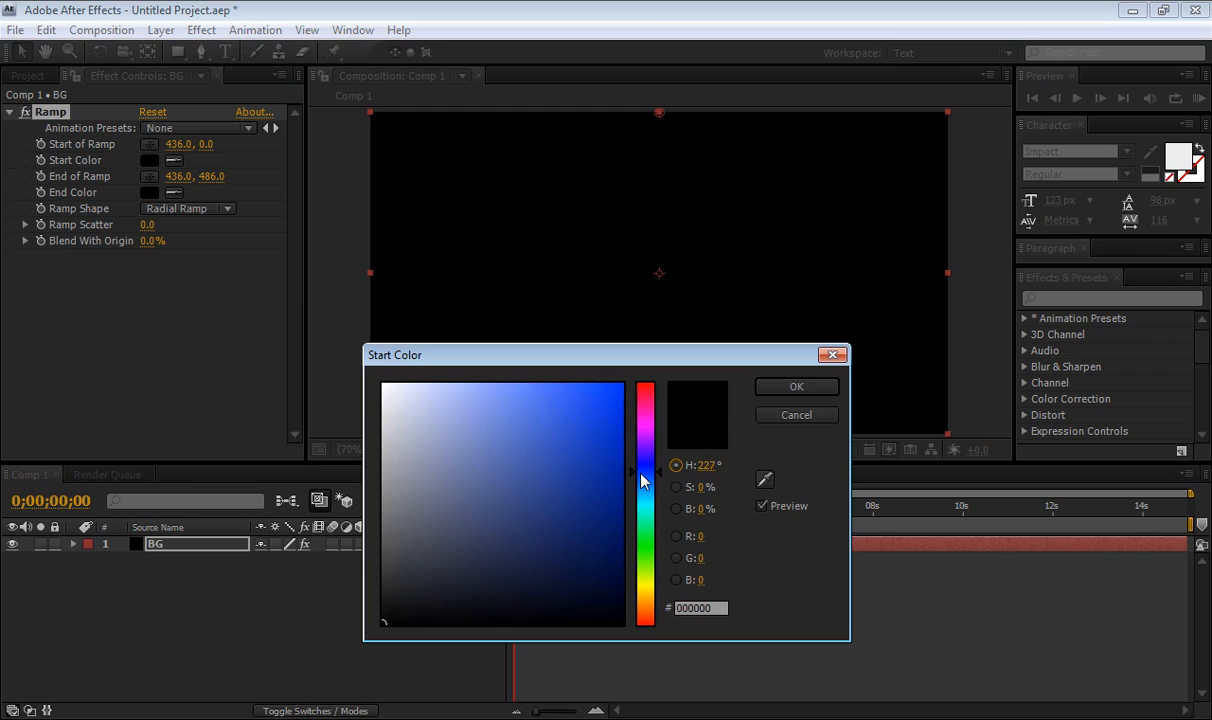
{"action": "left_click", "coordinate": [620, 472]}
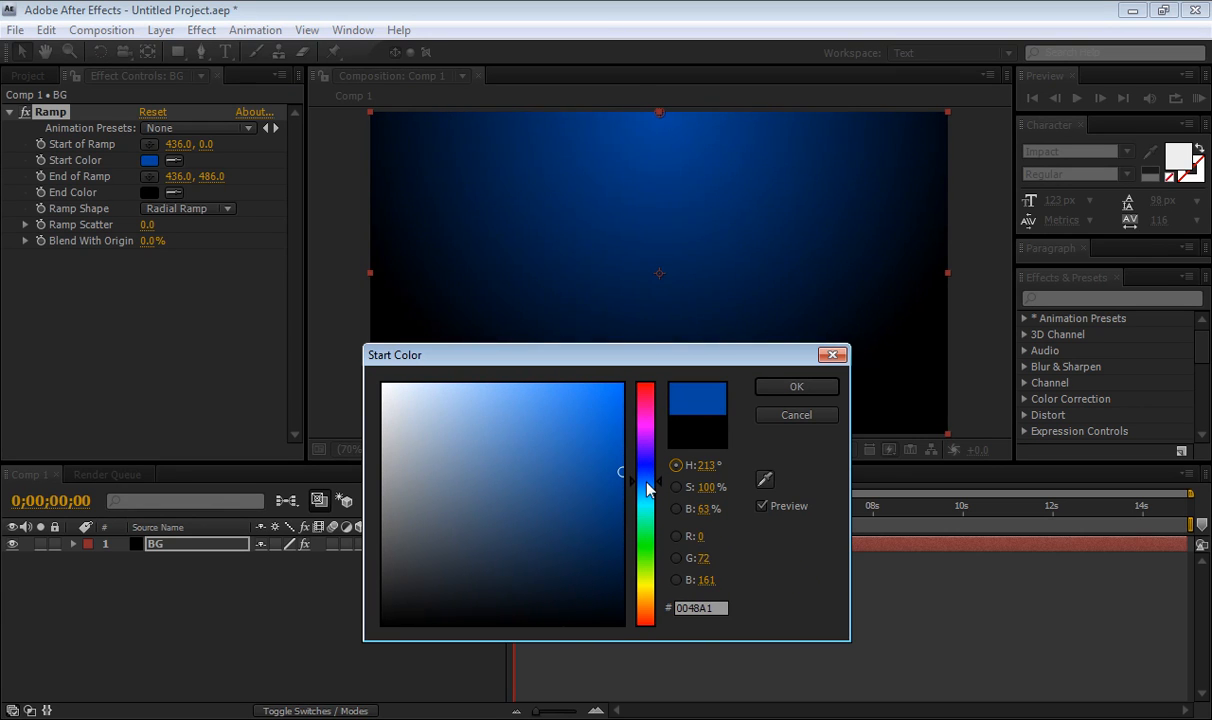
{"action": "left_click_drag", "start_coordinate": [647, 489], "coordinate": [623, 481]}
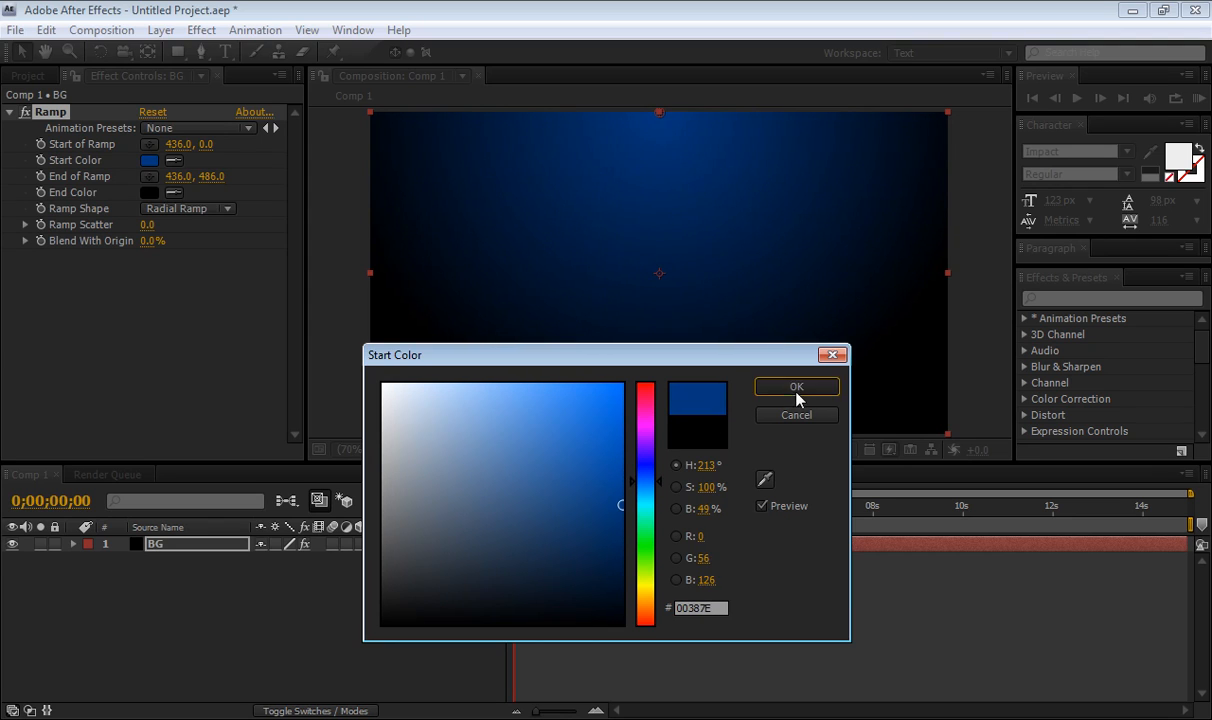
{"action": "left_click", "coordinate": [797, 387]}
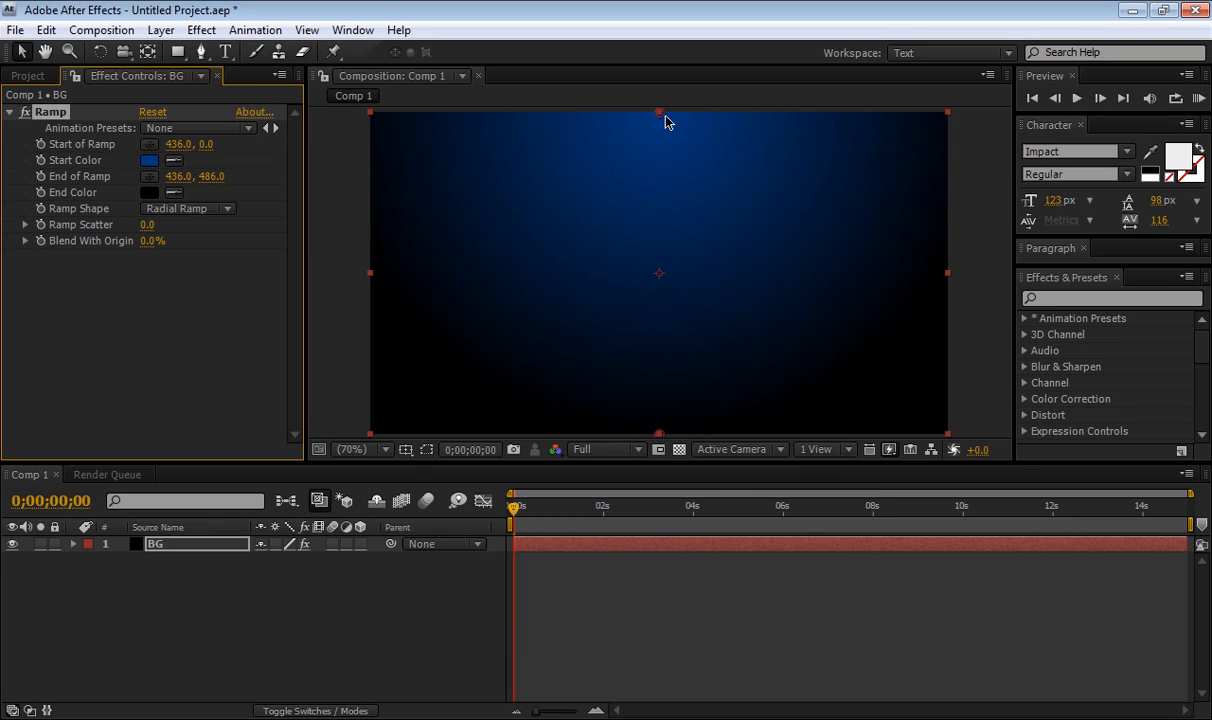
Move the ramp start point to the frame centre and push the end point outward.
{"action": "left_click_drag", "start_coordinate": [658, 113], "coordinate": [658, 130]}
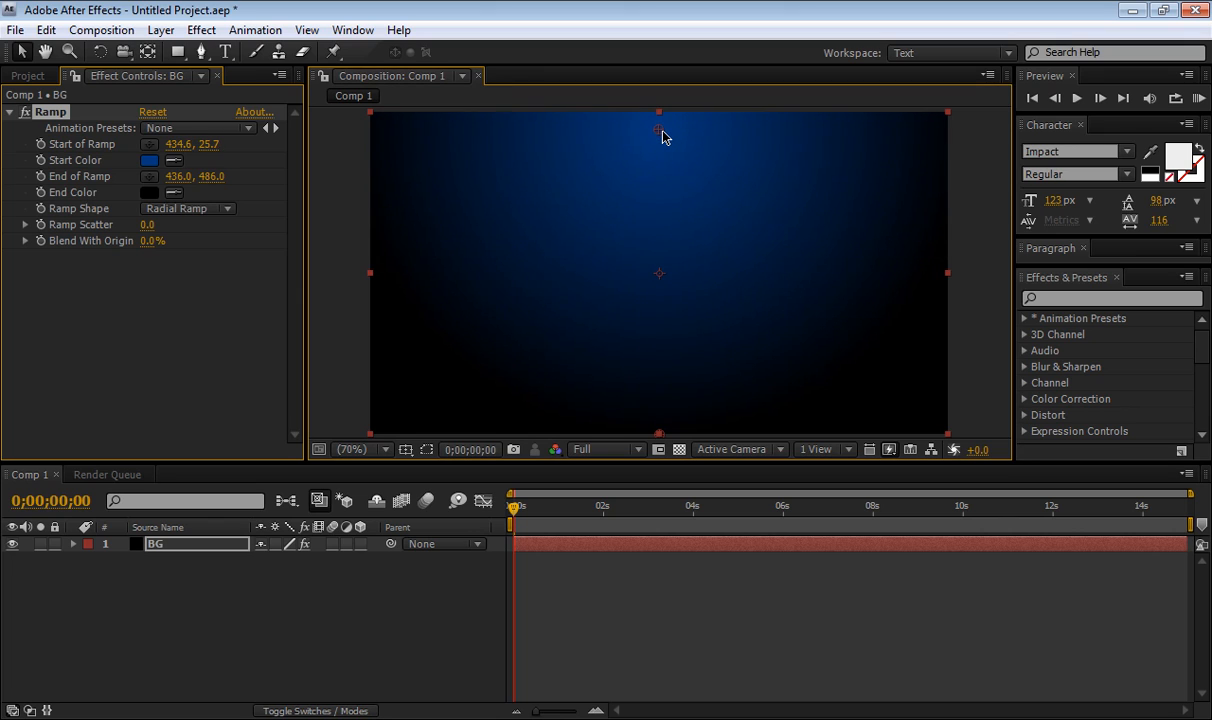
{"action": "left_click_drag", "start_coordinate": [658, 134], "coordinate": [655, 200]}
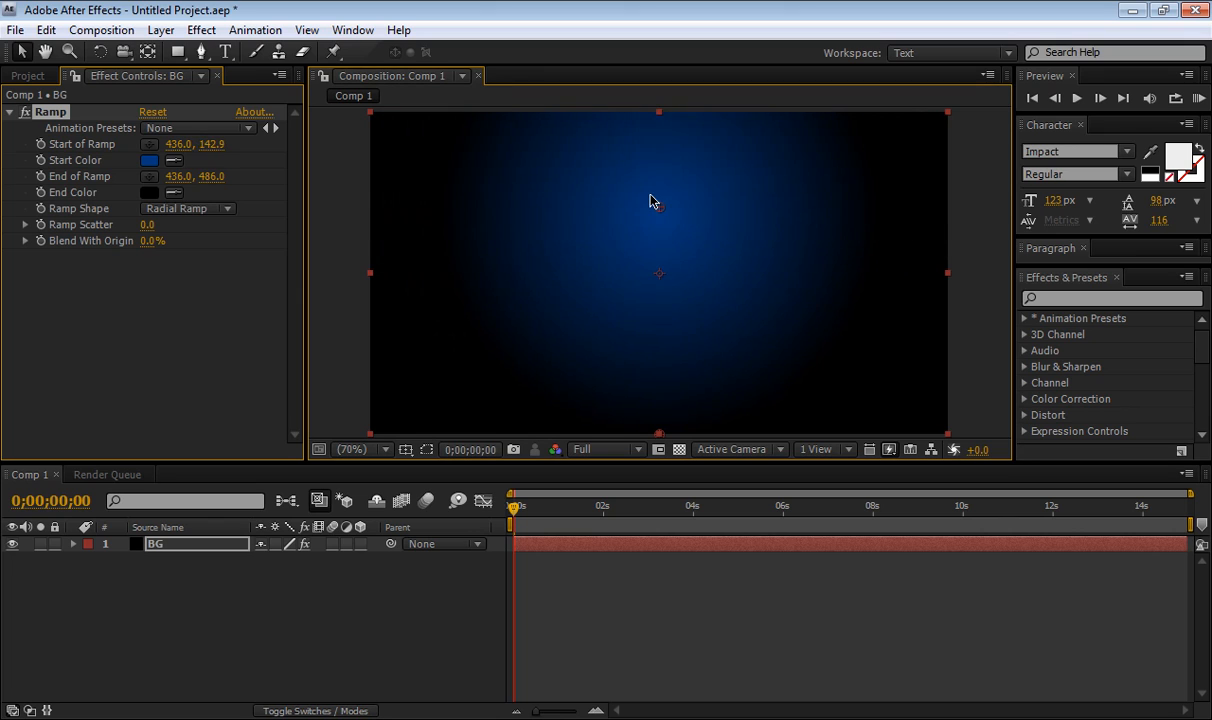
{"action": "left_click_drag", "start_coordinate": [658, 205], "coordinate": [658, 231]}
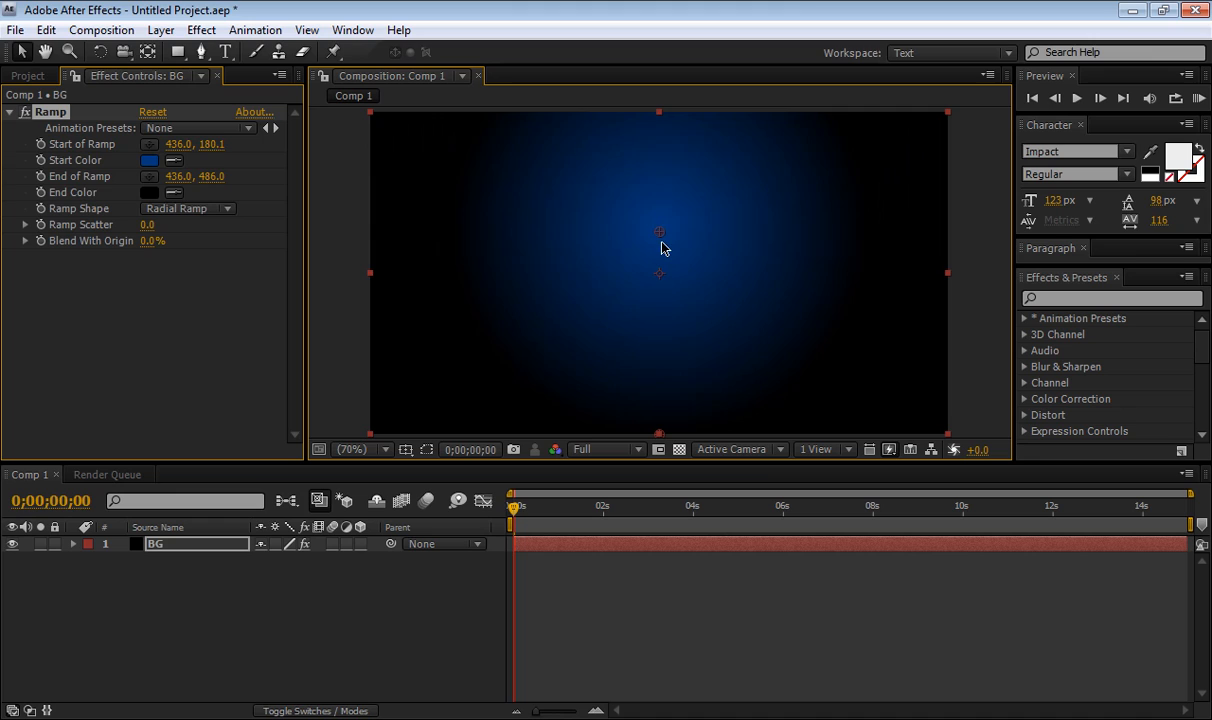
{"action": "left_click_drag", "start_coordinate": [659, 231], "coordinate": [659, 281]}
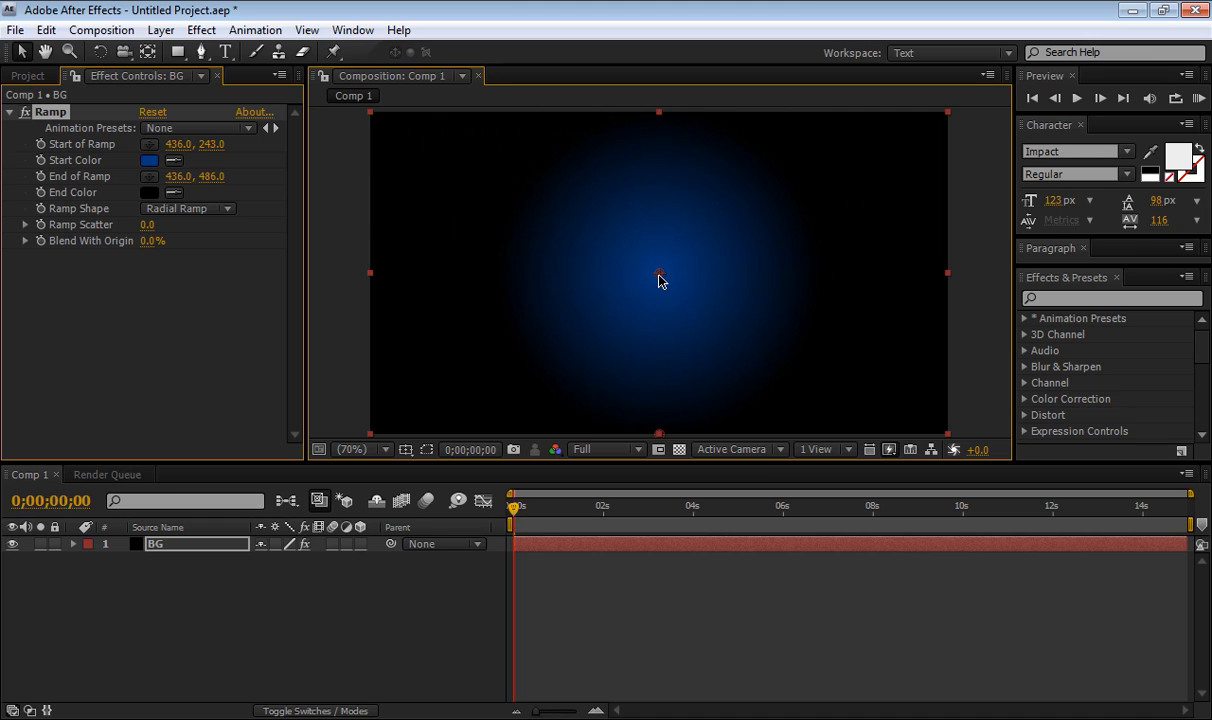
{"action": "left_click", "coordinate": [362, 449]}
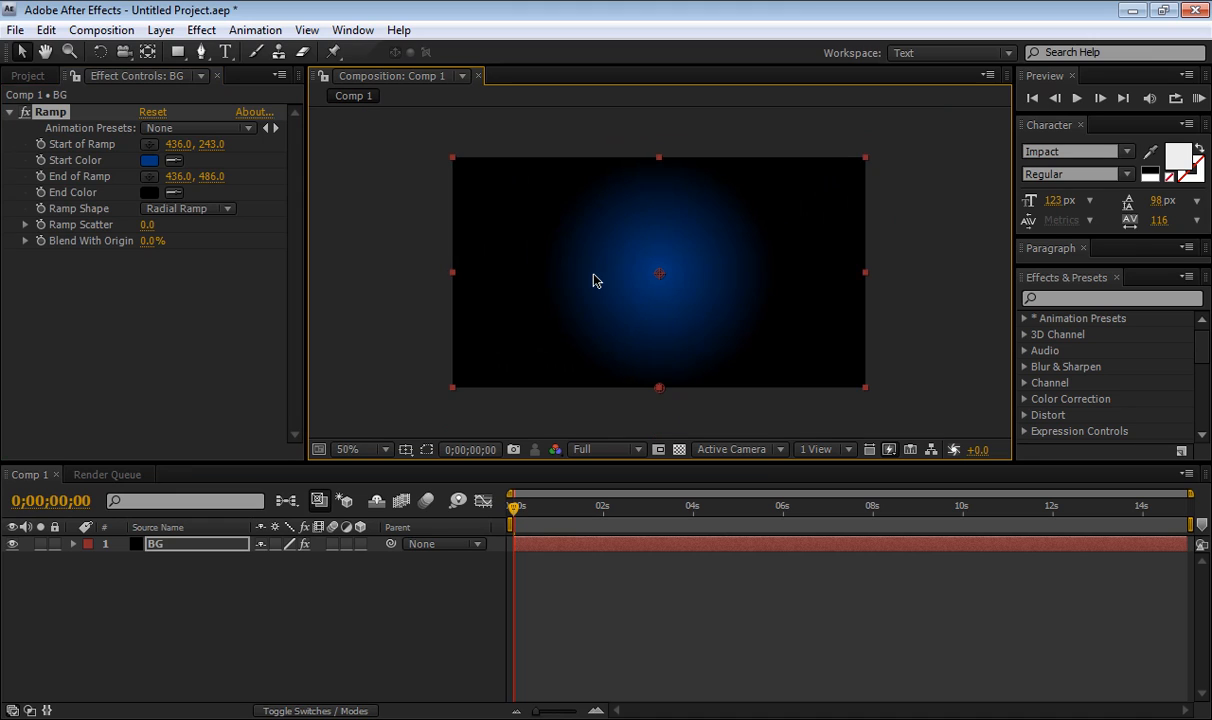
{"action": "left_click_drag", "start_coordinate": [659, 388], "coordinate": [659, 428]}
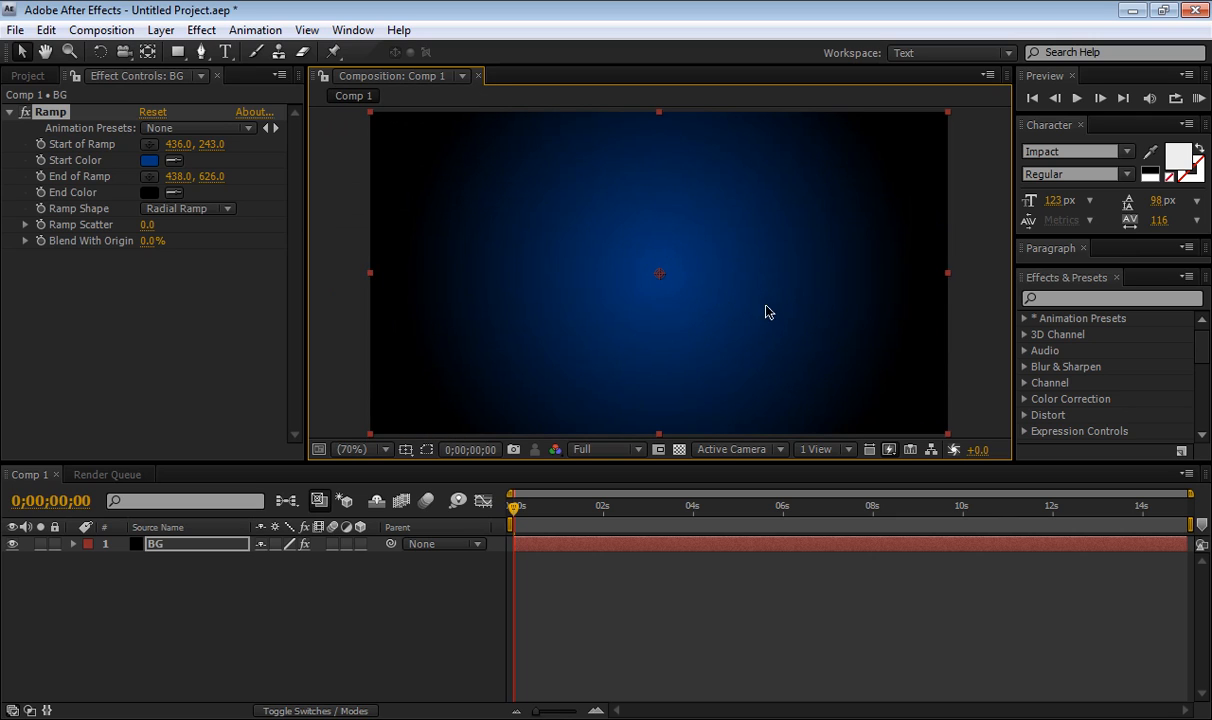
Add a black composition-sized solid named Particles and select its layer.
{"action": "left_click", "coordinate": [715, 251]}
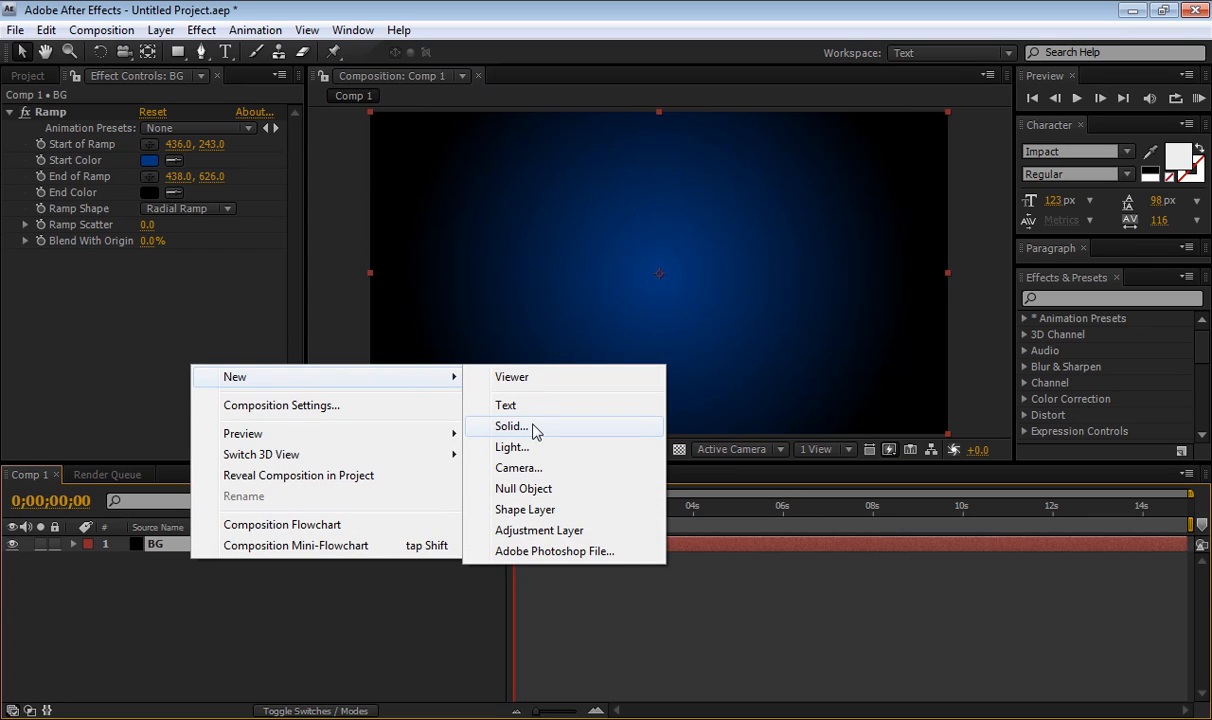
{"action": "left_click", "coordinate": [512, 426]}
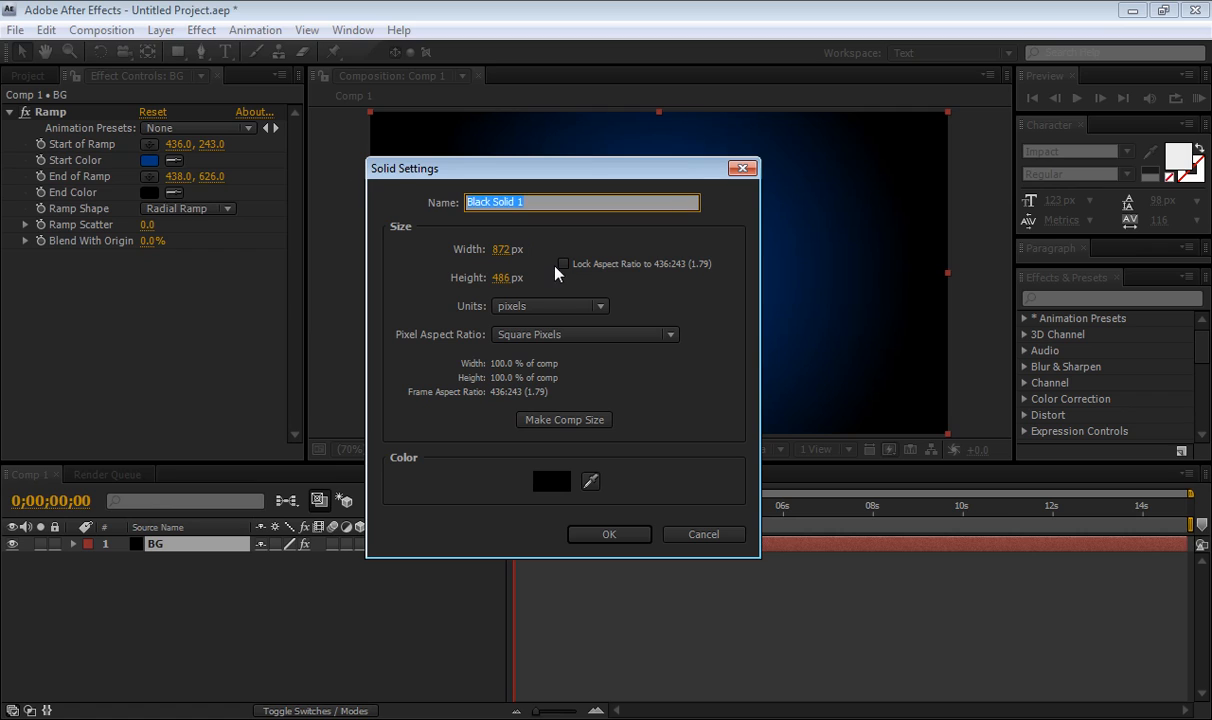
{"action": "type", "text": "Parti"}
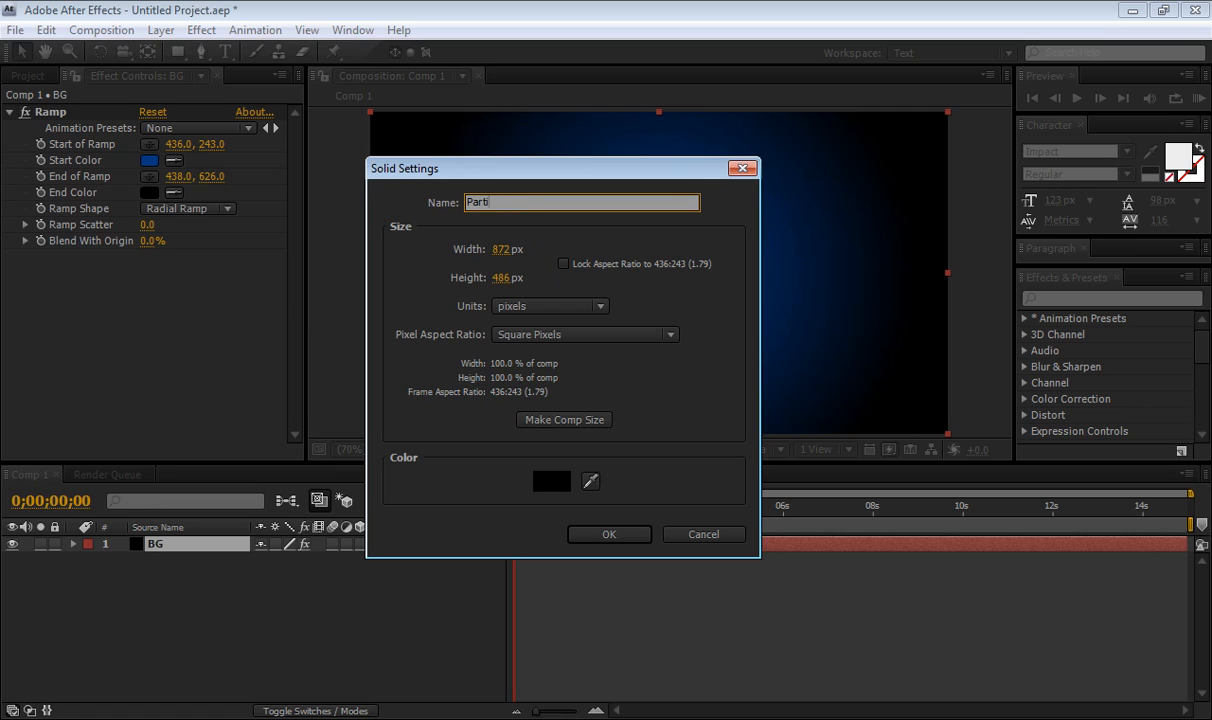
{"action": "type", "text": "cles"}
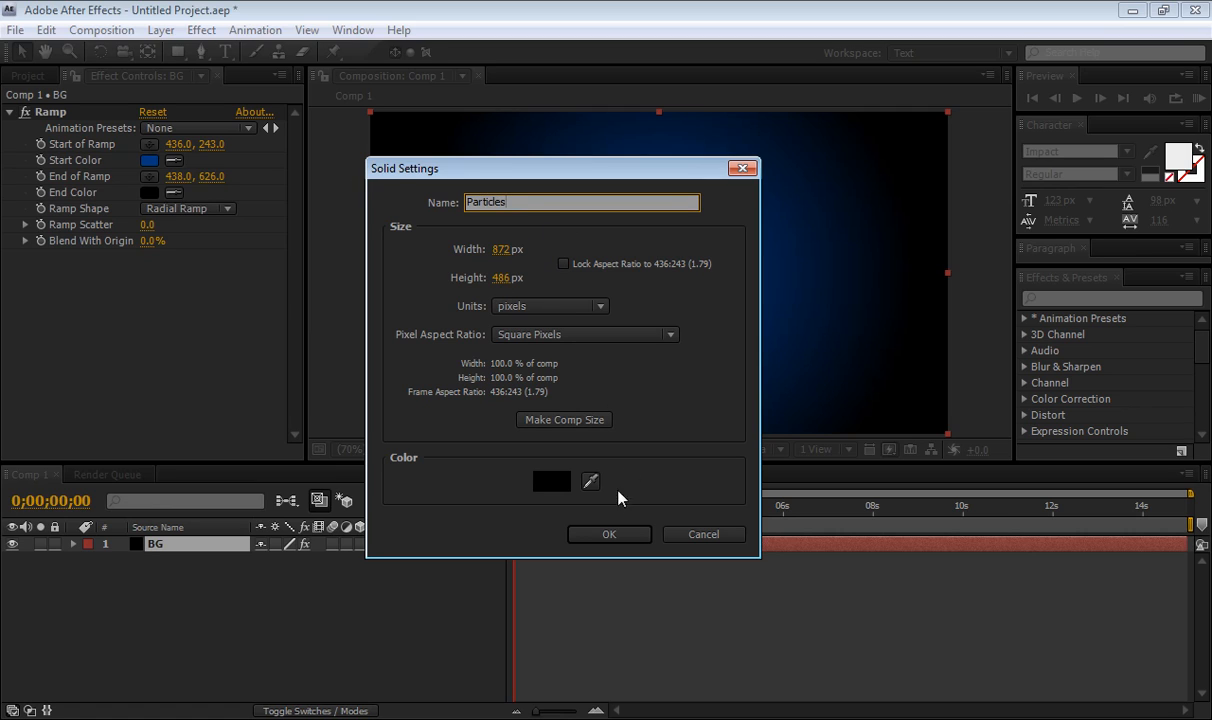
{"action": "left_click", "coordinate": [551, 481]}
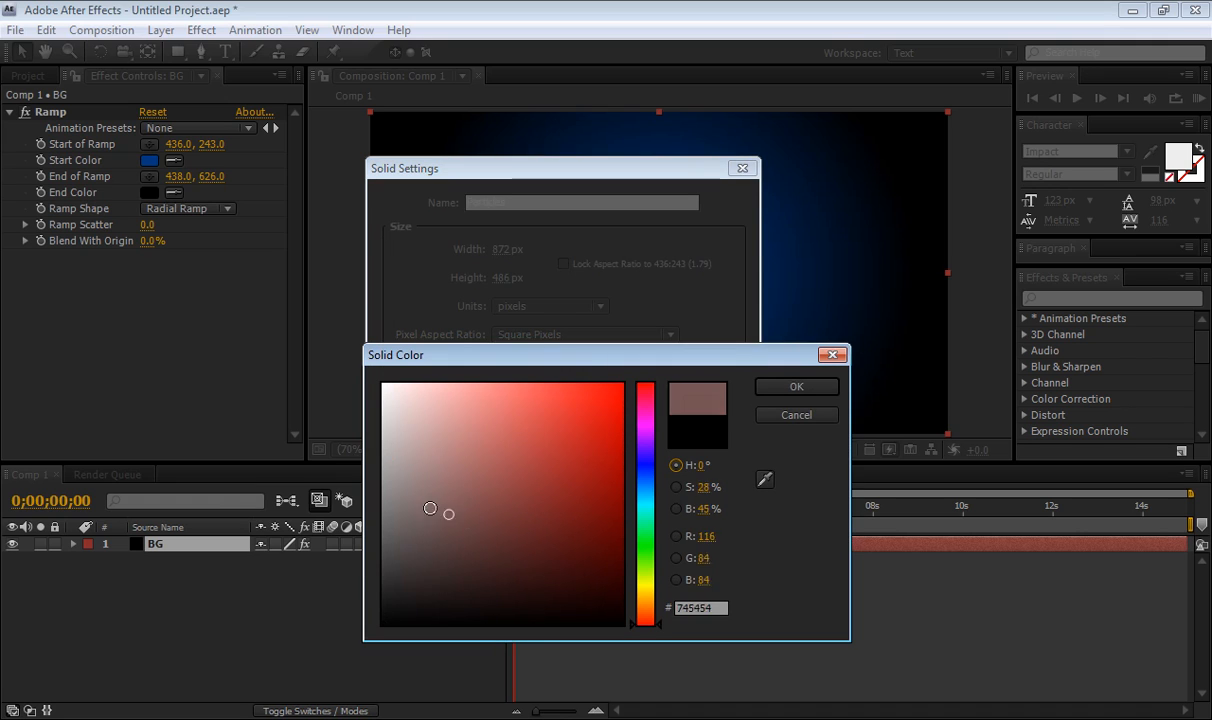
{"action": "left_click", "coordinate": [796, 387]}
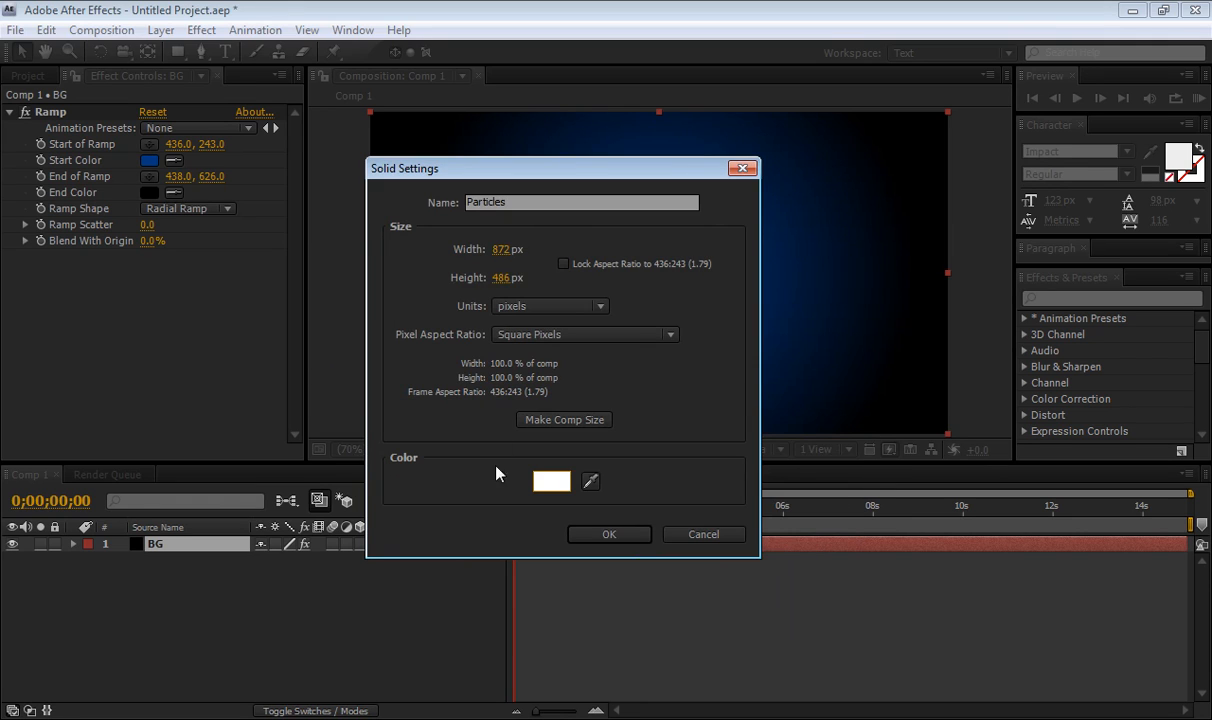
{"action": "left_click", "coordinate": [551, 481]}
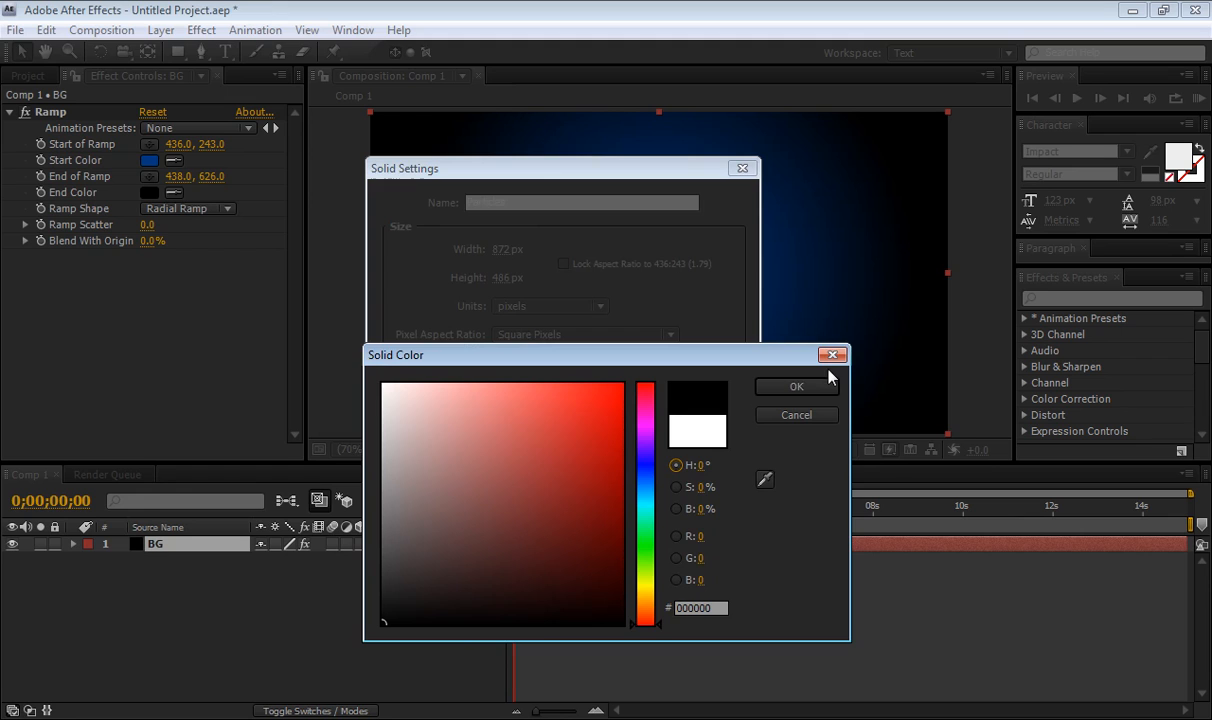
{"action": "left_click", "coordinate": [796, 387]}
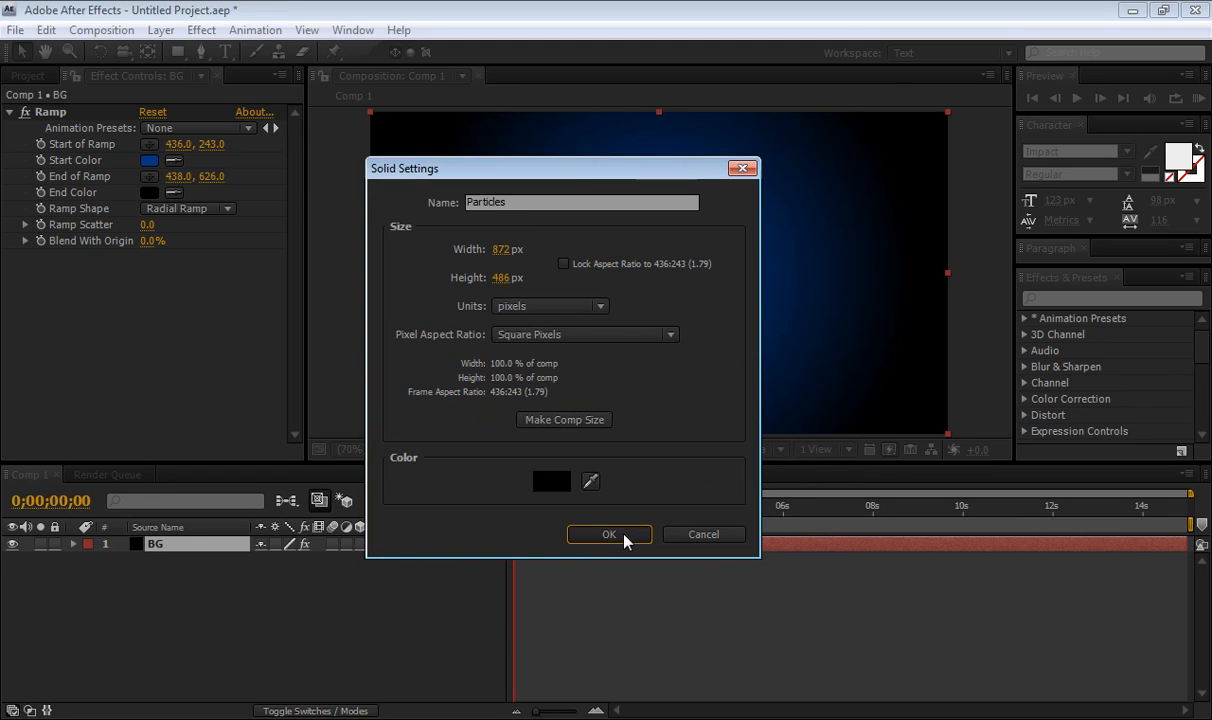
{"action": "left_click", "coordinate": [609, 534]}
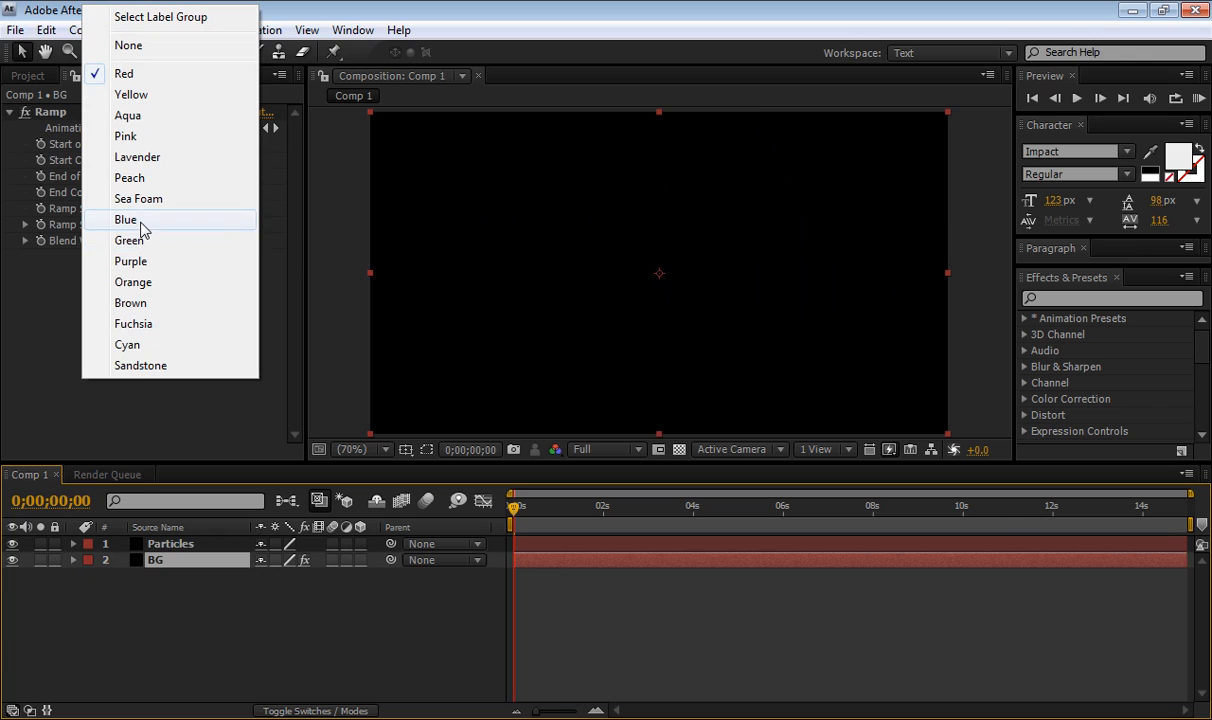
{"action": "left_click", "coordinate": [125, 219]}
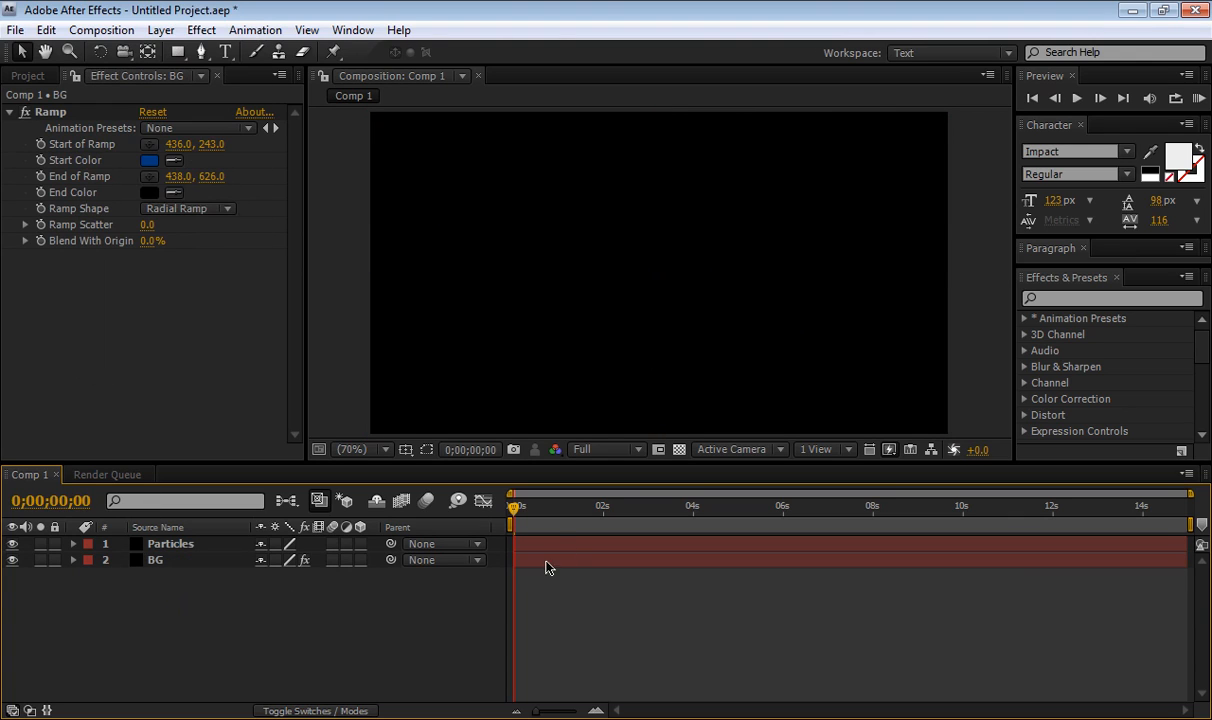
{"action": "left_click", "coordinate": [170, 543]}
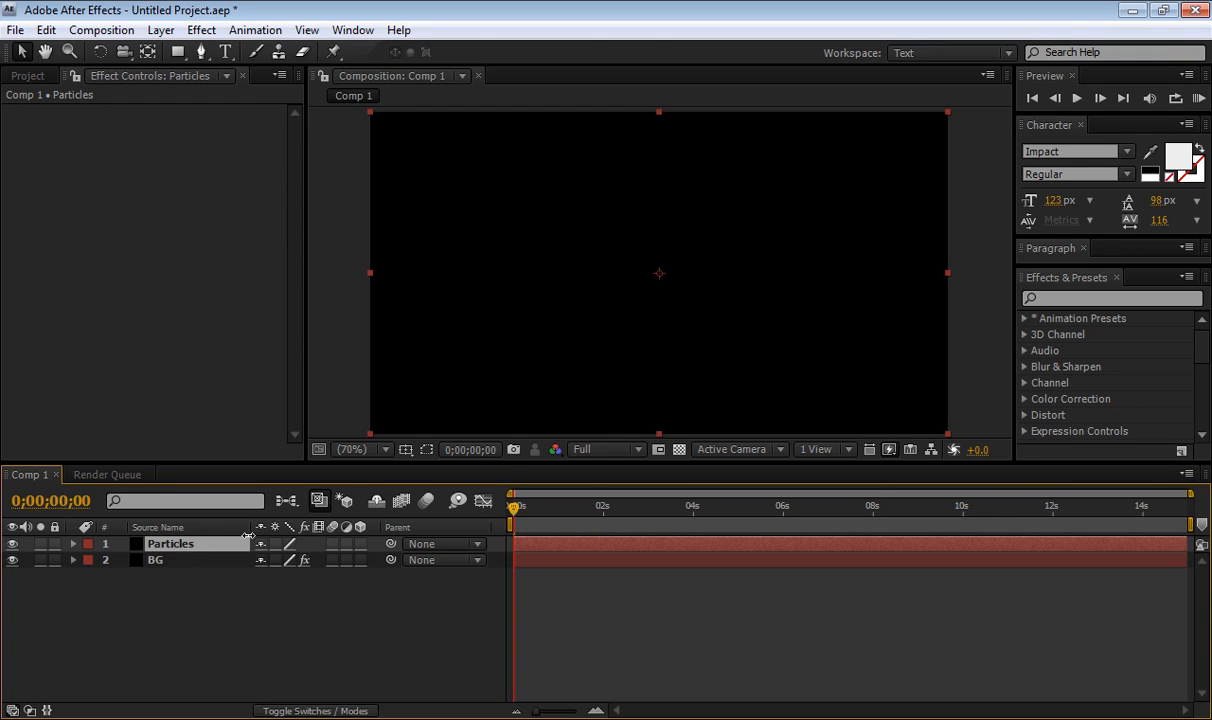
Apply CC Particle World to the Particles layer and set preview resolution to Half.
{"action": "left_click", "coordinate": [201, 29]}
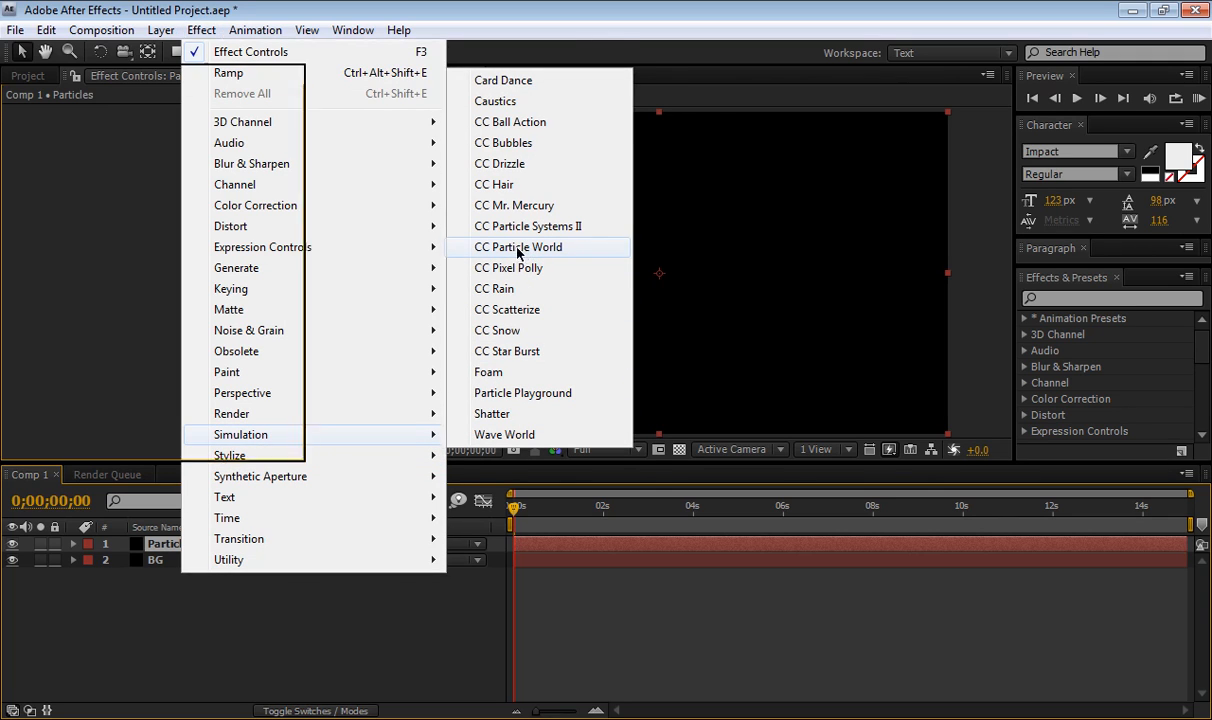
{"action": "left_click", "coordinate": [518, 247]}
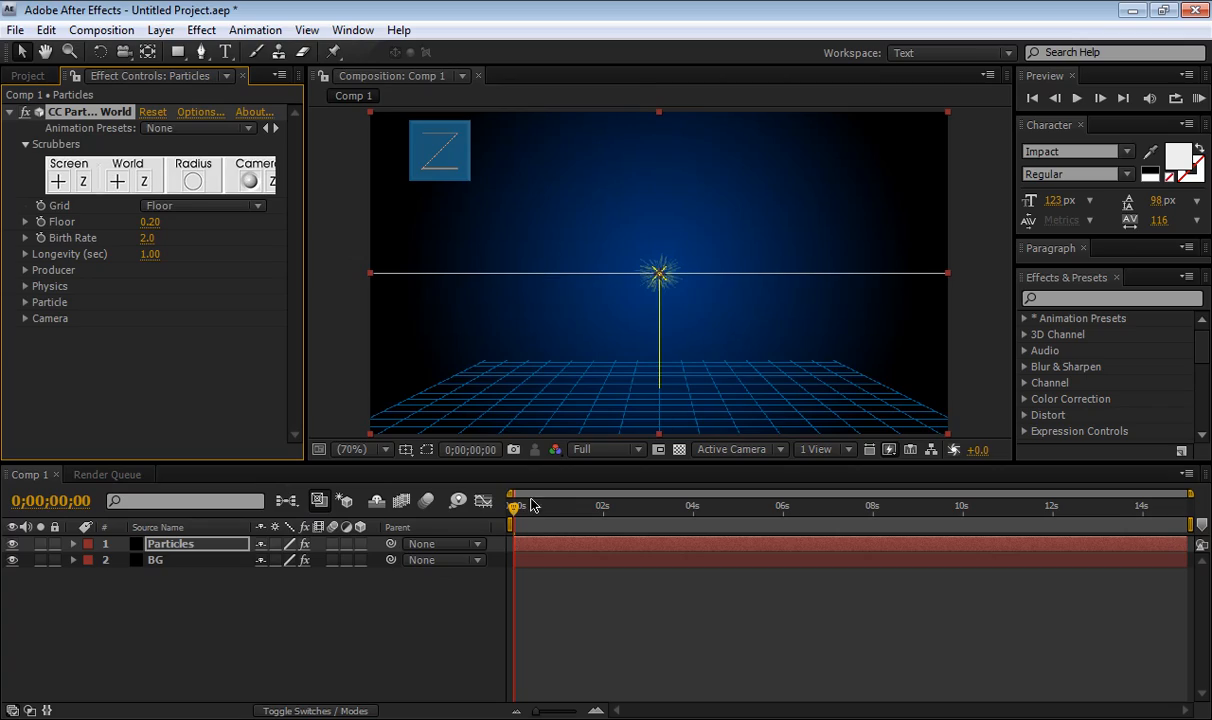
{"action": "left_click", "coordinate": [700, 505]}
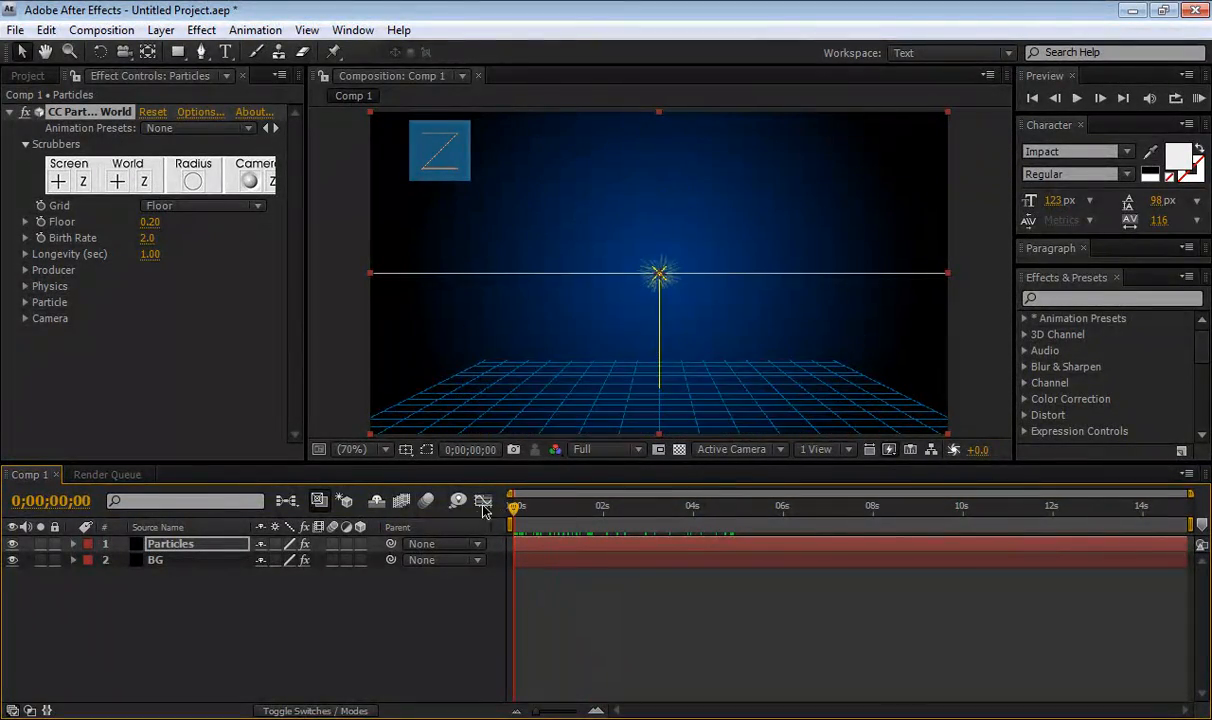
{"action": "left_click", "coordinate": [605, 448]}
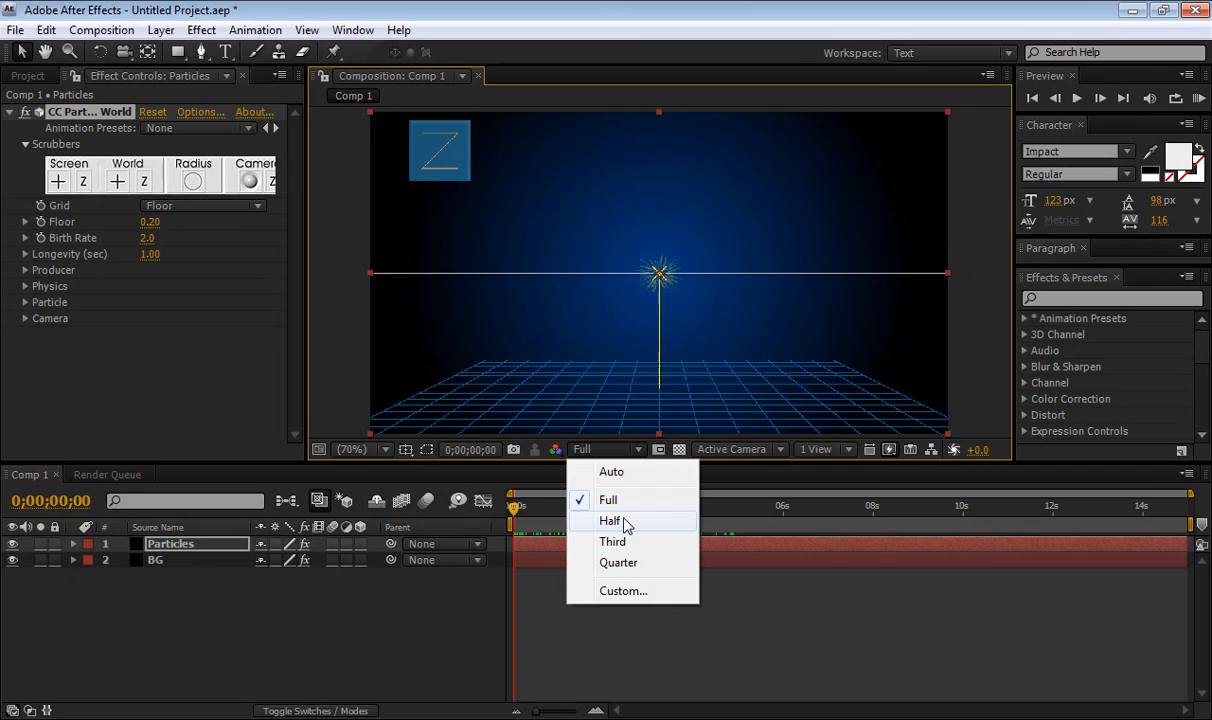
{"action": "left_click", "coordinate": [609, 520]}
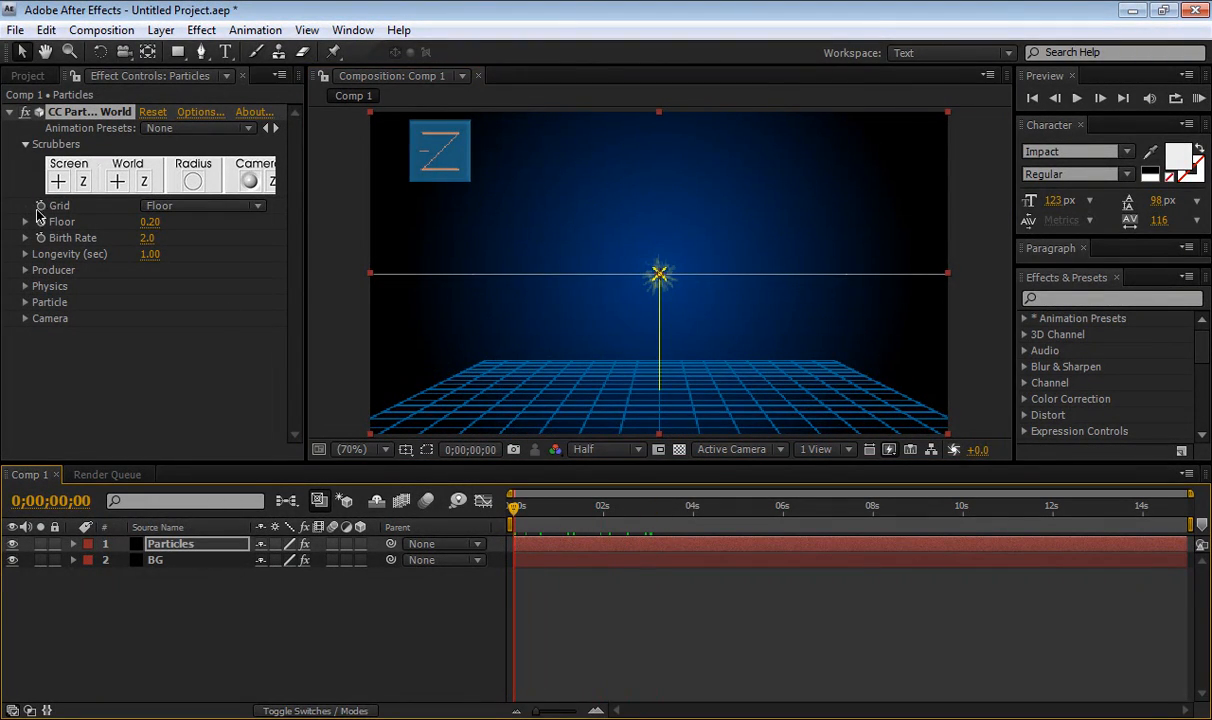
Turn the particle Grid off and set Birth Rate to 1.3.
{"action": "left_click", "coordinate": [200, 205]}
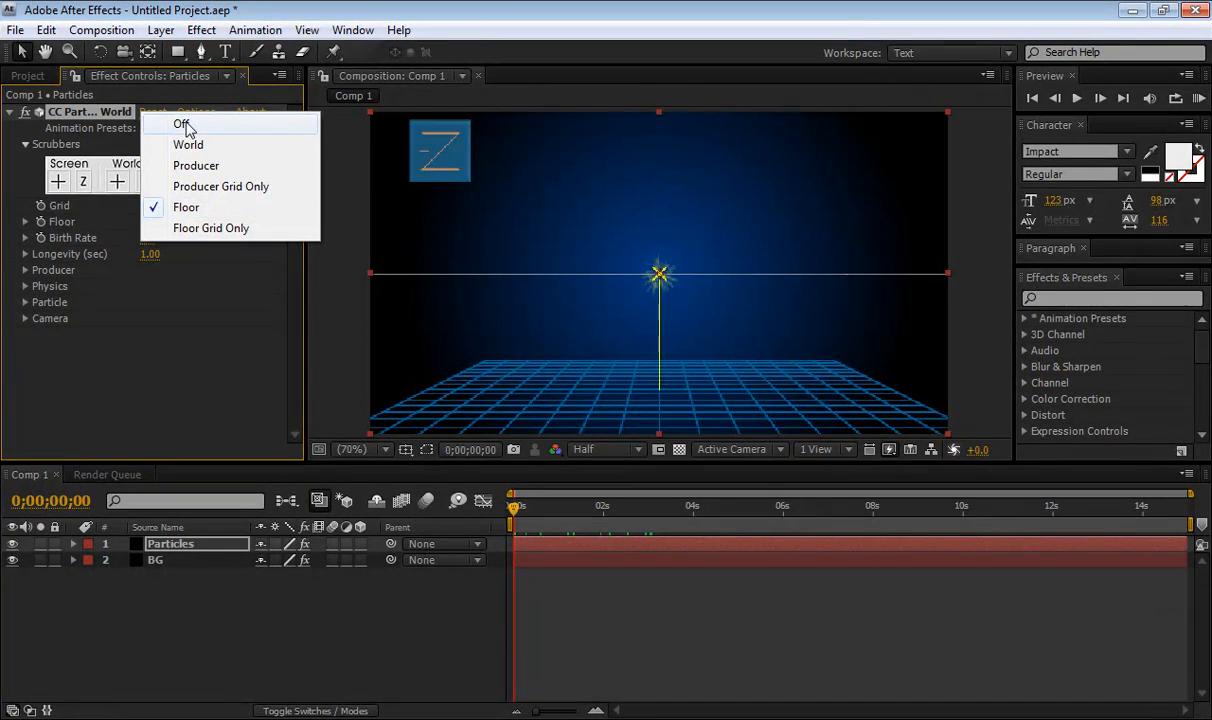
{"action": "left_click", "coordinate": [182, 124]}
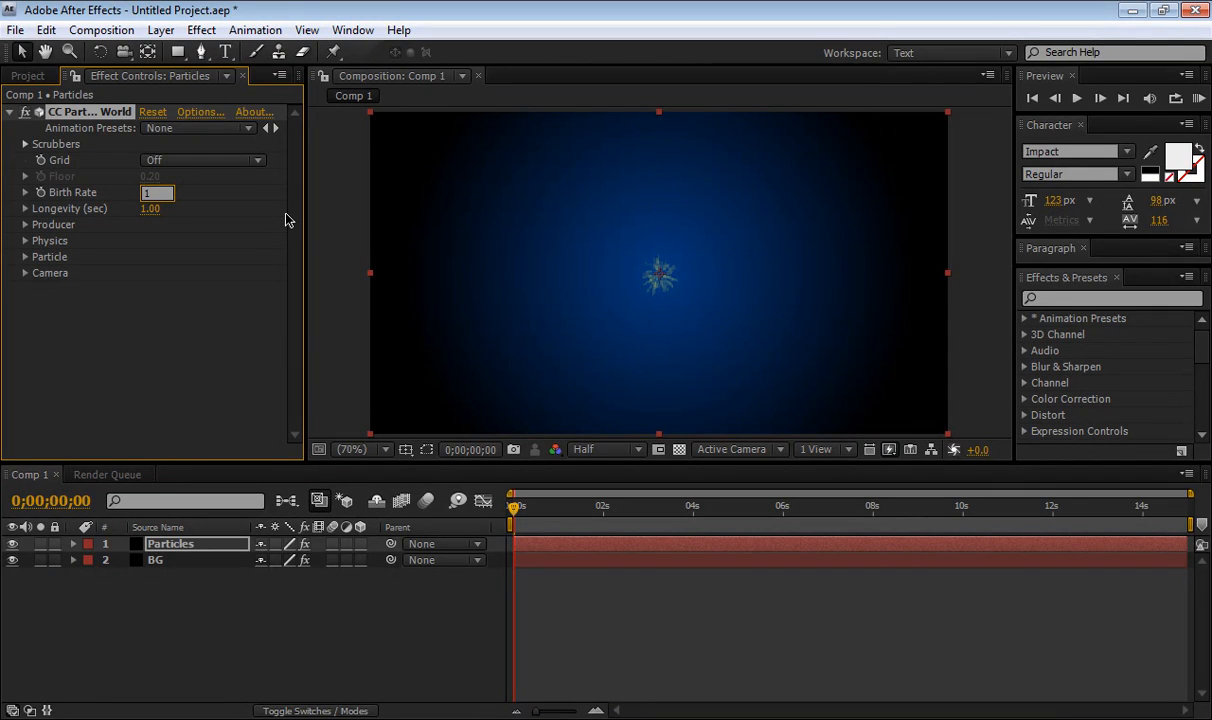
{"action": "type", "text": "1.3"}
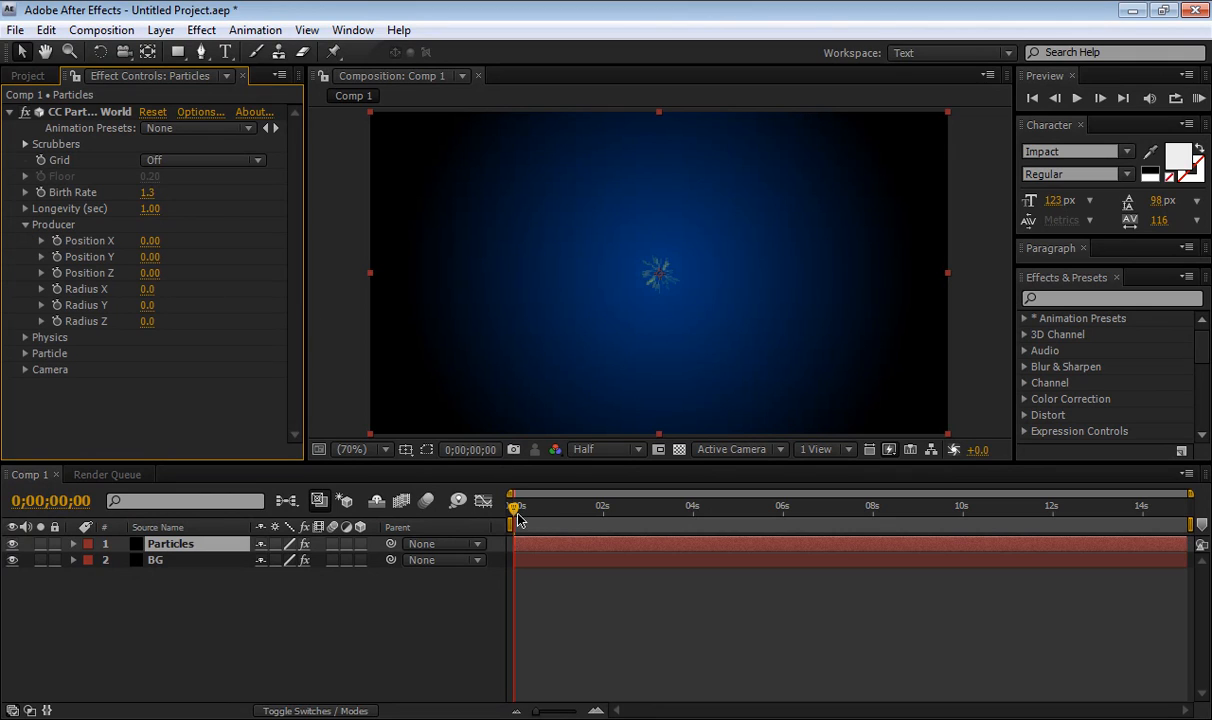
{"action": "mouse_move", "coordinate": [152, 298]}
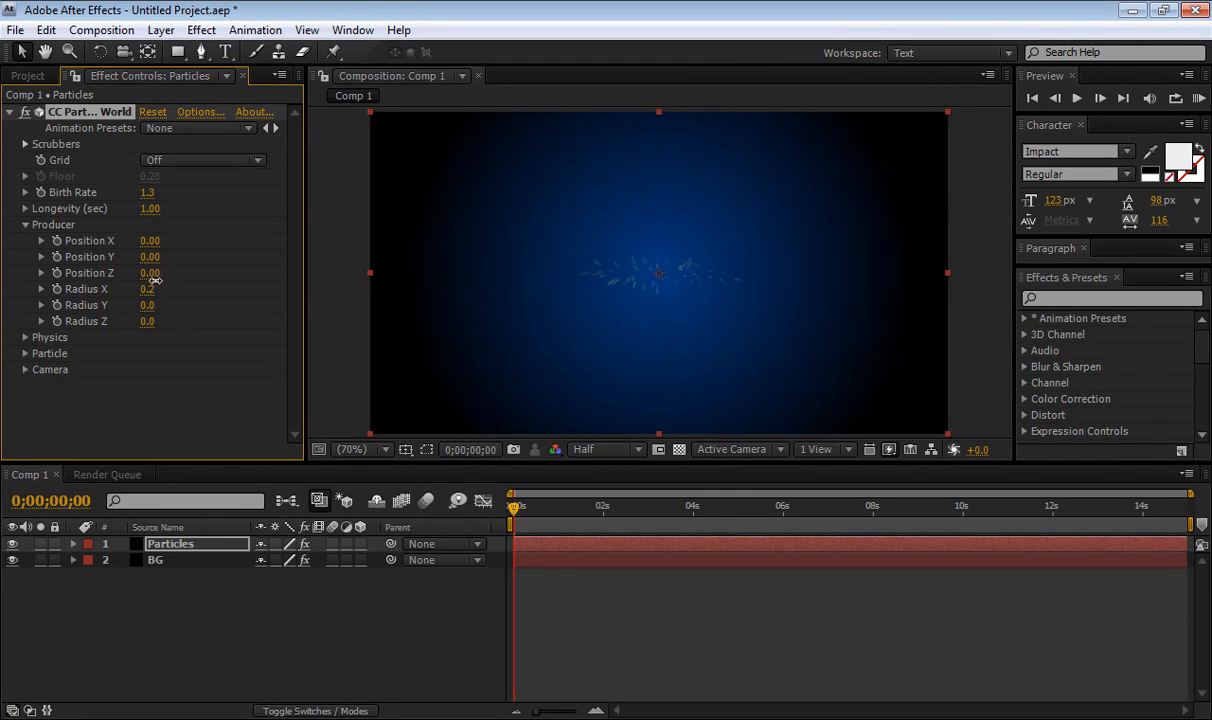
Enlarge the producer radii to about X 0.7, Y 0.5, Z 0.7.
{"action": "left_click_drag", "start_coordinate": [147, 289], "coordinate": [200, 289]}
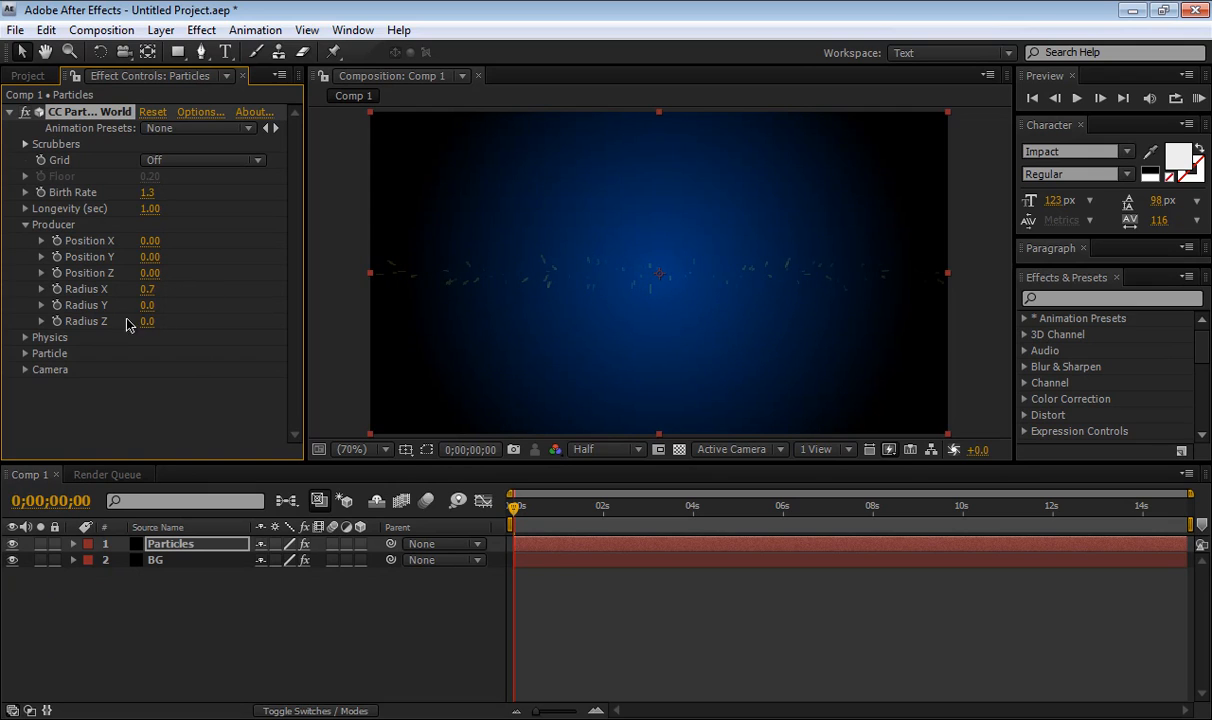
{"action": "left_click_drag", "start_coordinate": [147, 305], "coordinate": [147, 305]}
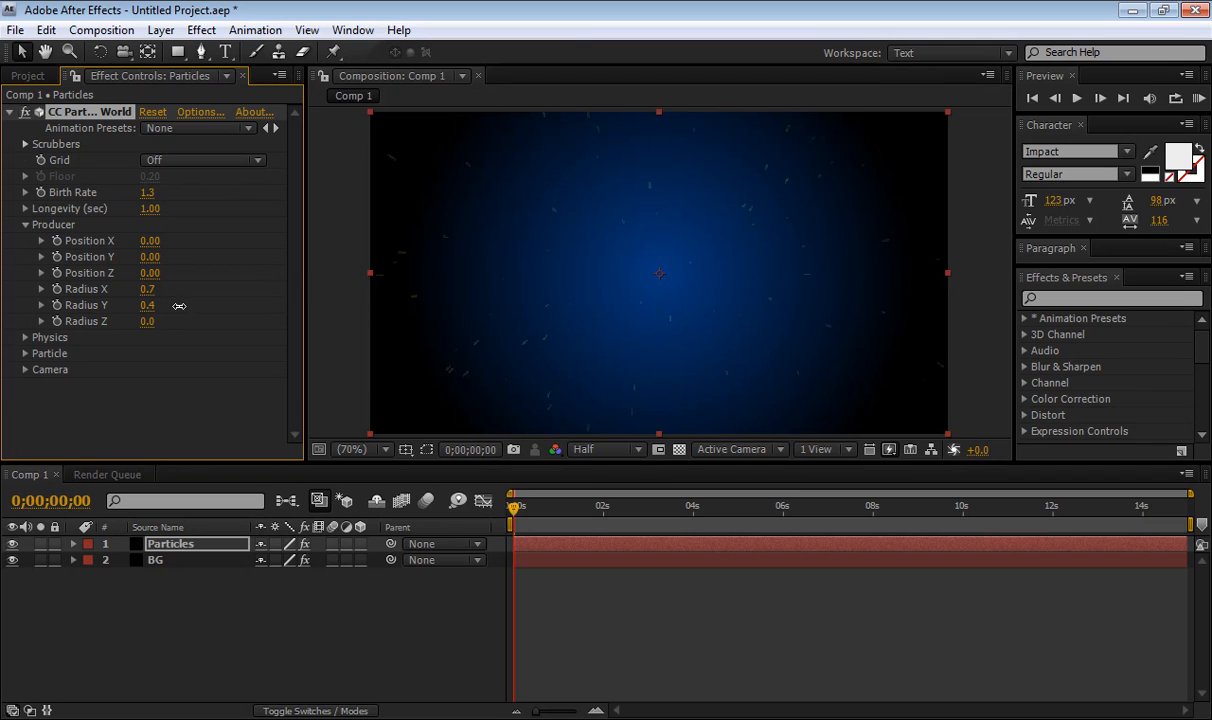
{"action": "left_click_drag", "start_coordinate": [147, 305], "coordinate": [150, 300]}
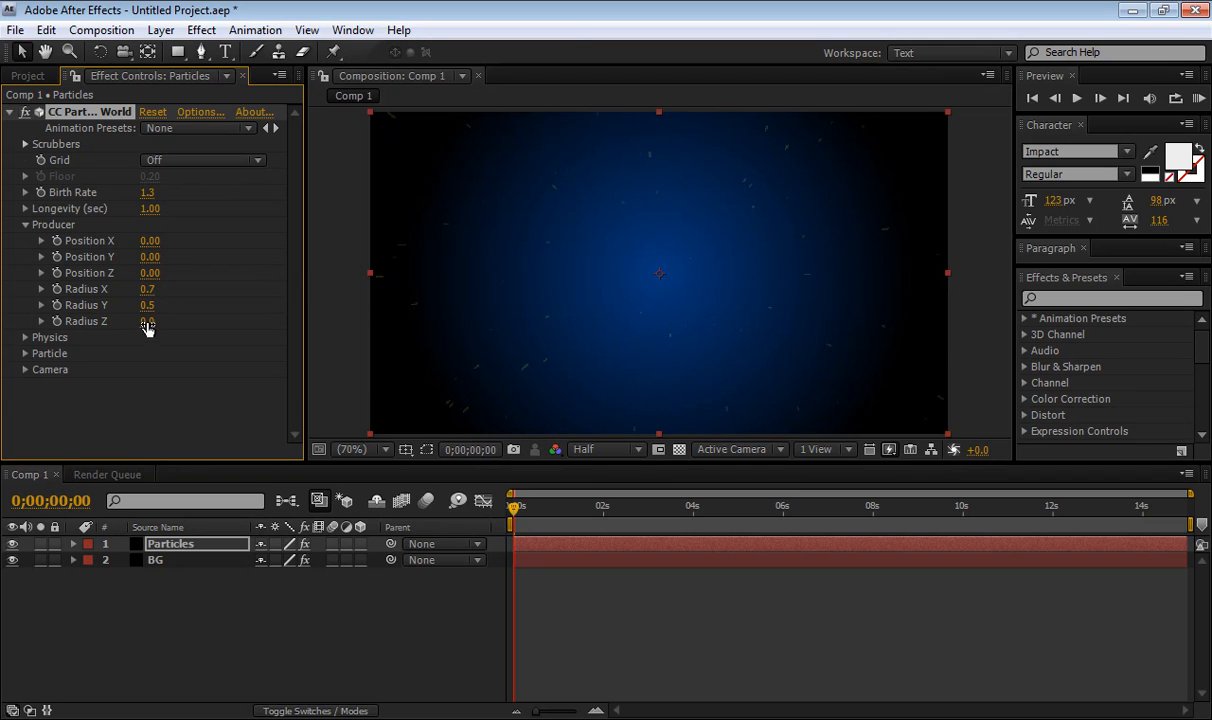
{"action": "left_click_drag", "start_coordinate": [147, 321], "coordinate": [220, 321]}
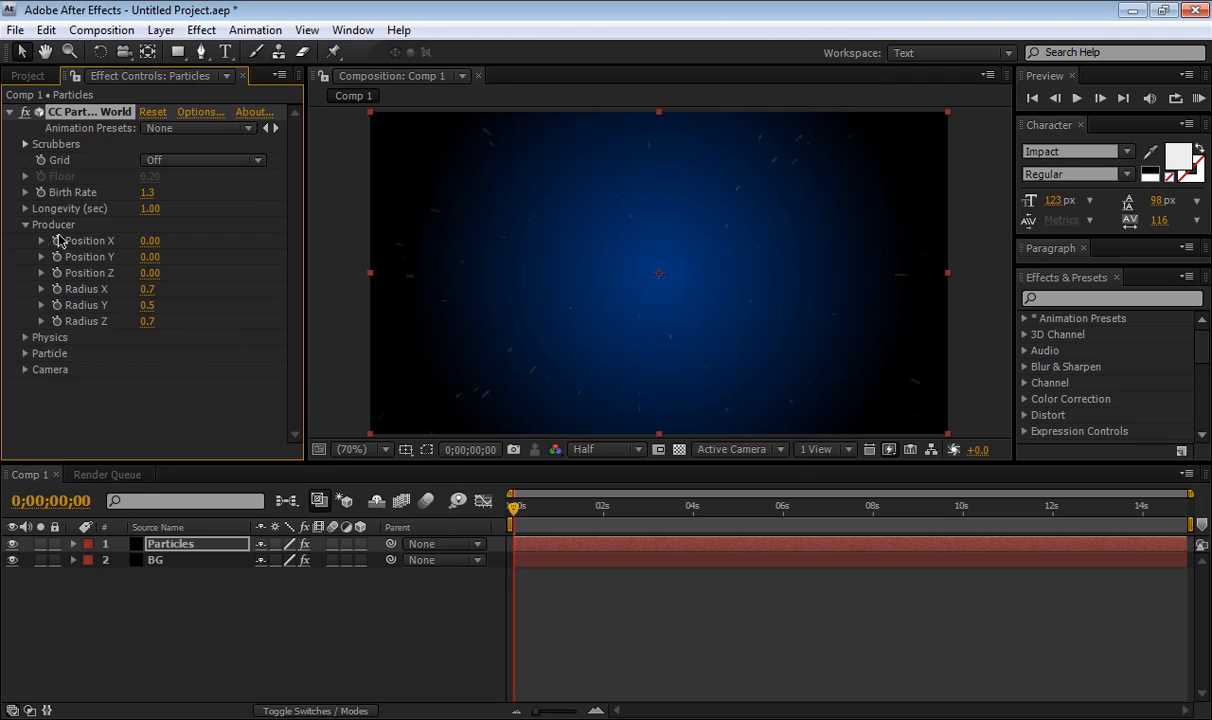
{"action": "left_click", "coordinate": [25, 224]}
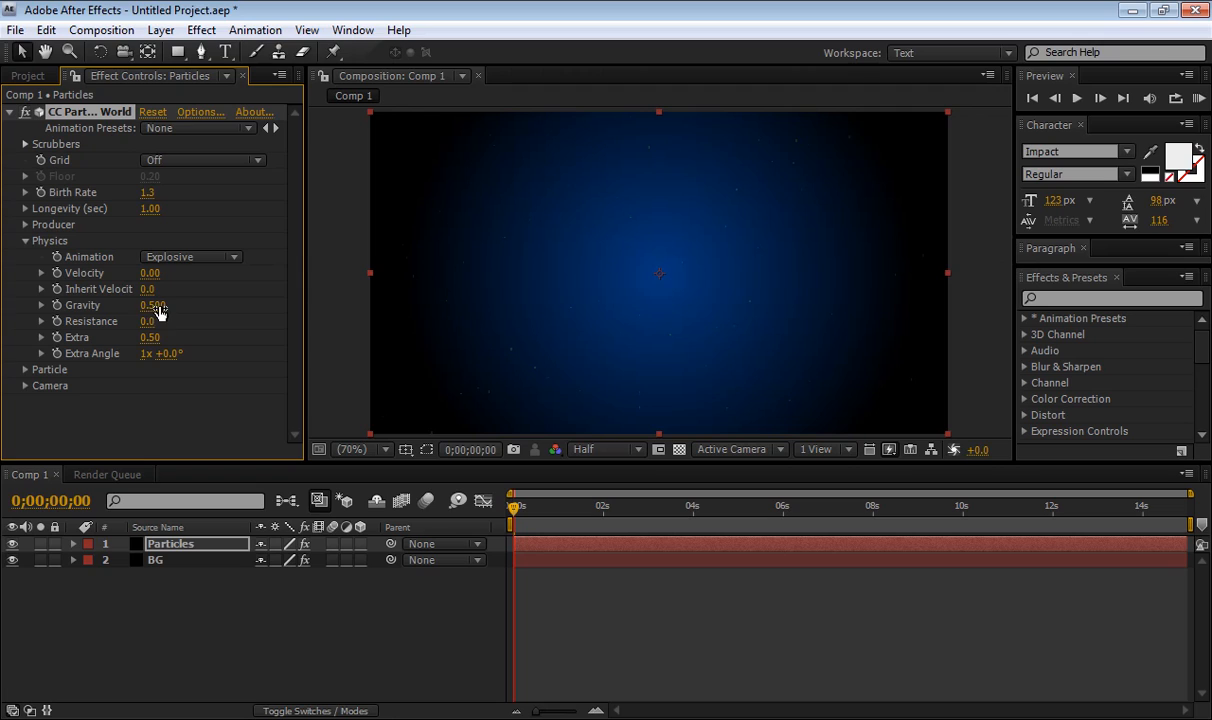
Set particle Gravity to 0.010 and scrub the timeline to preview the drifting particles.
{"action": "double_click", "coordinate": [150, 305]}
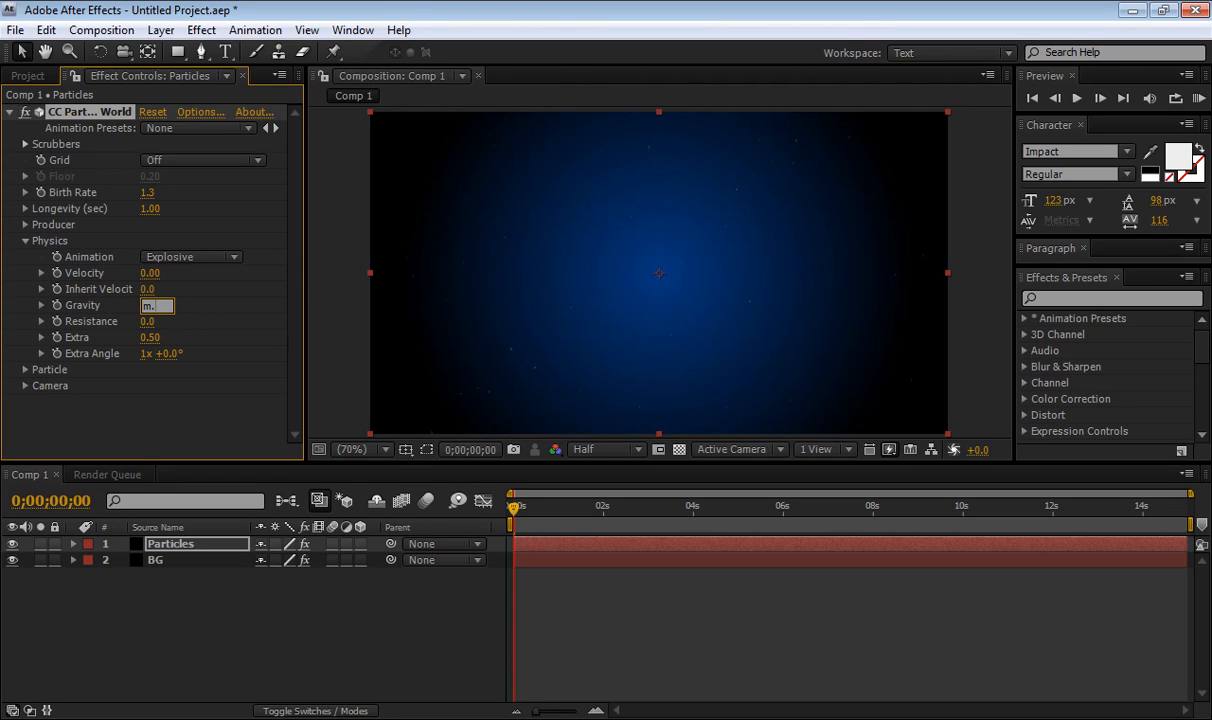
{"action": "type", "text": "100"}
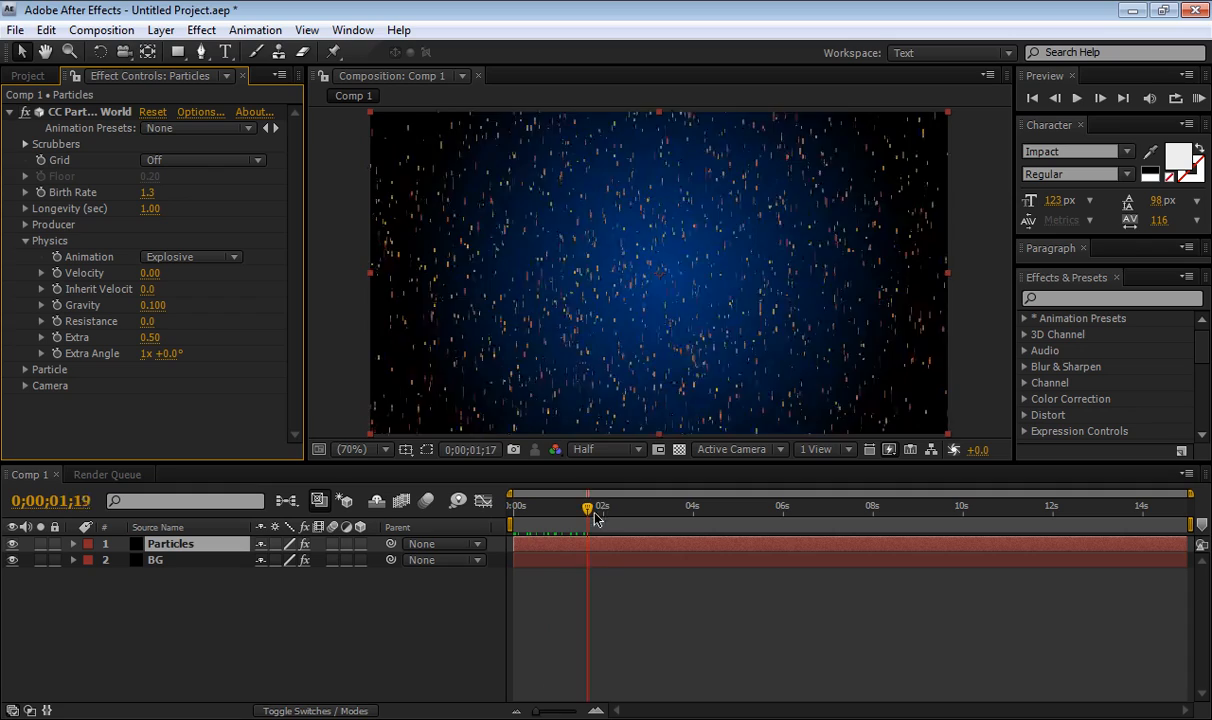
{"action": "left_click_drag", "start_coordinate": [588, 508], "coordinate": [703, 508]}
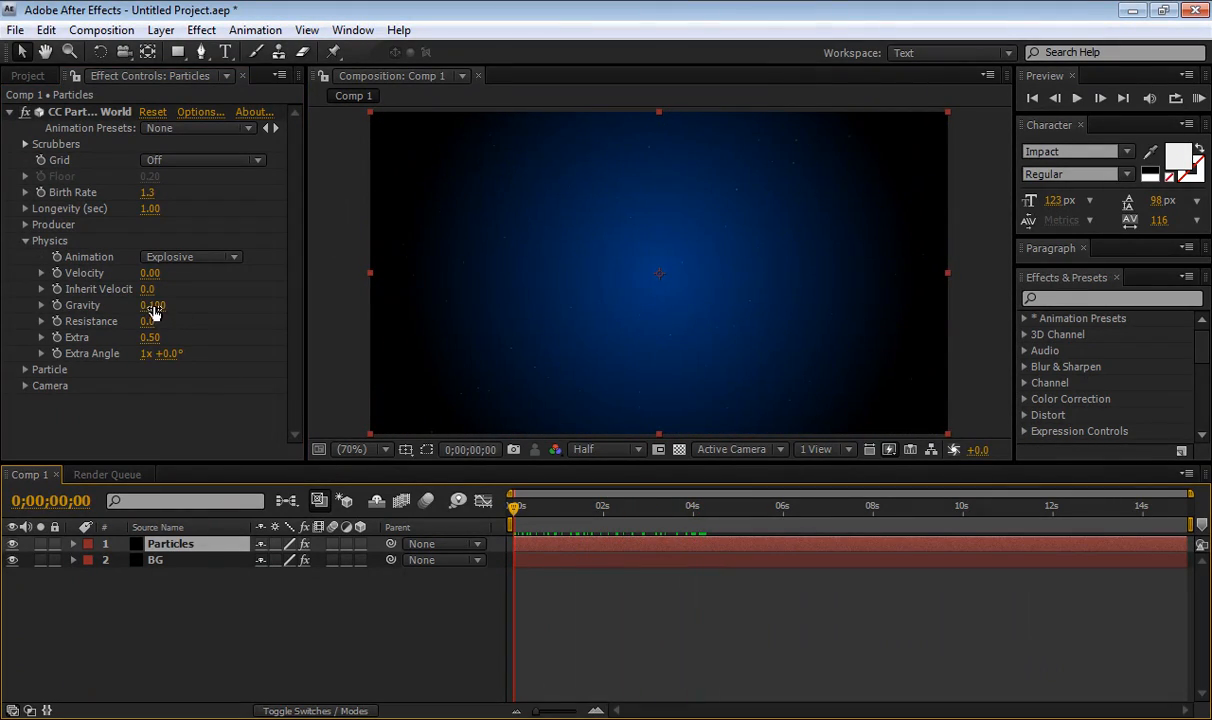
{"action": "left_click_drag", "start_coordinate": [153, 305], "coordinate": [160, 305]}
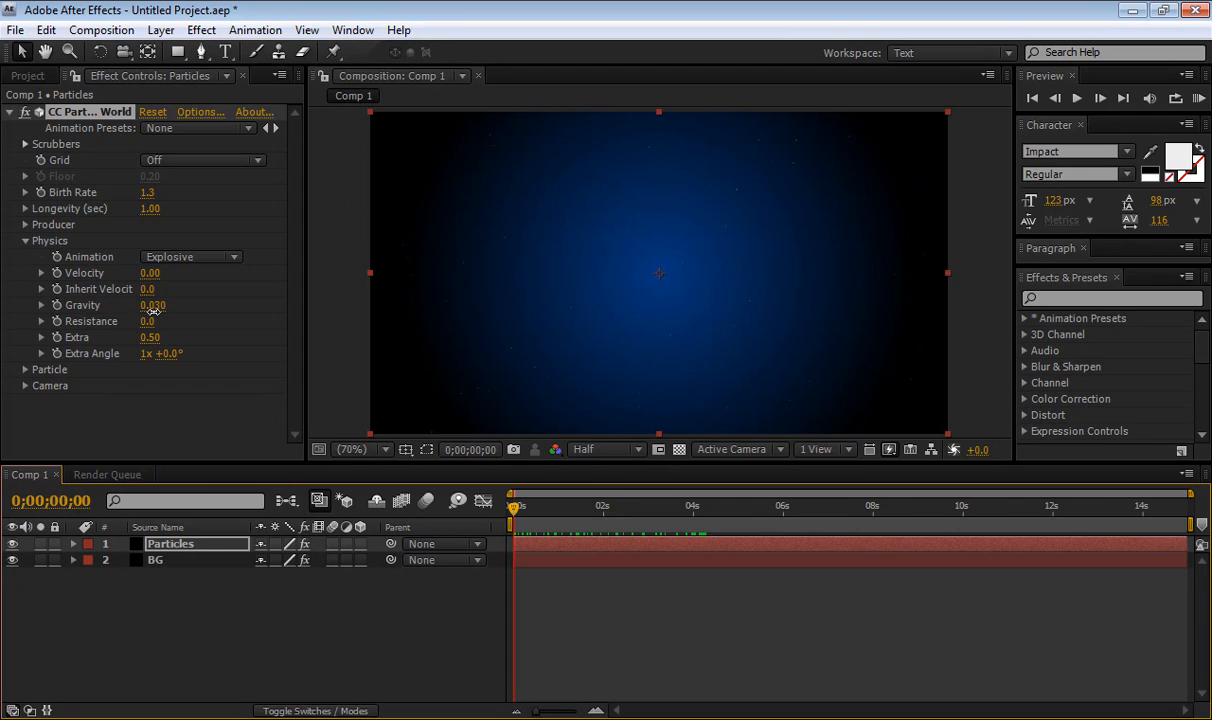
{"action": "left_click_drag", "start_coordinate": [153, 305], "coordinate": [150, 305]}
{"action": "type", "text": "0.01"}
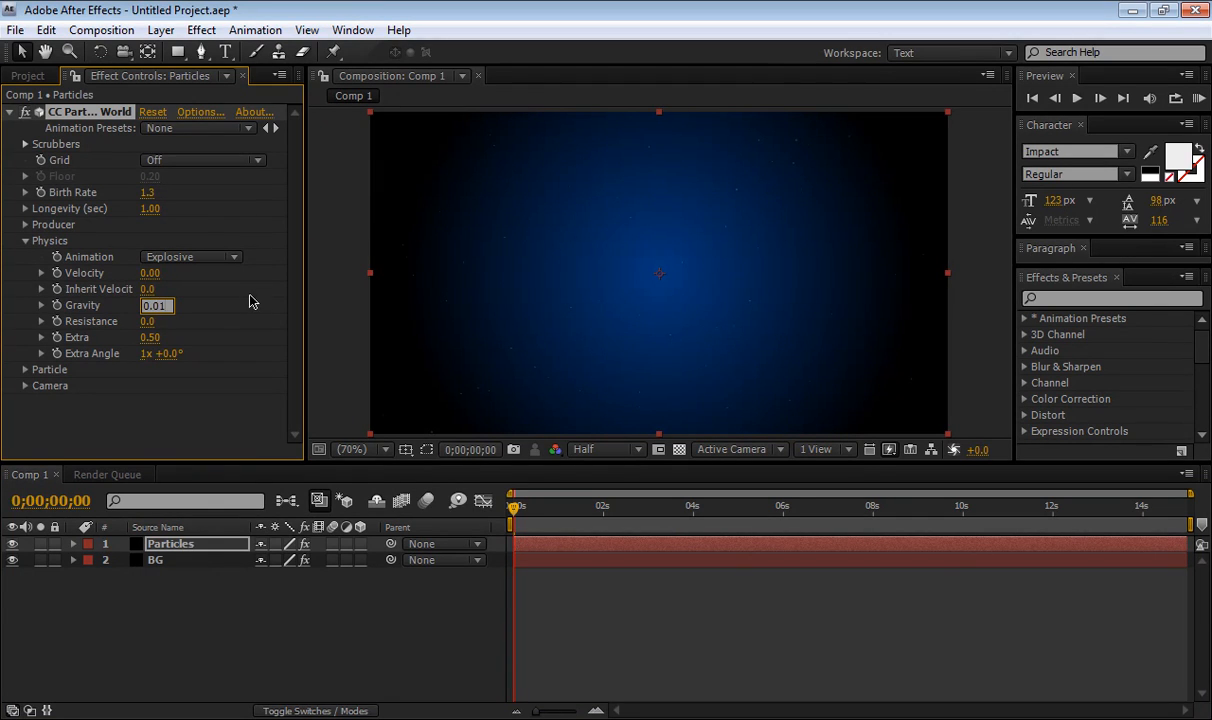
{"action": "left_click_drag", "start_coordinate": [513, 507], "coordinate": [550, 507]}
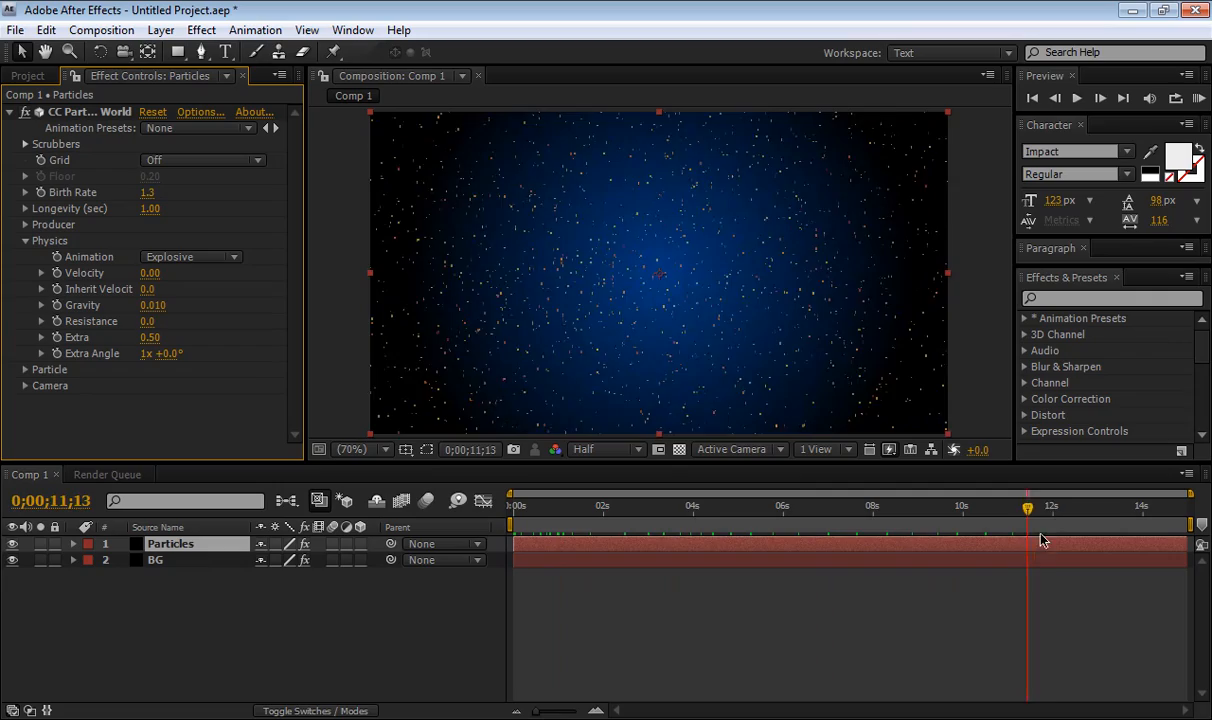
{"action": "left_click", "coordinate": [513, 505]}
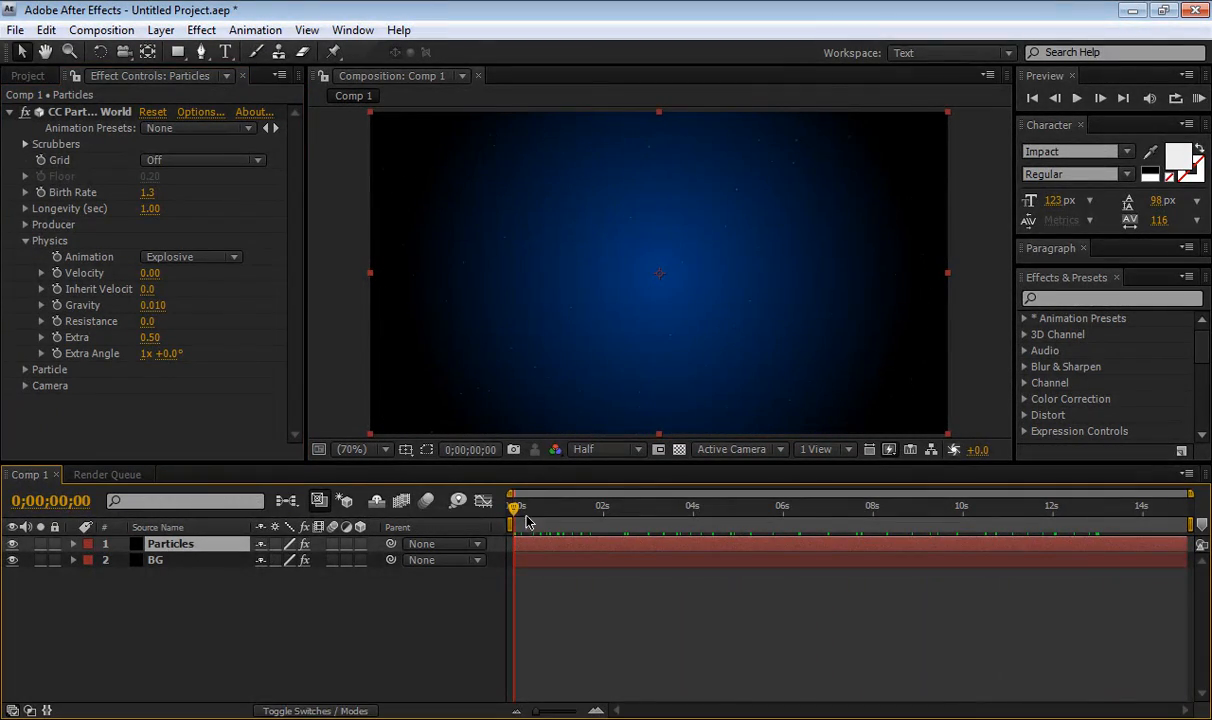
{"action": "left_click_drag", "start_coordinate": [515, 507], "coordinate": [588, 507]}
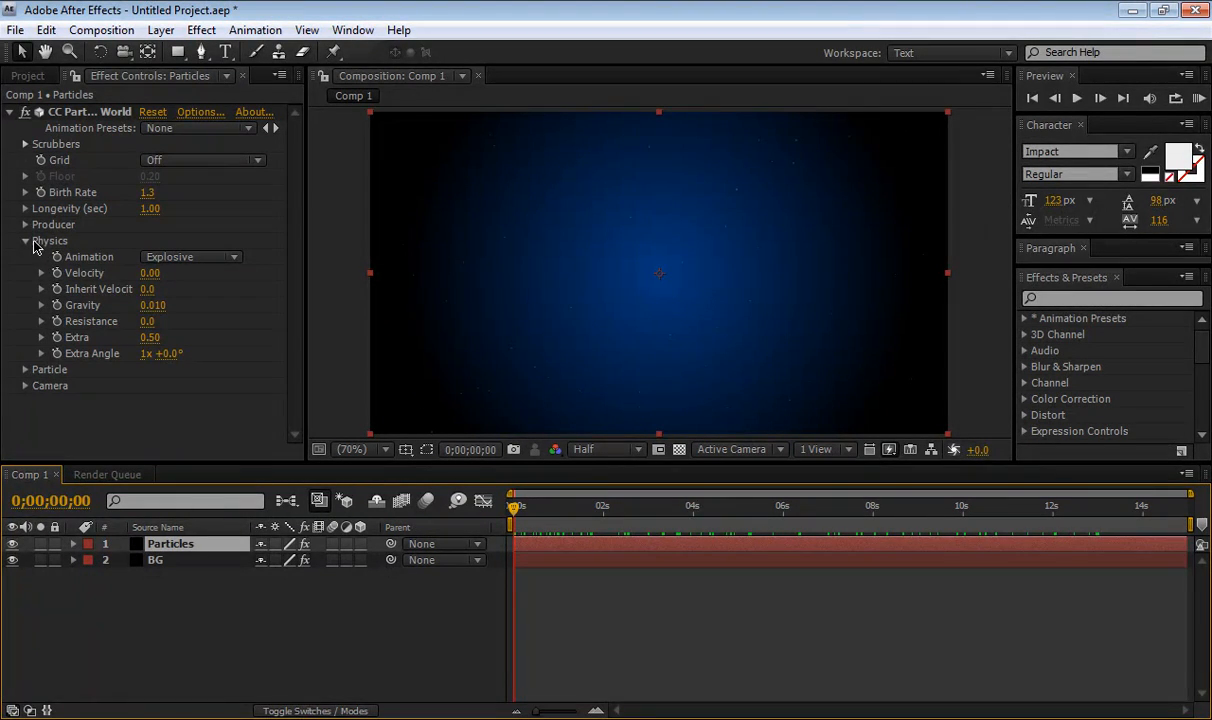
Set Particle Type to Lens Convex and scrub the timeline to preview the blobs.
{"action": "left_click", "coordinate": [25, 240]}
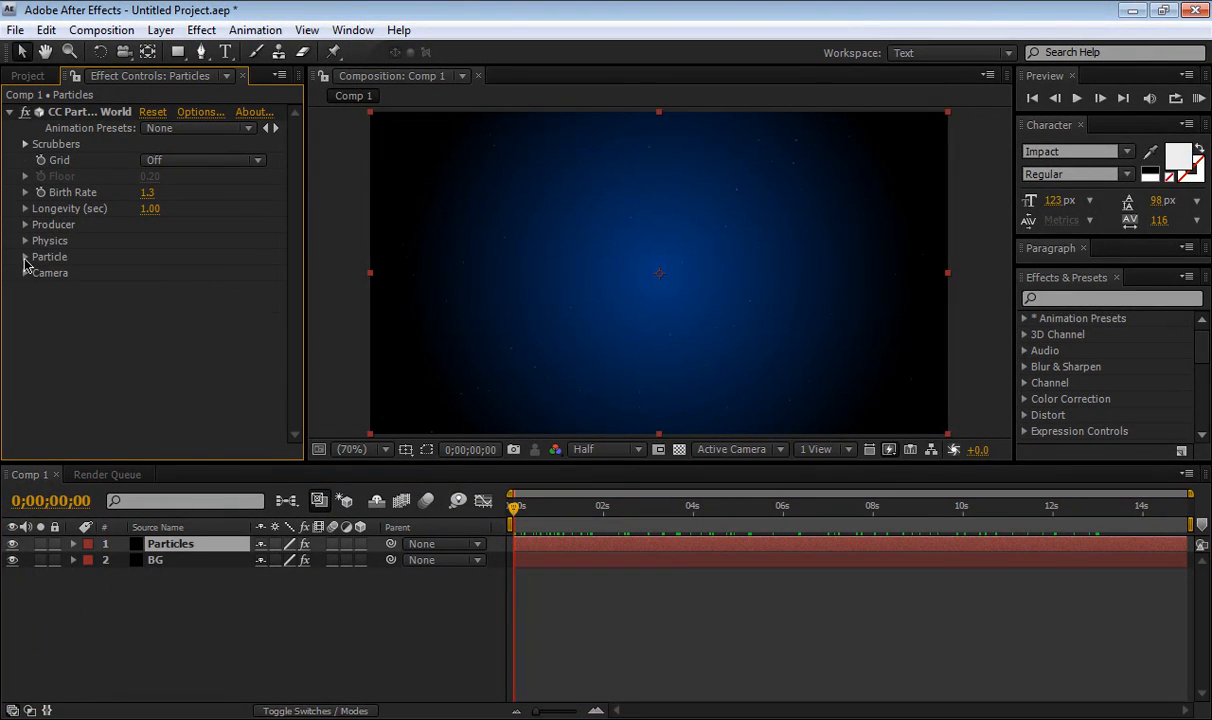
{"action": "left_click", "coordinate": [25, 256]}
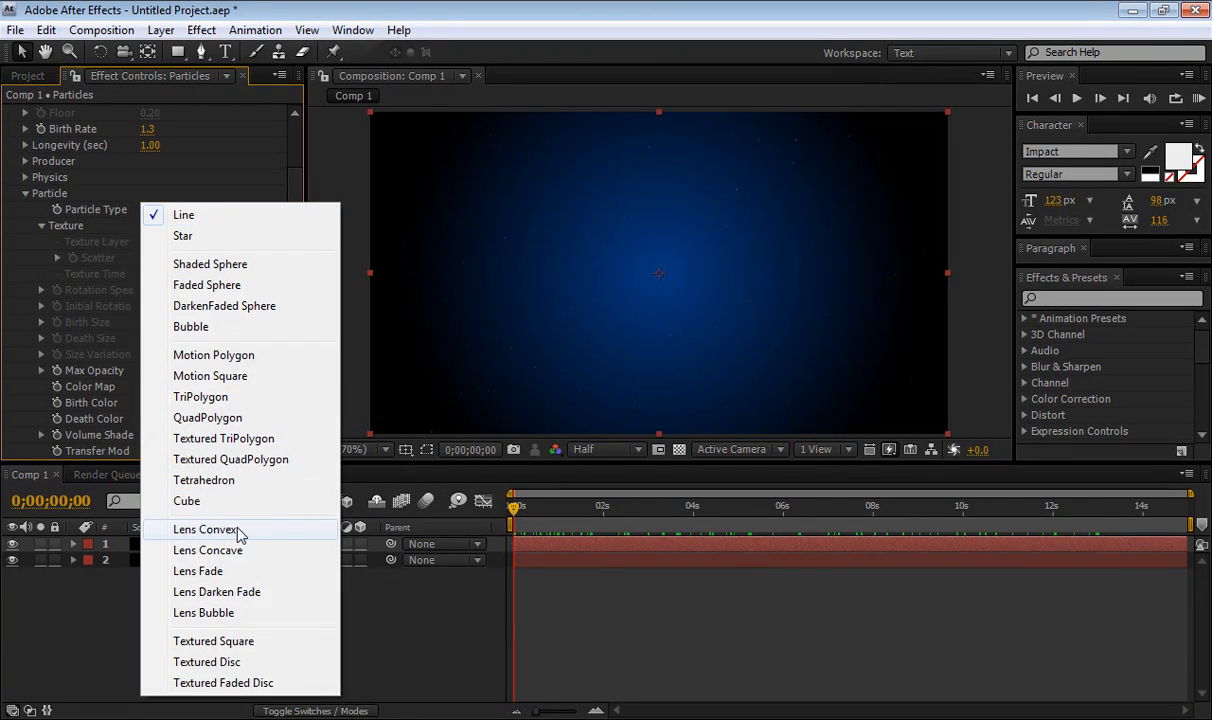
{"action": "left_click", "coordinate": [206, 529]}
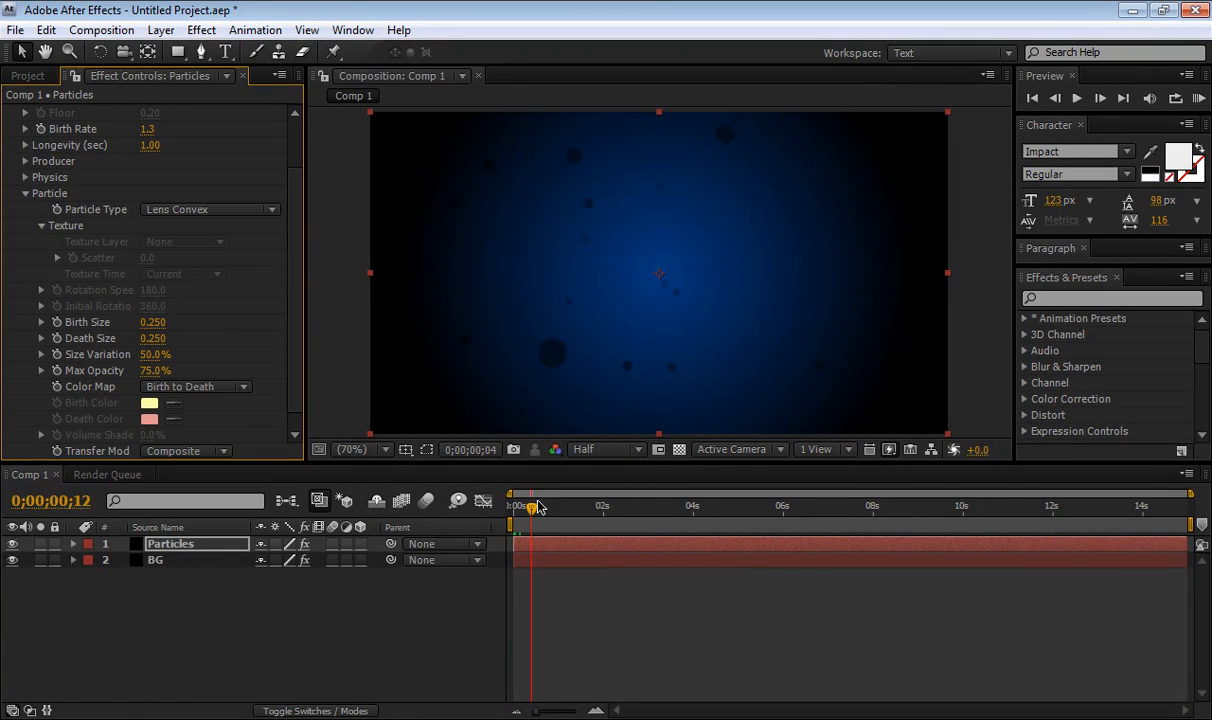
{"action": "left_click_drag", "start_coordinate": [530, 508], "coordinate": [728, 508]}
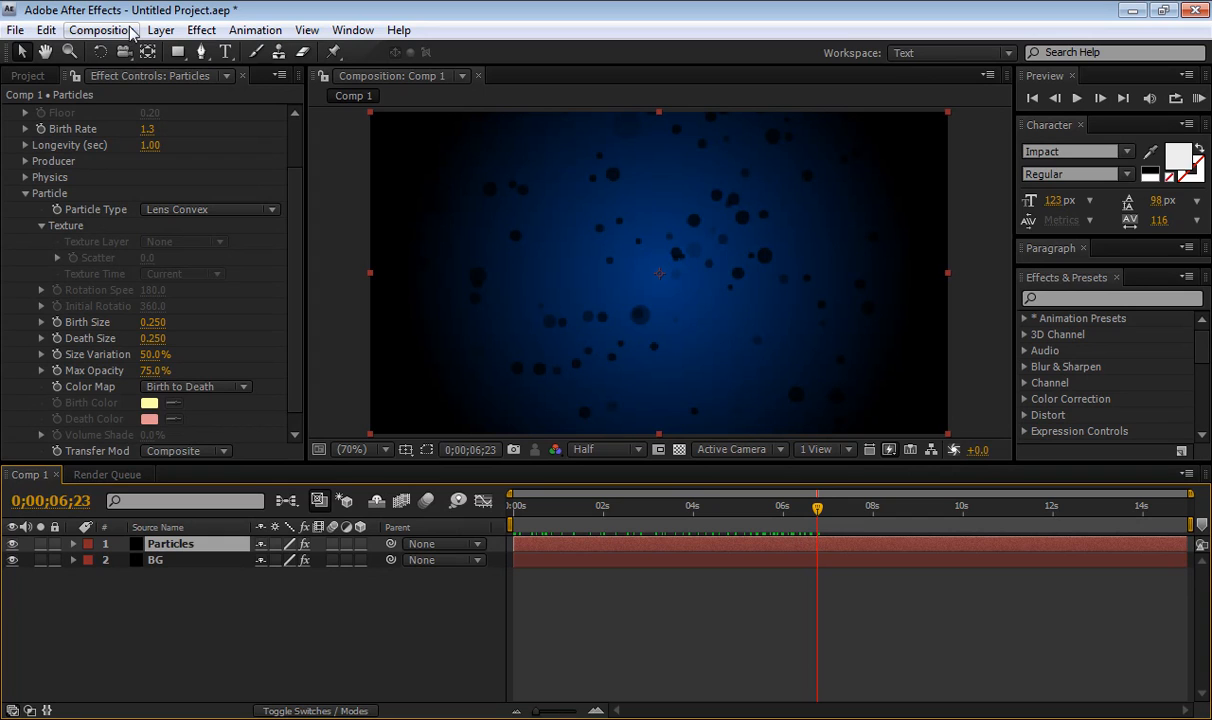
Change the Particles solid's colour to red through Solid Settings.
{"action": "left_click", "coordinate": [160, 29]}
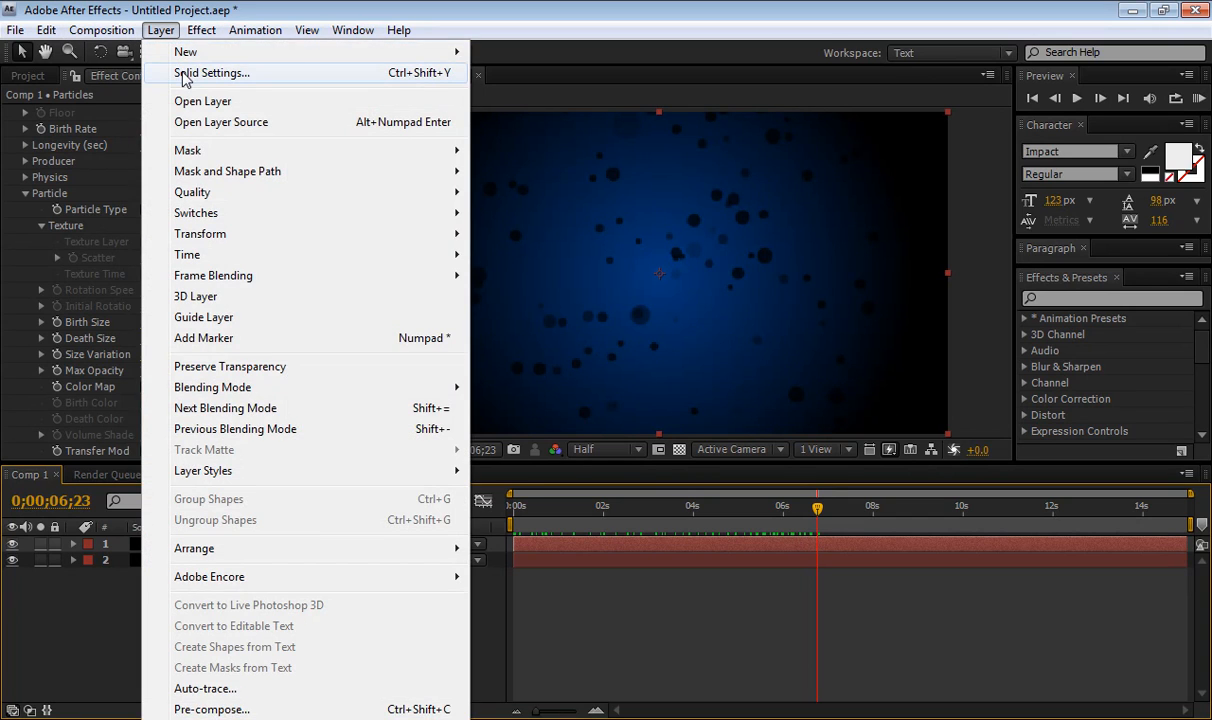
{"action": "left_click", "coordinate": [211, 72]}
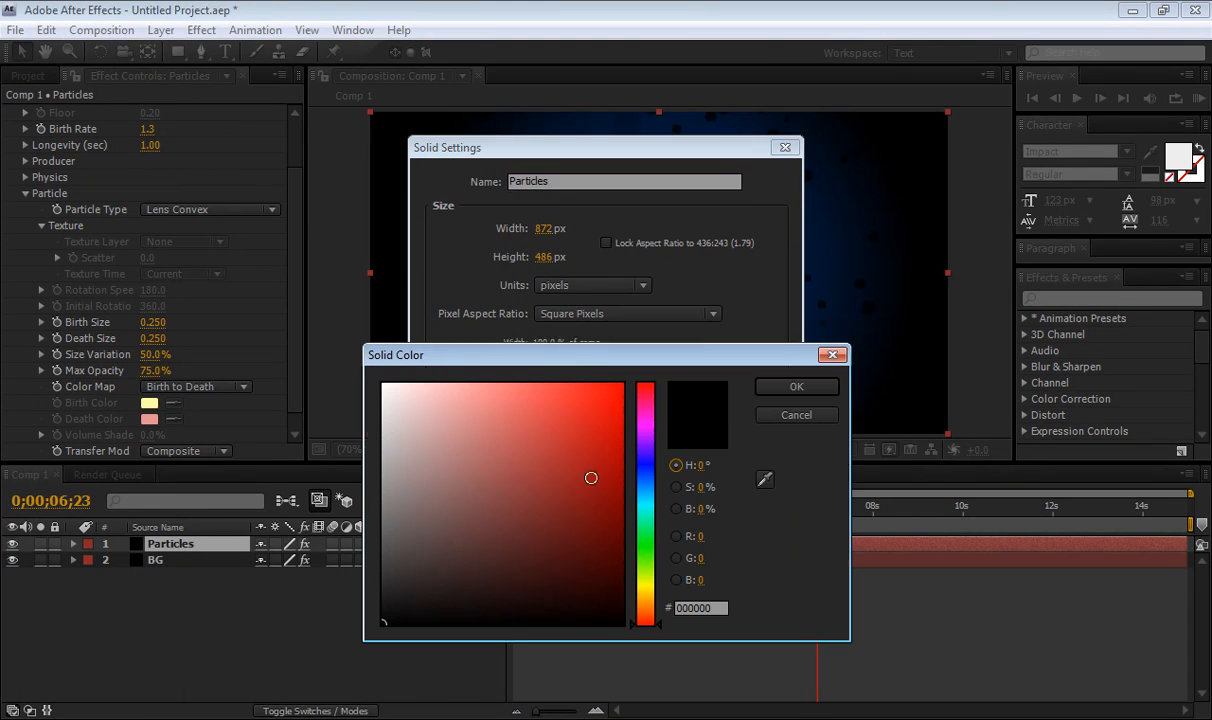
{"action": "left_click", "coordinate": [796, 387]}
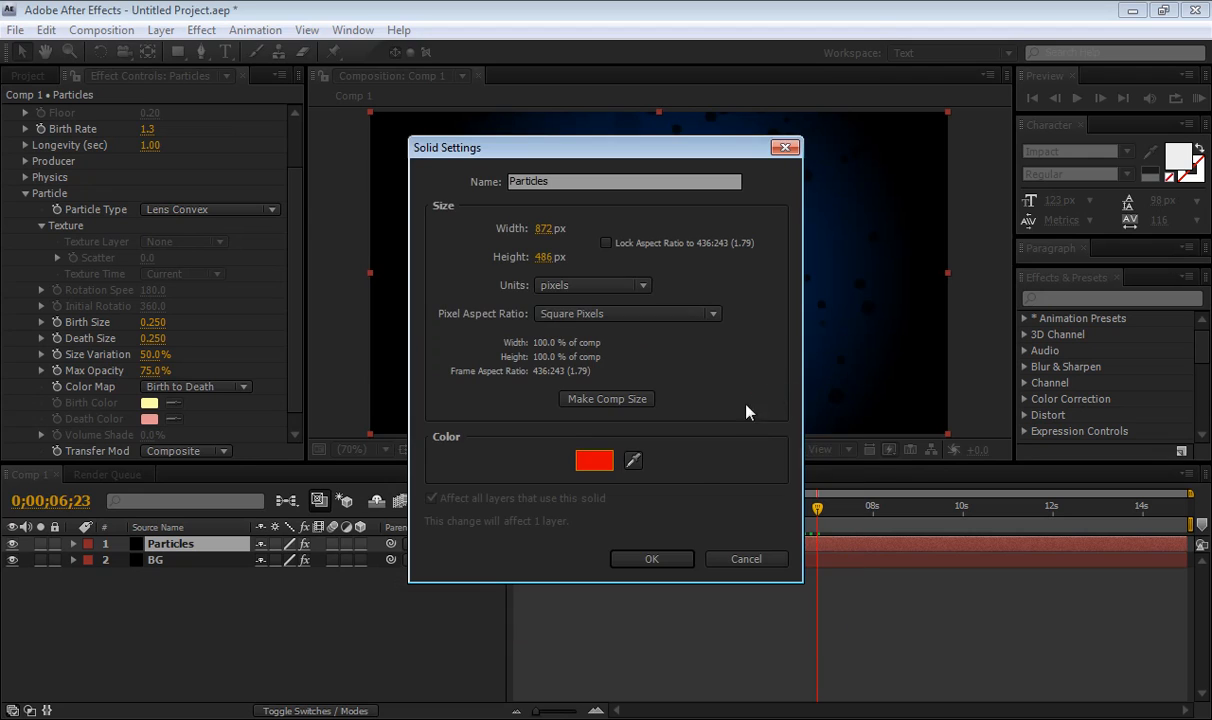
{"action": "left_click", "coordinate": [651, 558]}
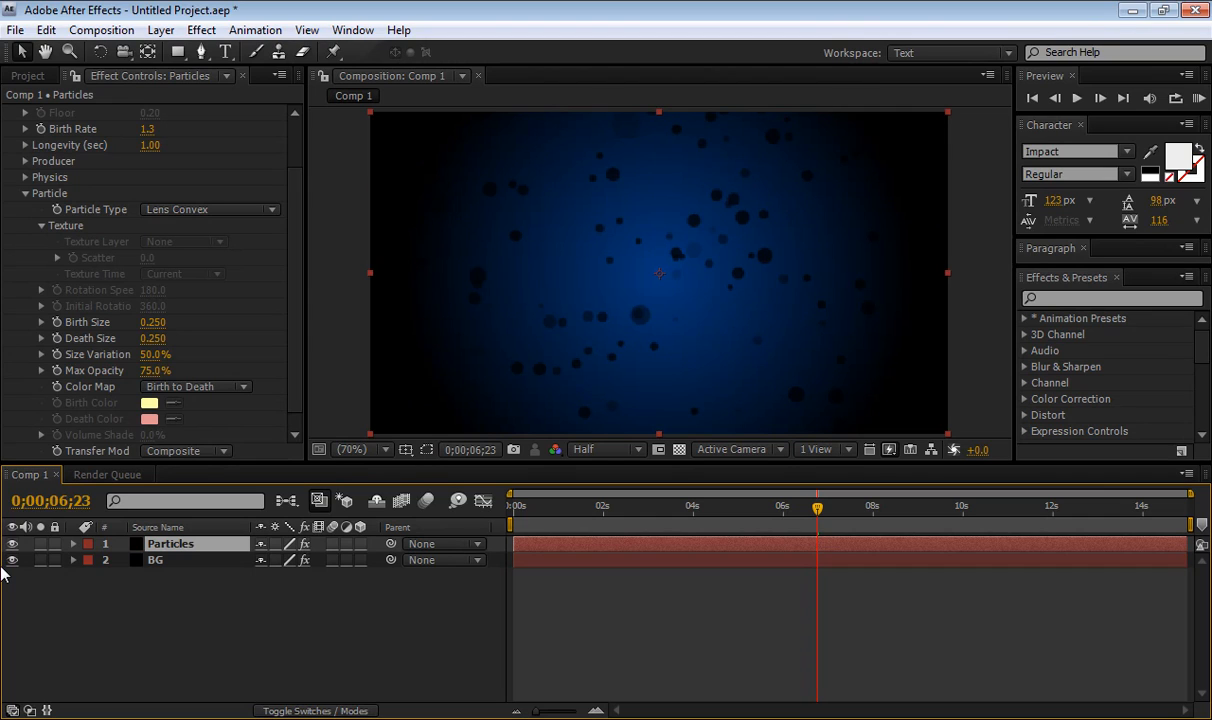
{"action": "mouse_move", "coordinate": [715, 217]}
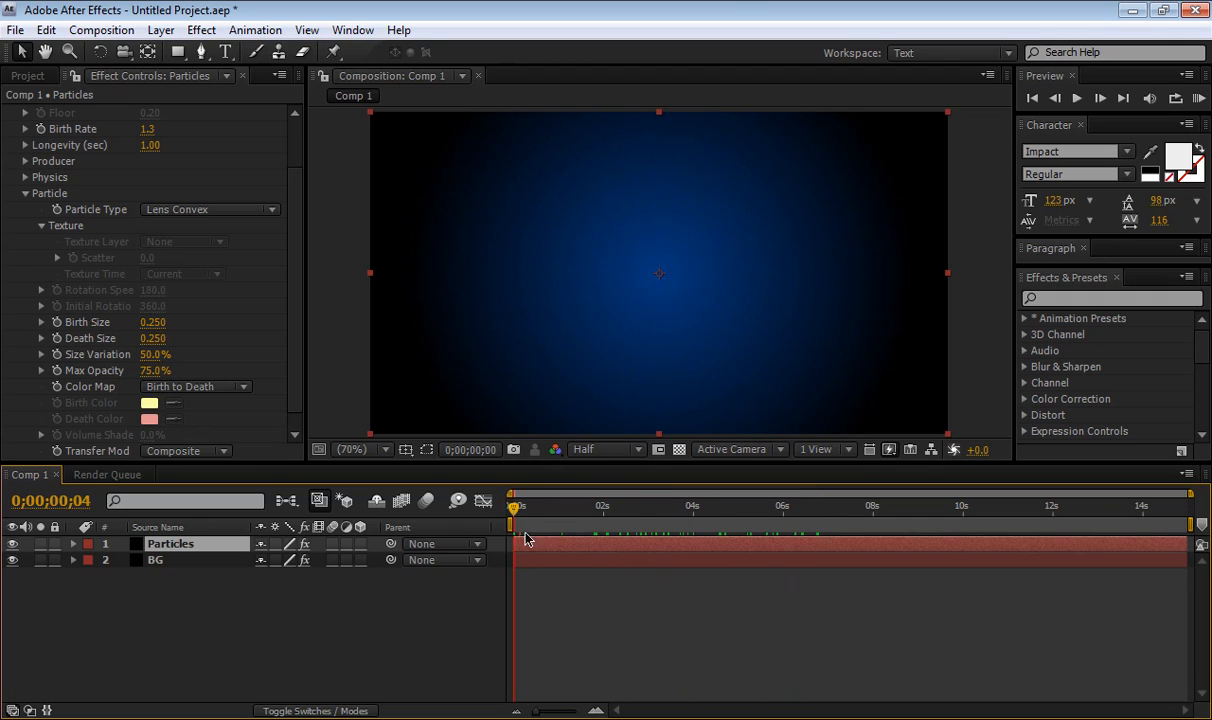
Set particle birth size 0.100, death size 0.160 and max opacity 45%, then preview.
{"action": "left_click", "coordinate": [752, 507]}
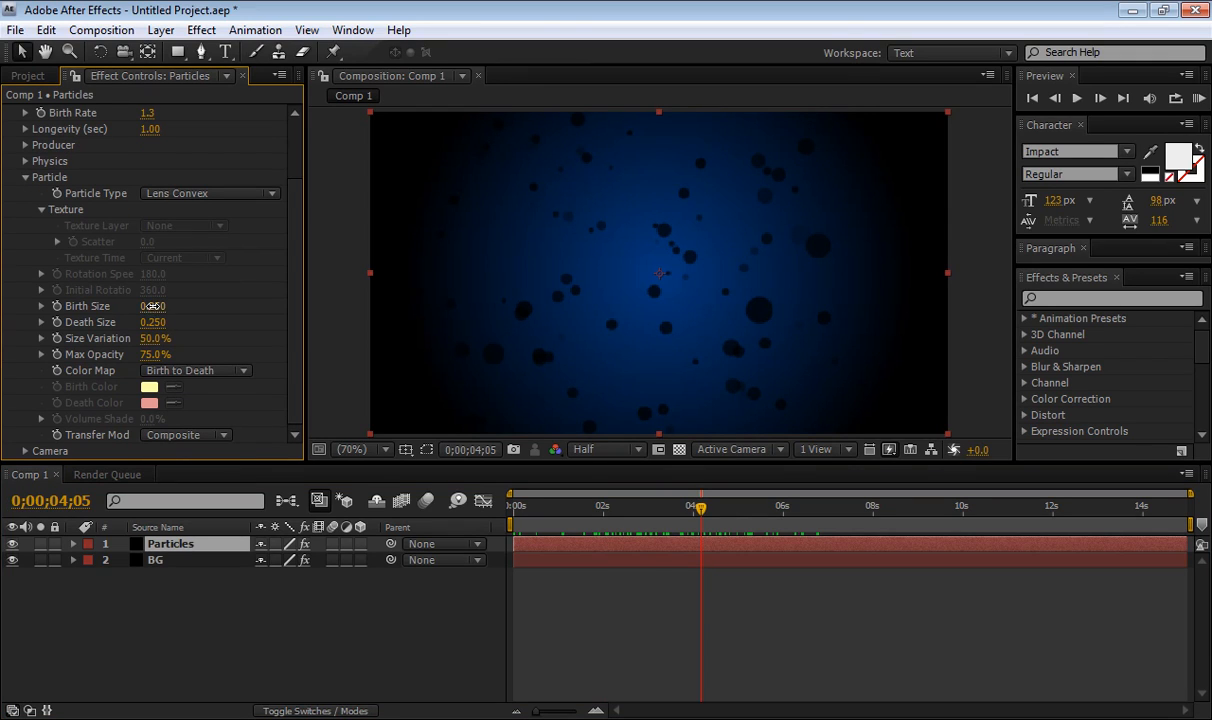
{"action": "left_click_drag", "start_coordinate": [153, 305], "coordinate": [170, 305]}
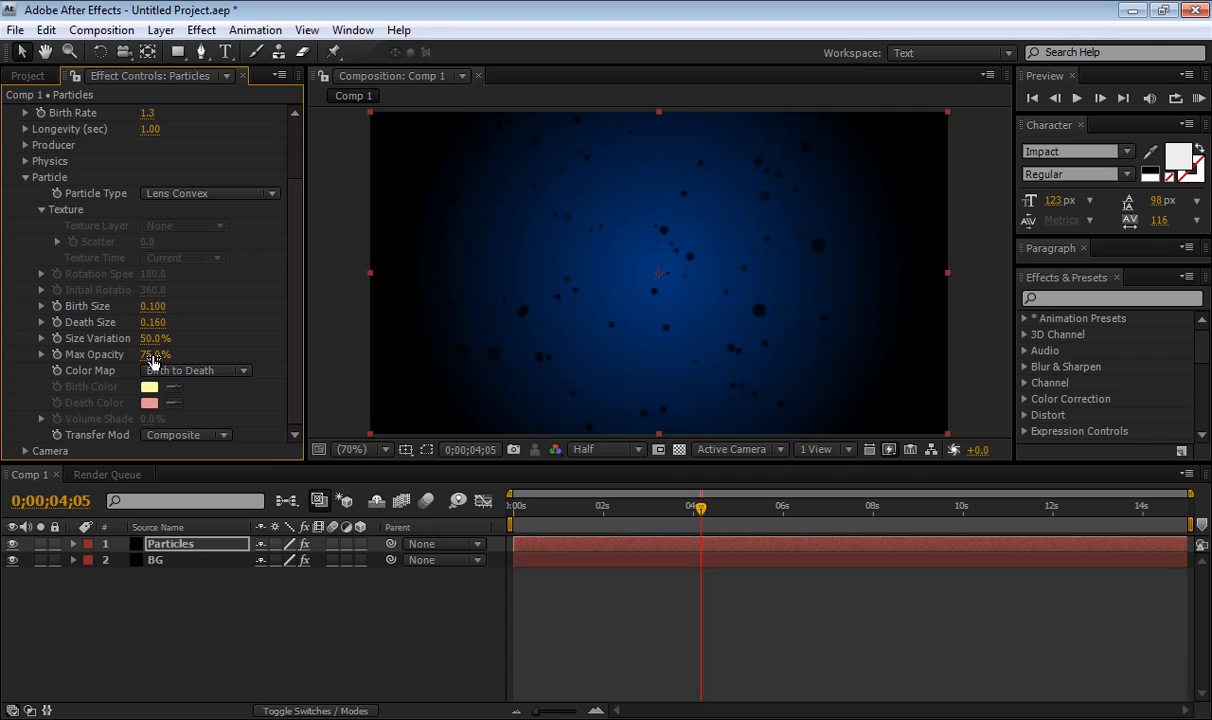
{"action": "left_click_drag", "start_coordinate": [155, 354], "coordinate": [145, 354]}
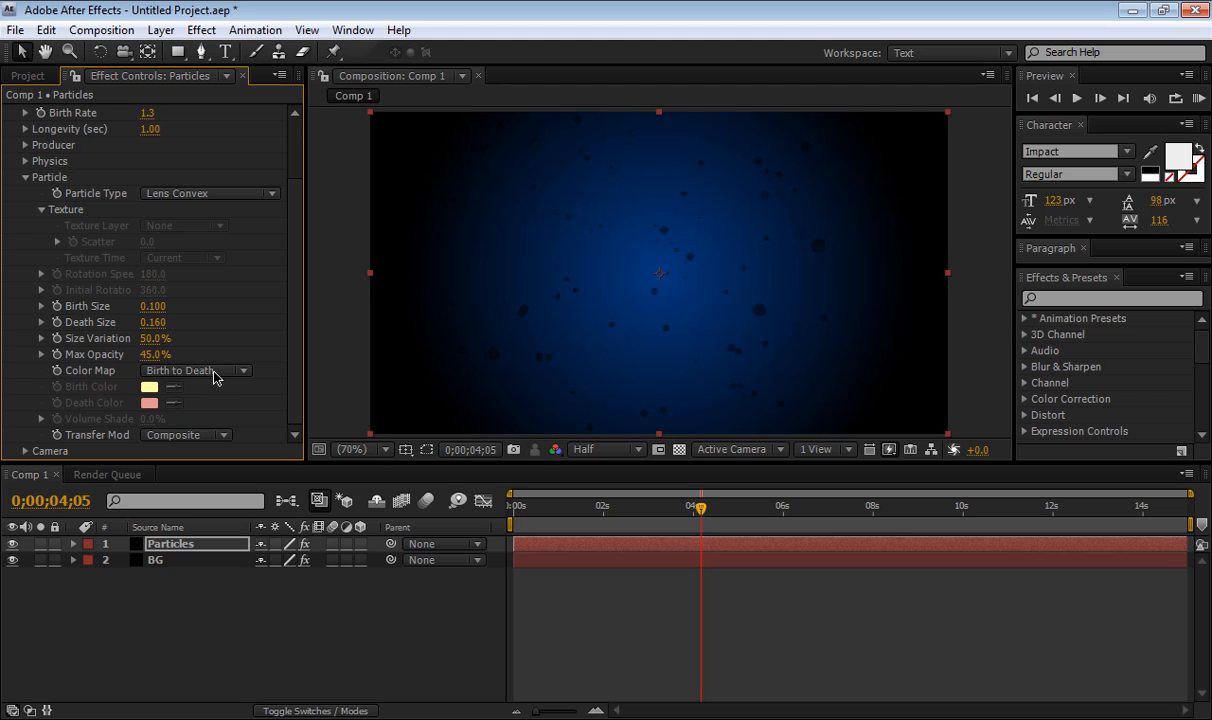
{"action": "left_click", "coordinate": [570, 507]}
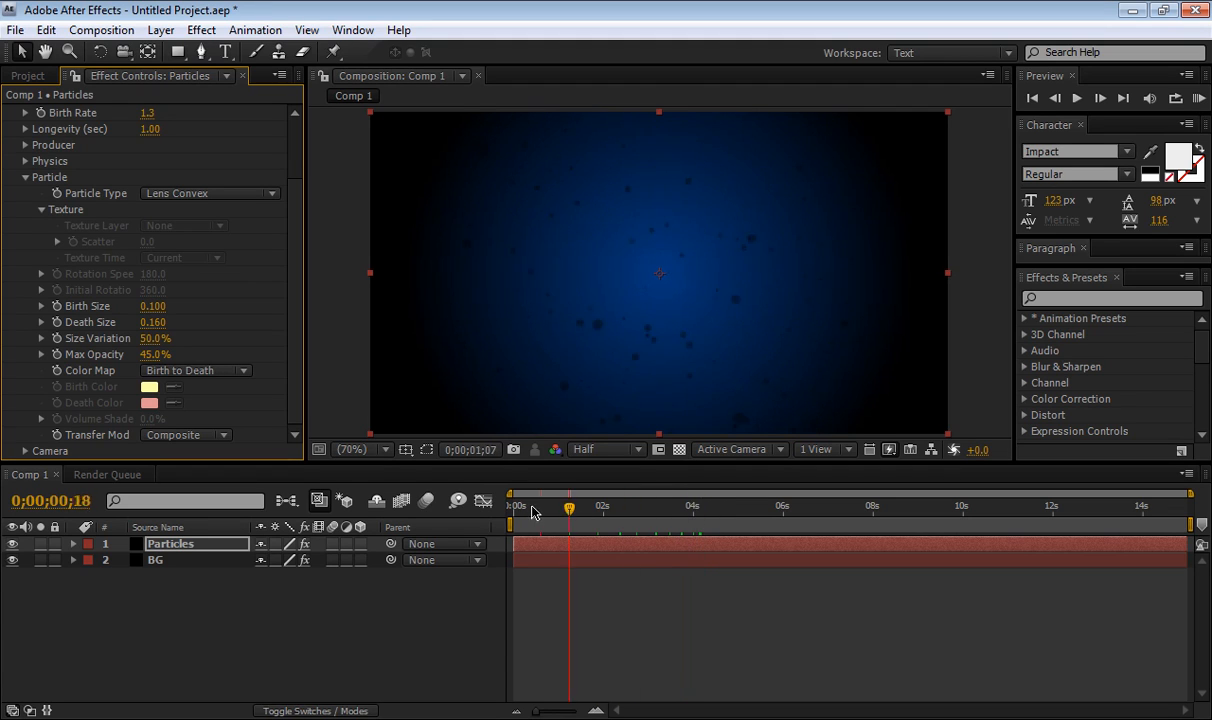
{"action": "left_click_drag", "start_coordinate": [570, 510], "coordinate": [621, 510]}
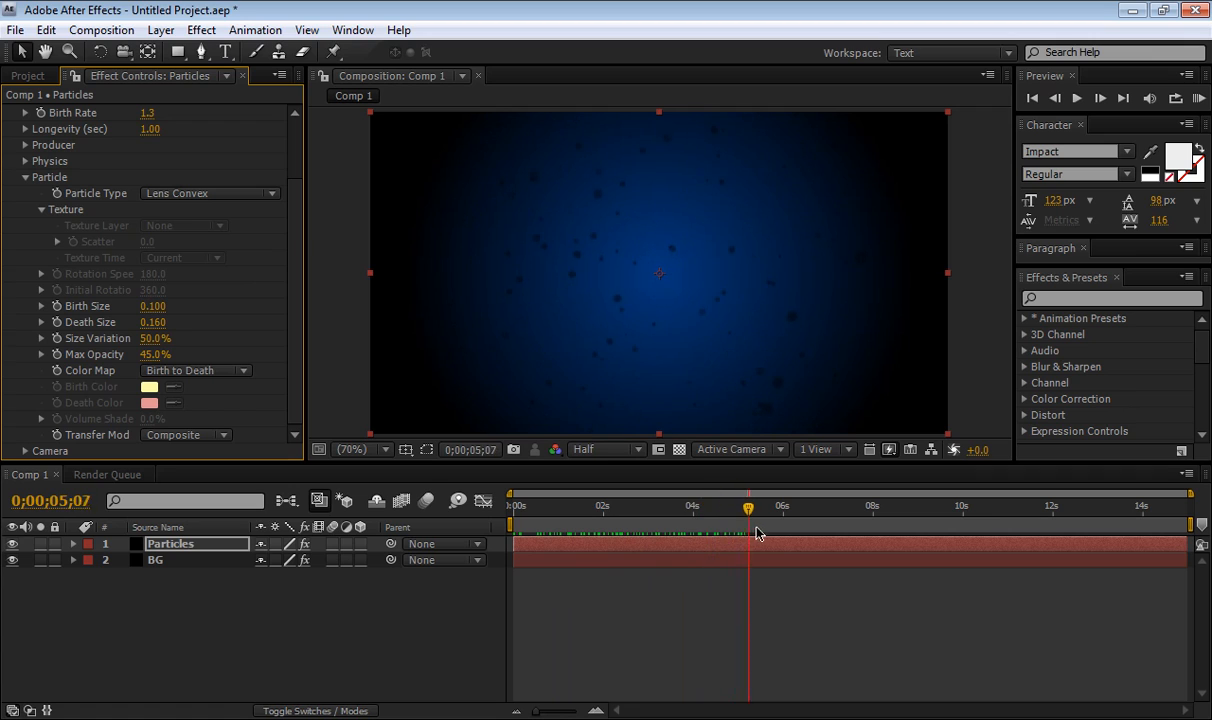
{"action": "left_click_drag", "start_coordinate": [748, 508], "coordinate": [526, 508]}
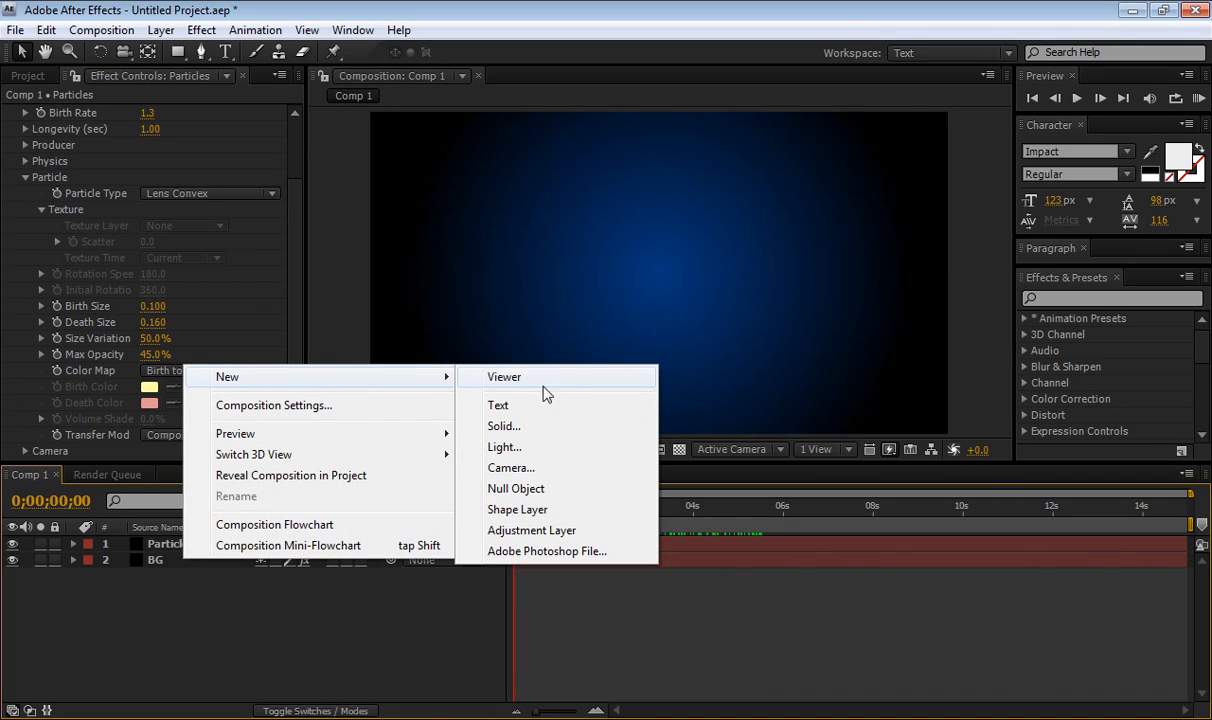
Add a new null object layer and rename it AutoTitles.
{"action": "left_click", "coordinate": [516, 488]}
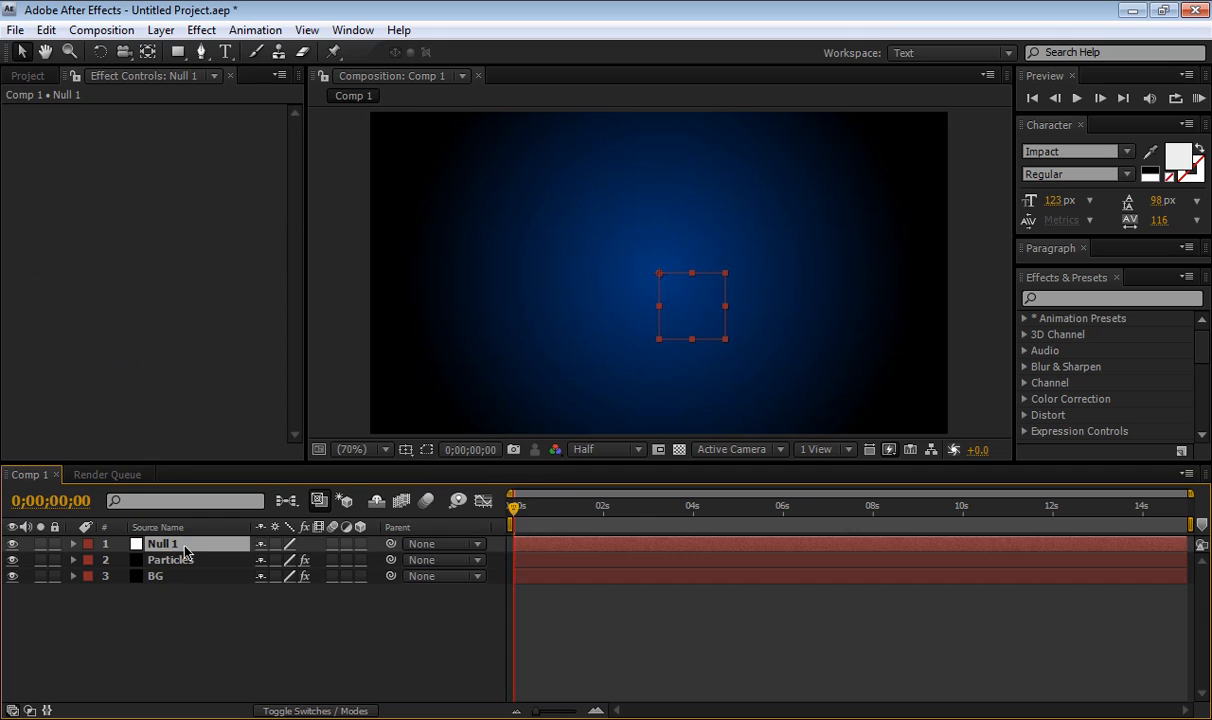
{"action": "double_click", "coordinate": [162, 543]}
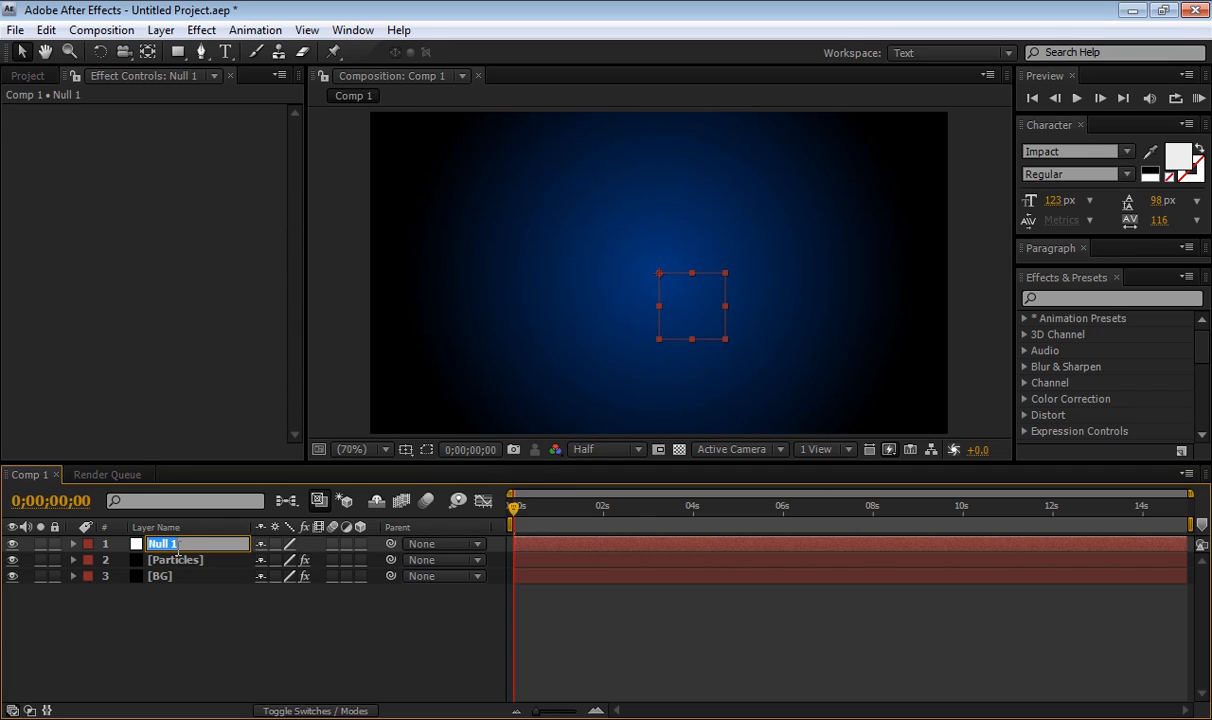
{"action": "type", "text": "AutoTitles"}
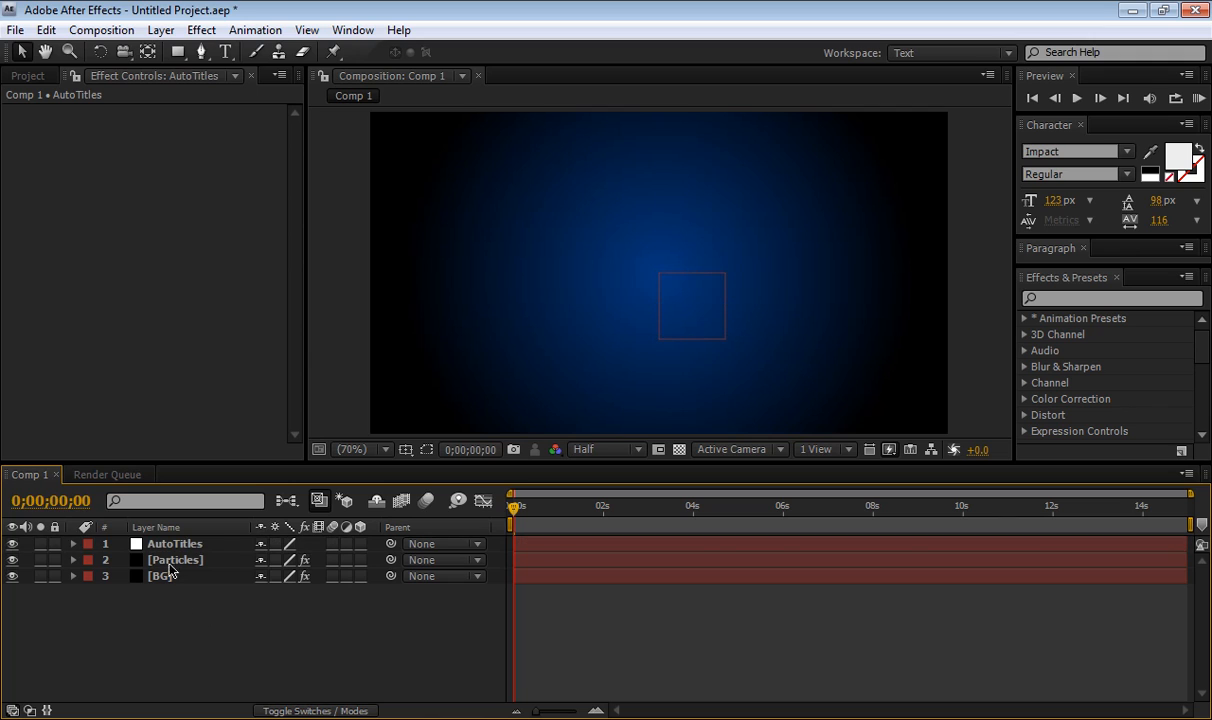
Commit the AutoTitles name and change the null layer's label colour to pink.
{"action": "left_click", "coordinate": [174, 543]}
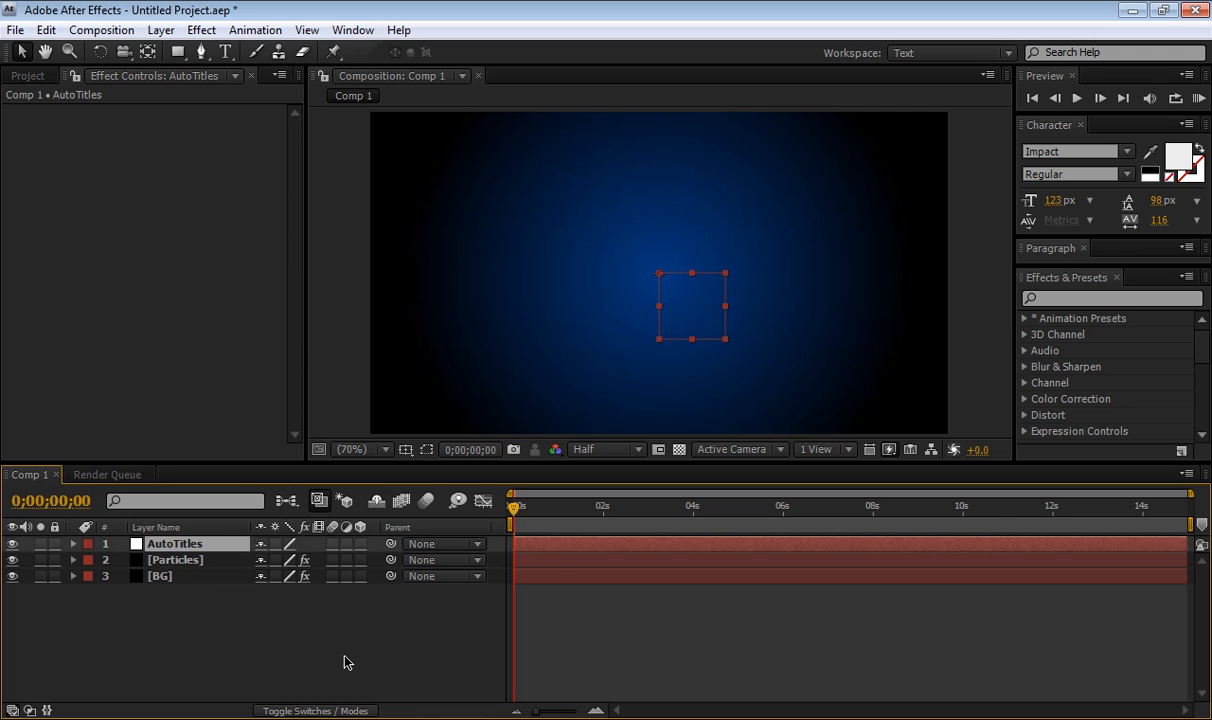
{"action": "left_click", "coordinate": [136, 543]}
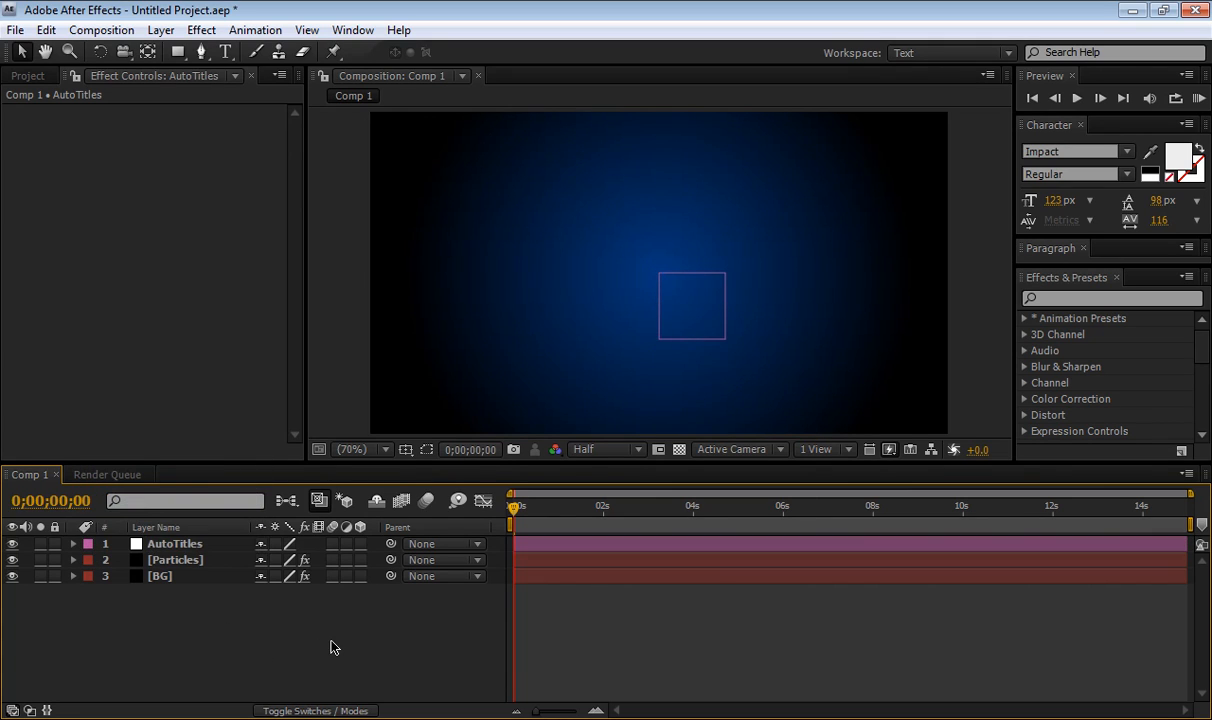
{"action": "left_click", "coordinate": [174, 543]}
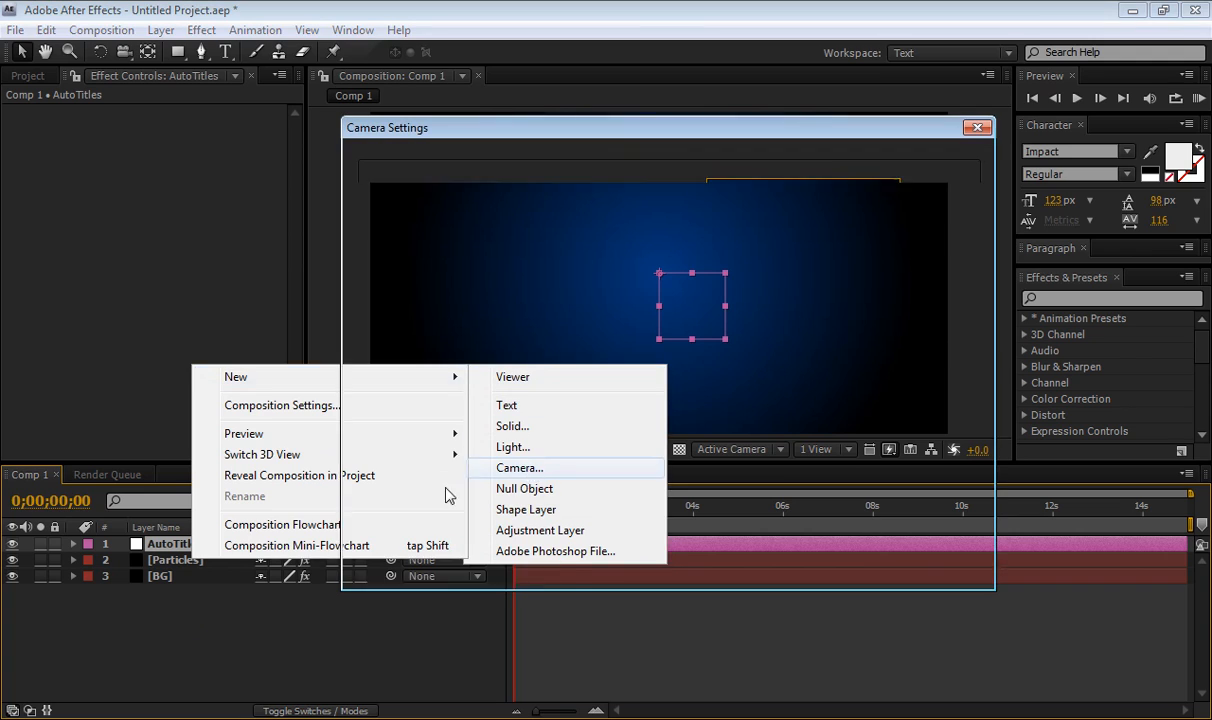
Create a 35mm preset camera layer named Camera.
{"action": "left_click", "coordinate": [519, 468]}
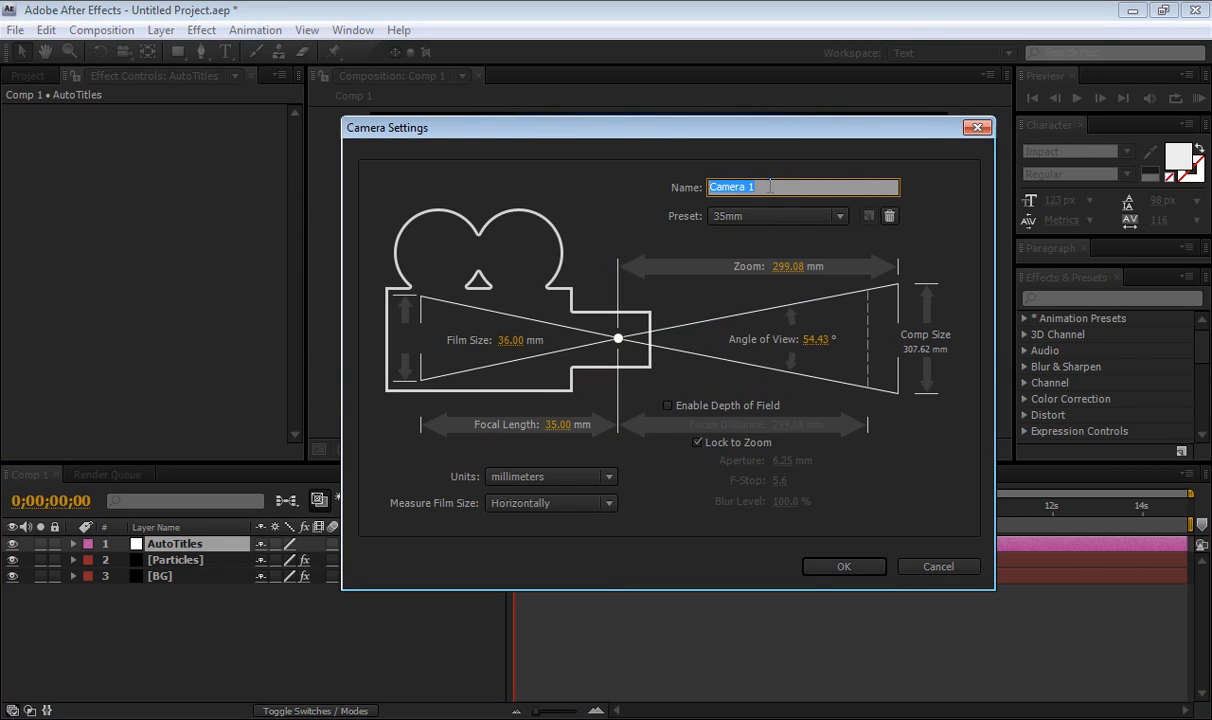
{"action": "key", "text": "Backspace"}
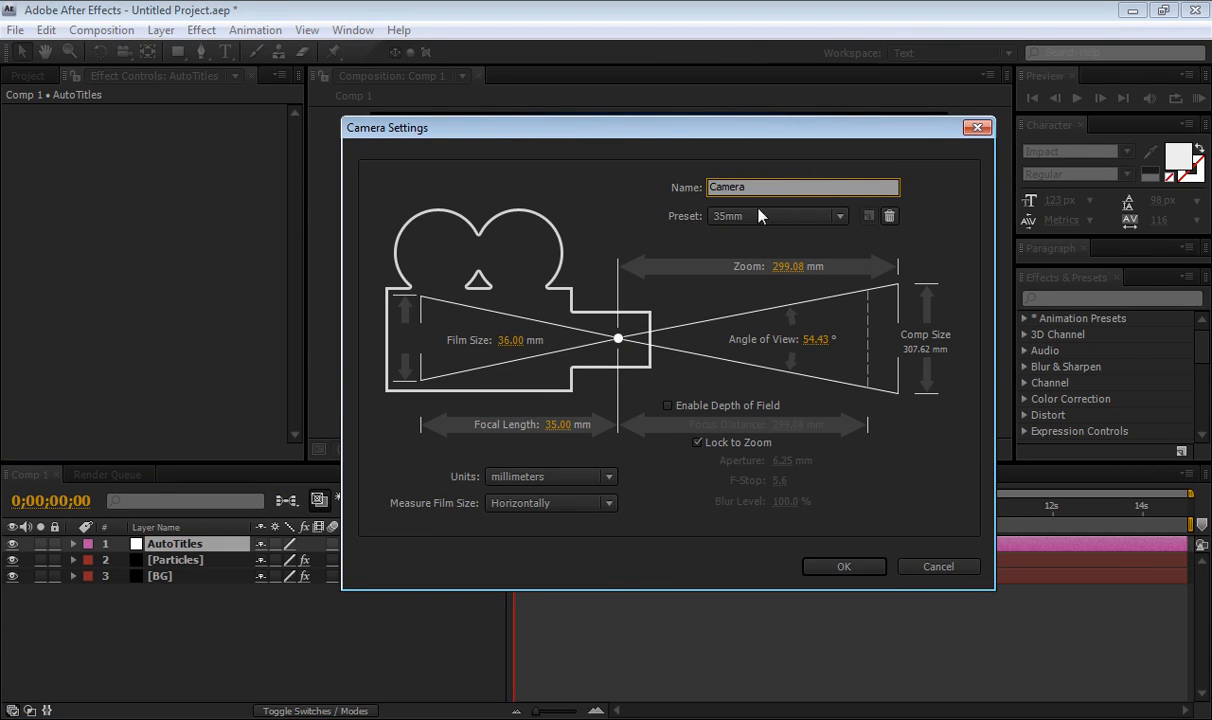
{"action": "left_click", "coordinate": [843, 566]}
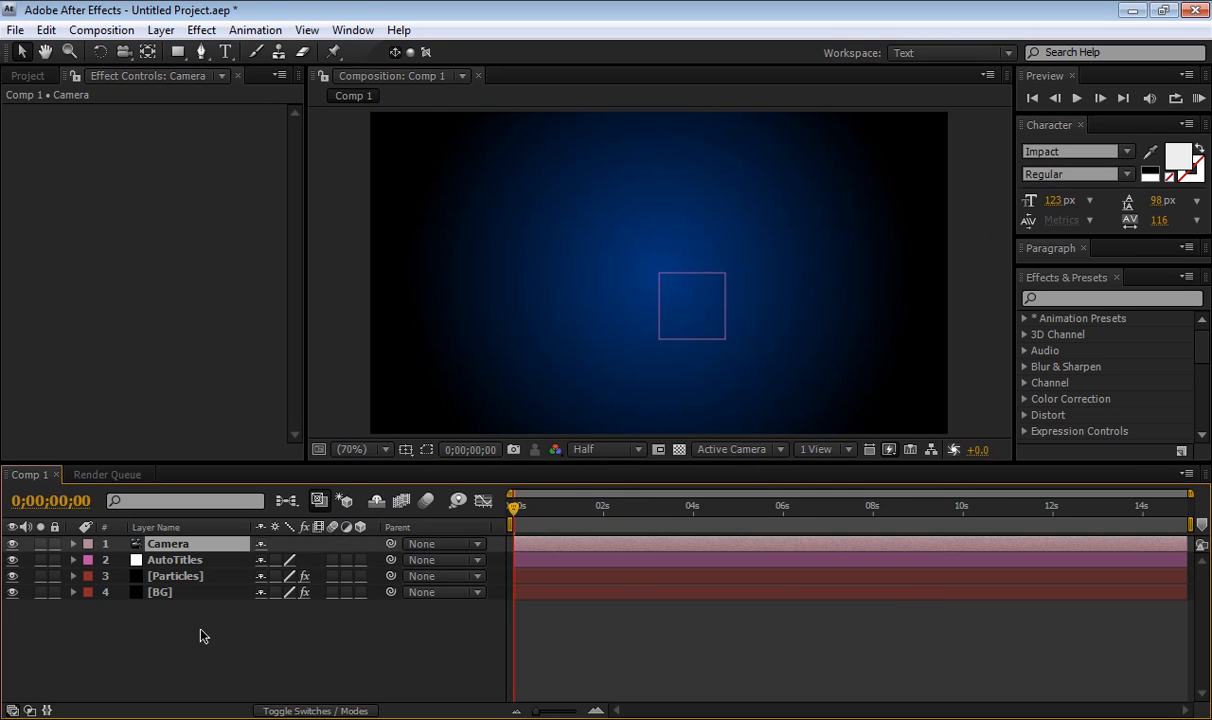
Search 'auto' in Effects & Presets and apply AutoTitles_Null to the AutoTitles layer.
{"action": "left_click", "coordinate": [175, 559]}
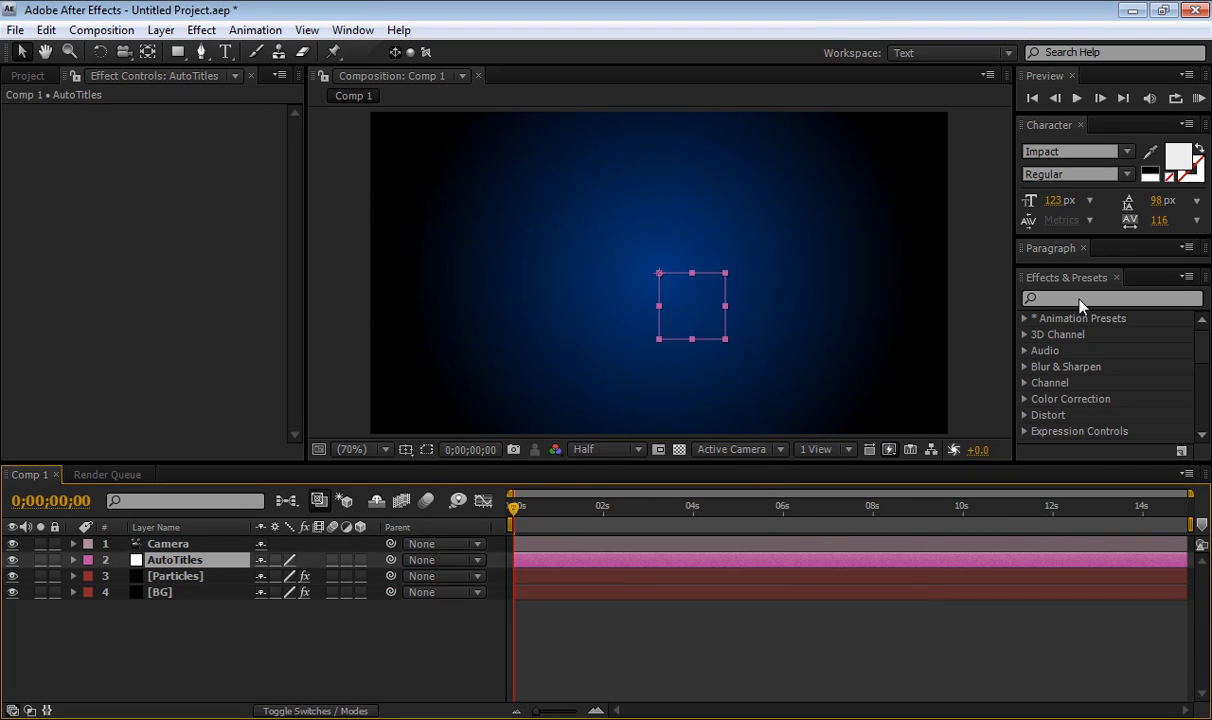
{"action": "left_click", "coordinate": [1110, 298]}
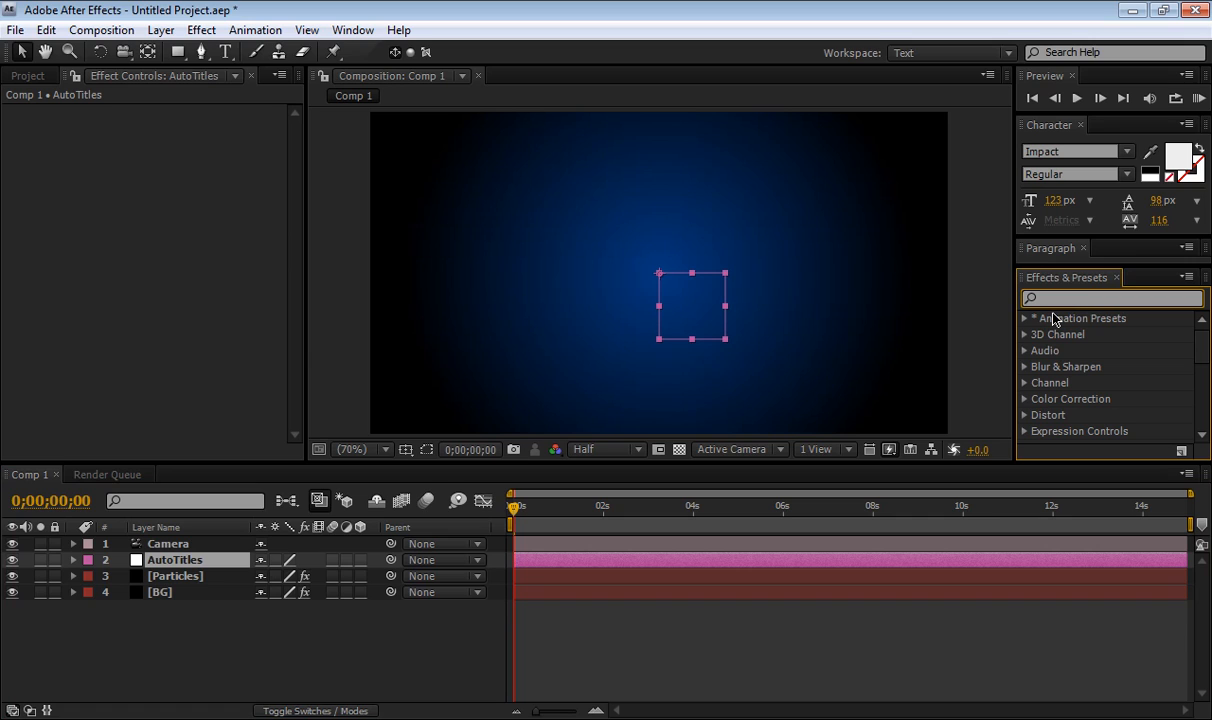
{"action": "type", "text": "auto"}
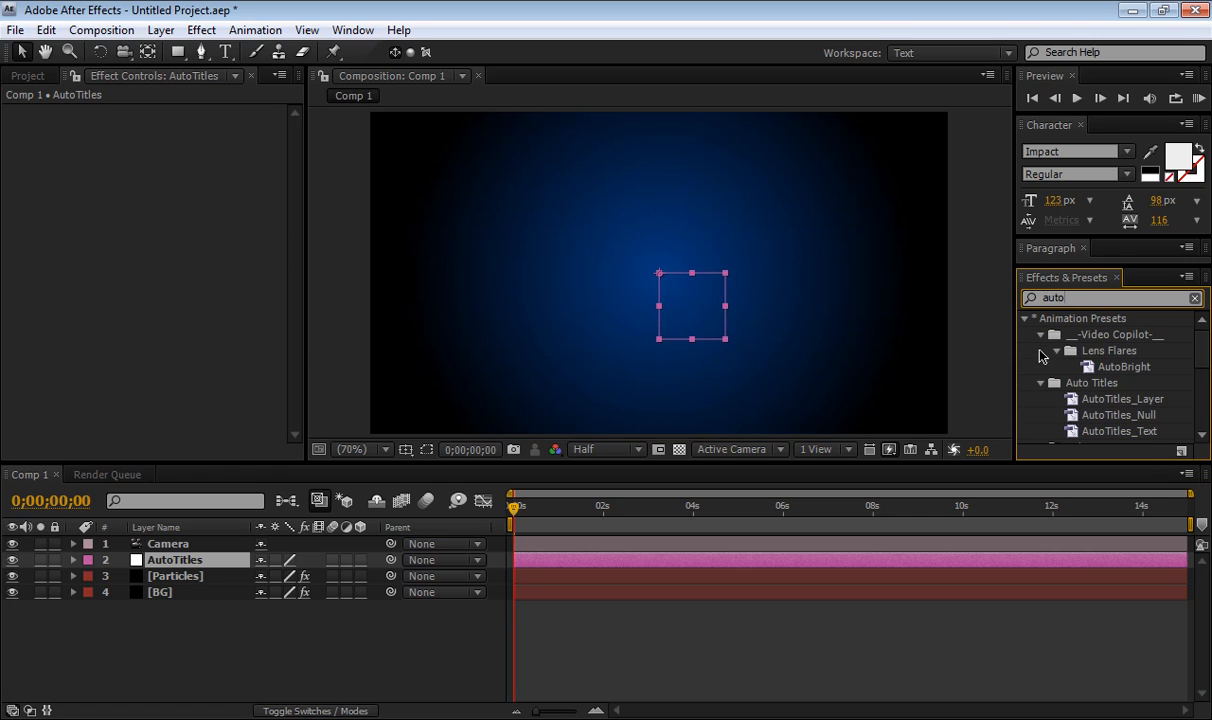
{"action": "left_click", "coordinate": [1041, 350]}
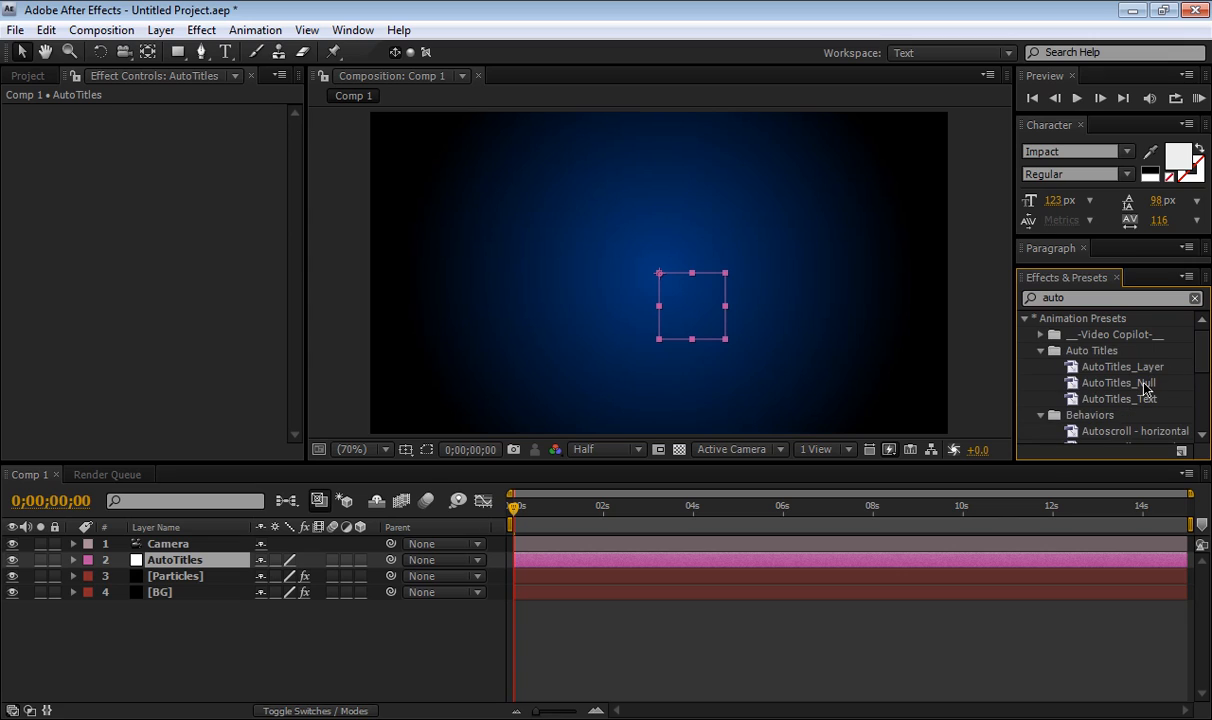
{"action": "mouse_move", "coordinate": [1158, 375]}
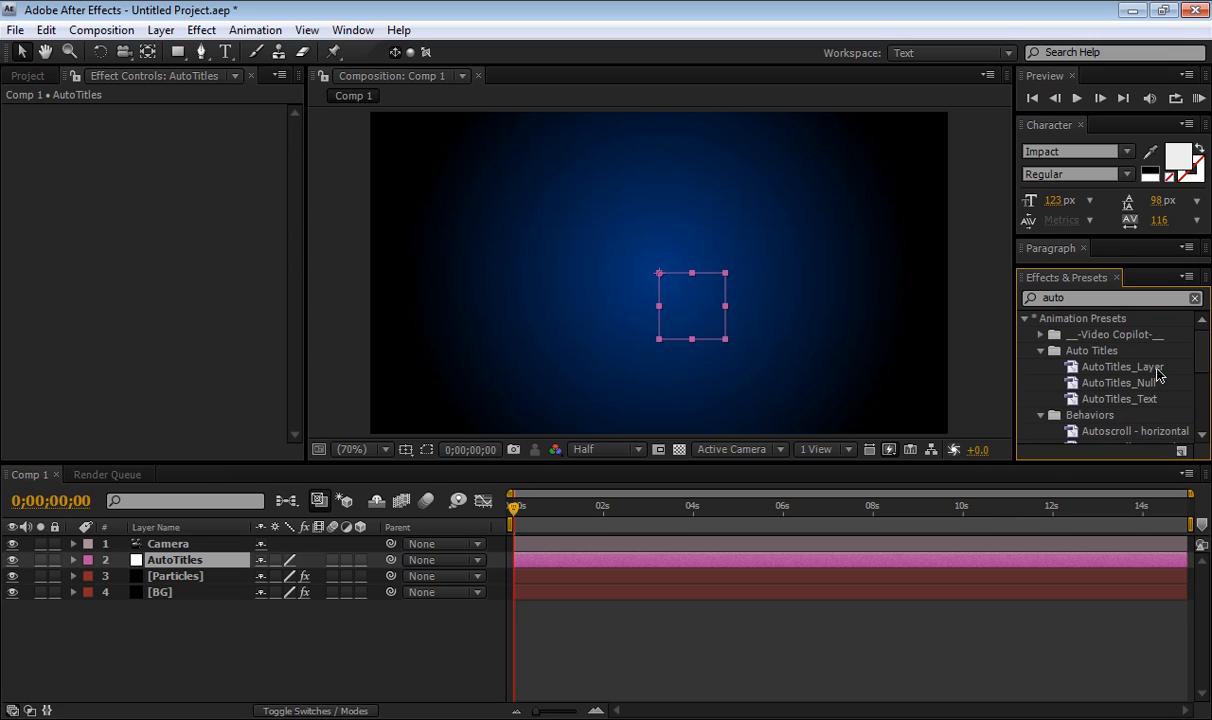
{"action": "mouse_move", "coordinate": [1125, 417]}
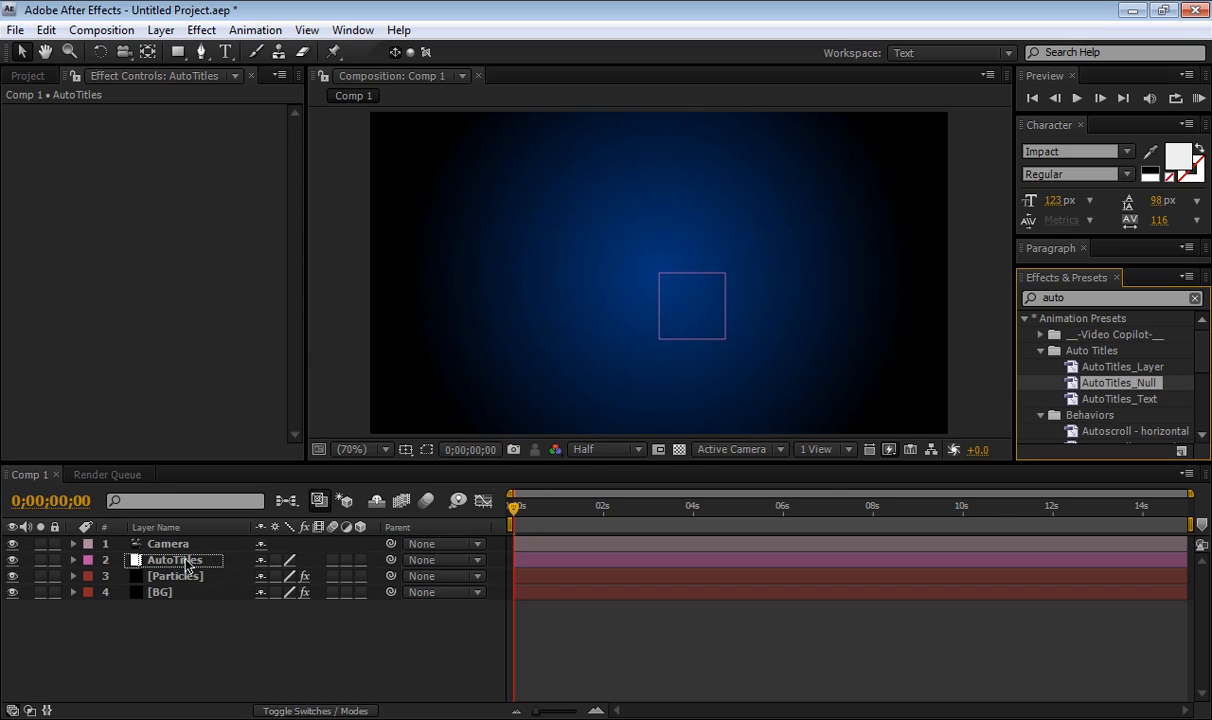
{"action": "left_click", "coordinate": [174, 559]}
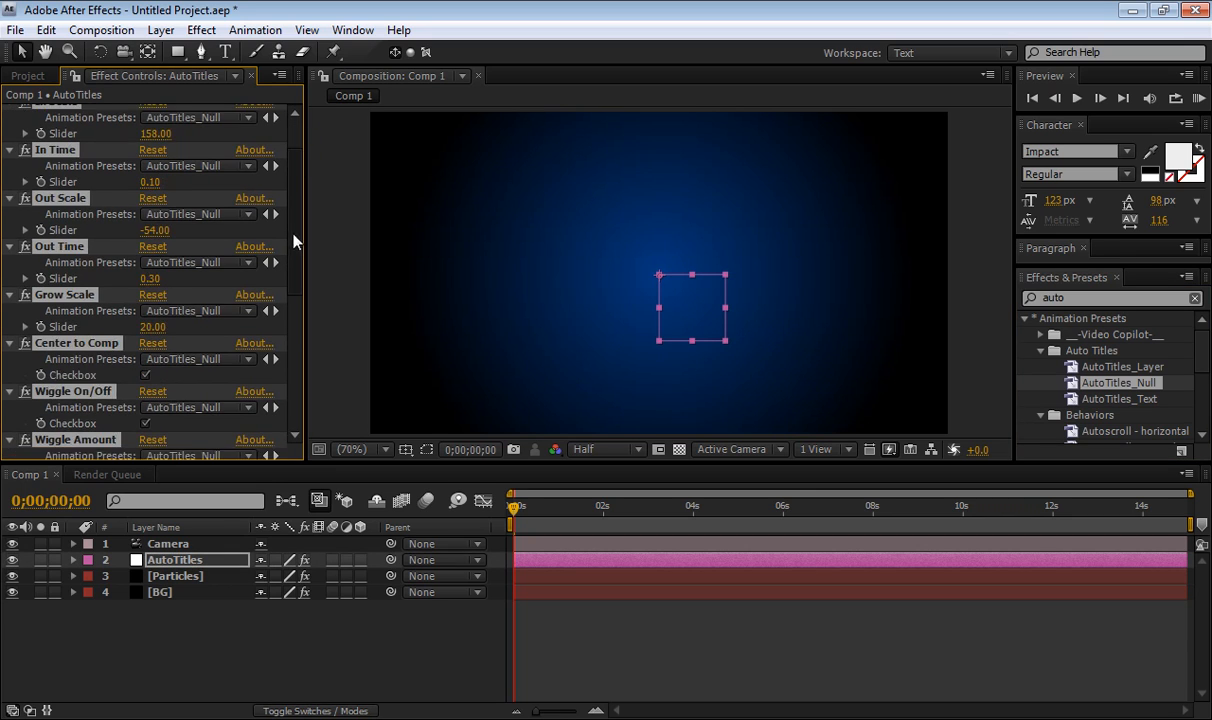
{"action": "scroll", "scroll_direction": "up", "scroll_amount": 3}
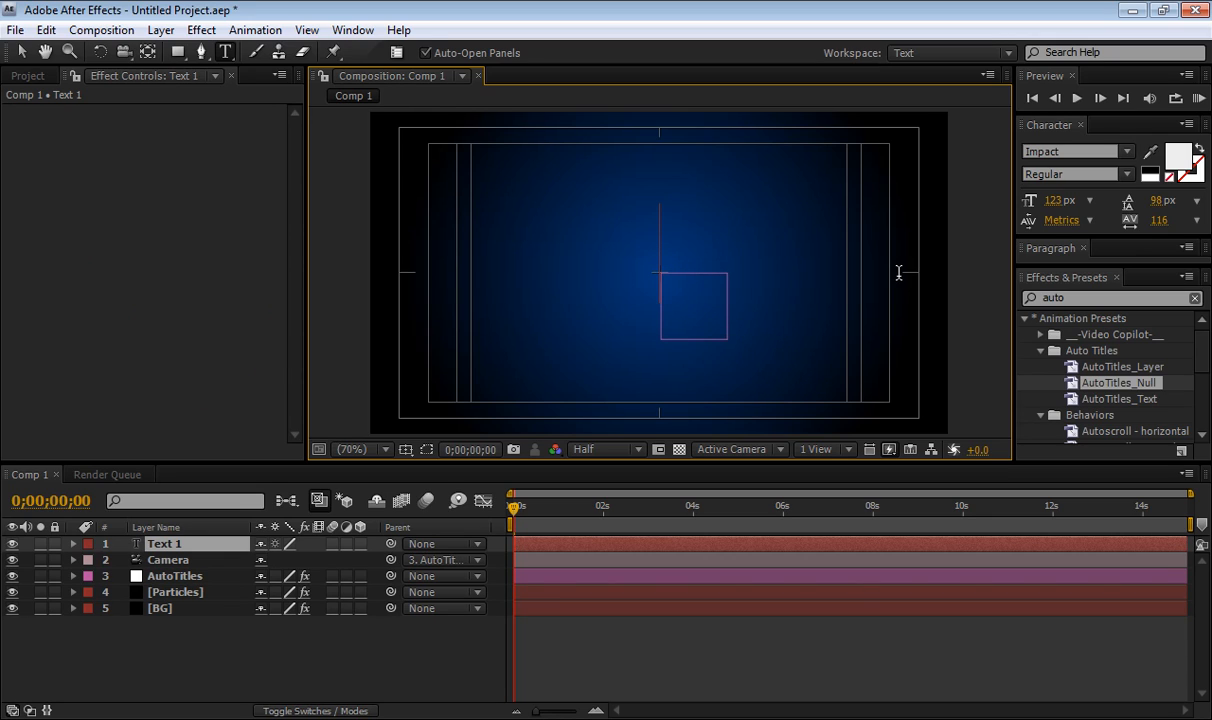
Finish typing the title as TECHFUL TUTS and select all its text for resizing to 82 px.
{"action": "type", "text": "TU"}
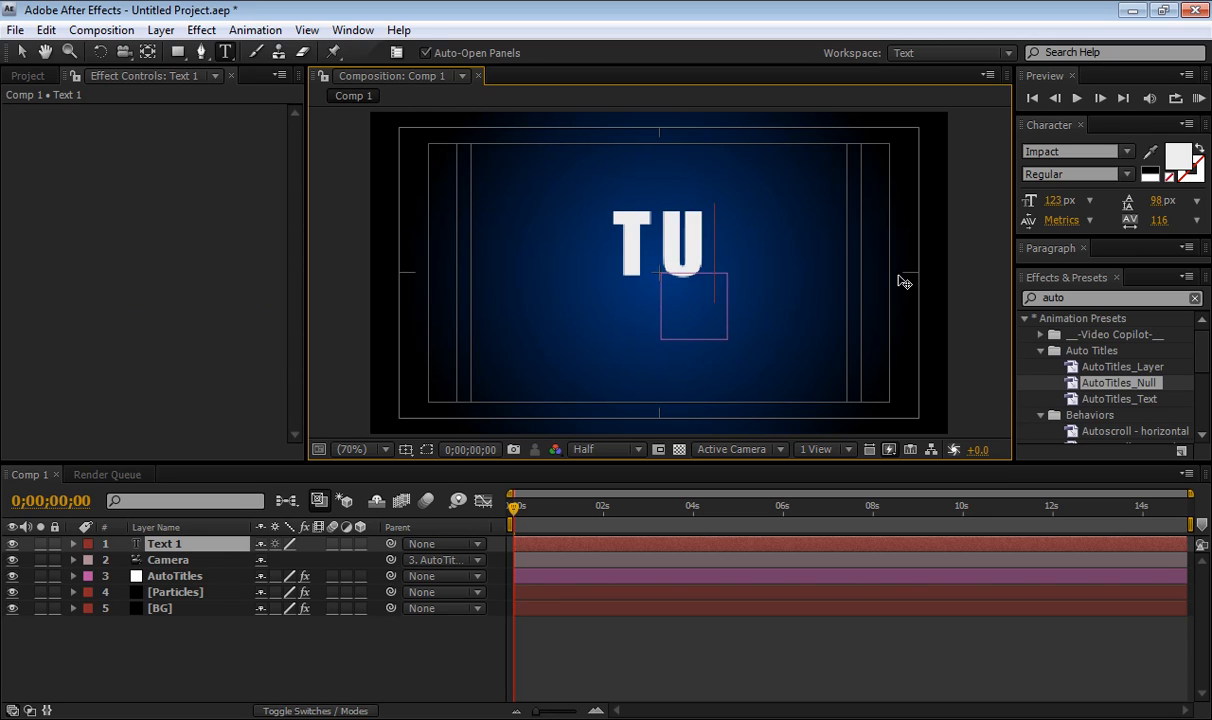
{"action": "type", "text": "TECH"}
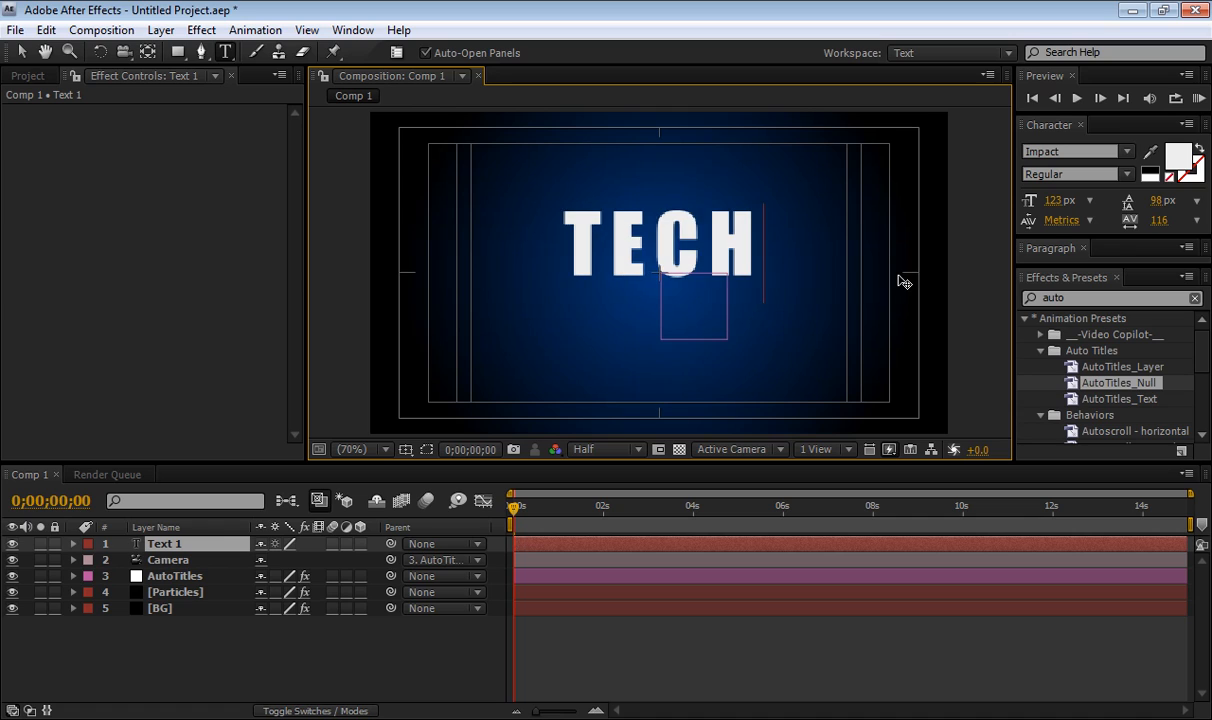
{"action": "type", "text": "FUL"}
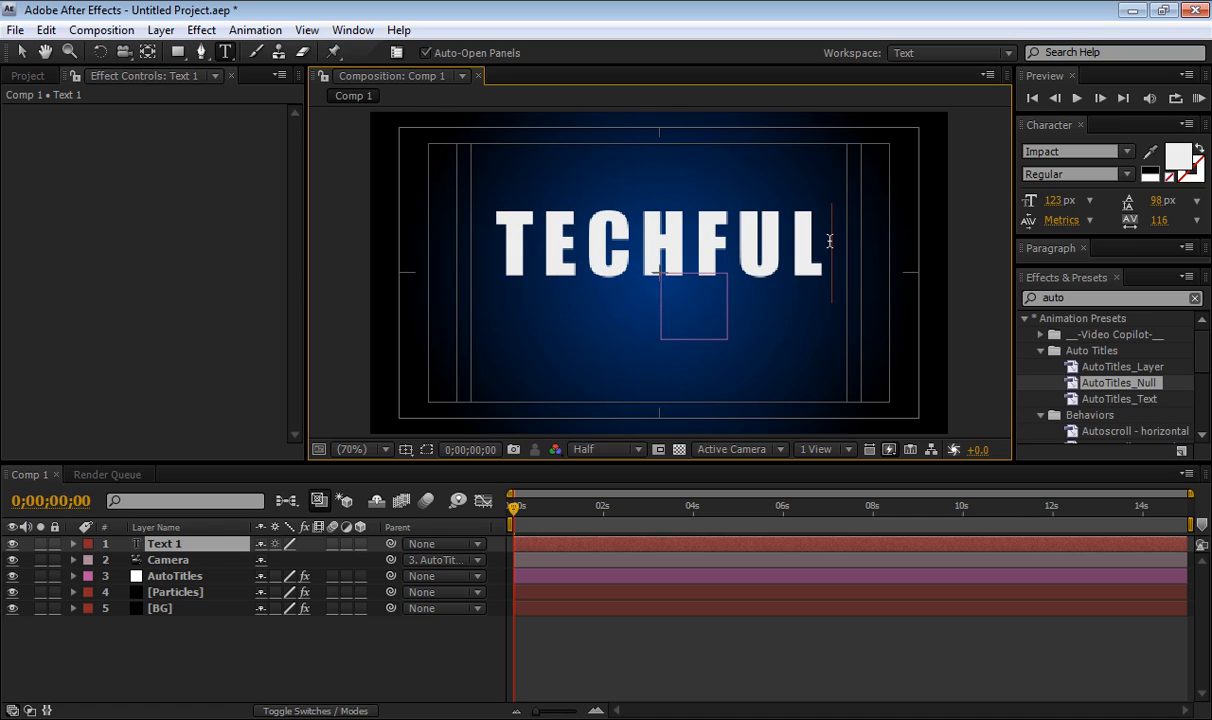
{"action": "mouse_move", "coordinate": [751, 373]}
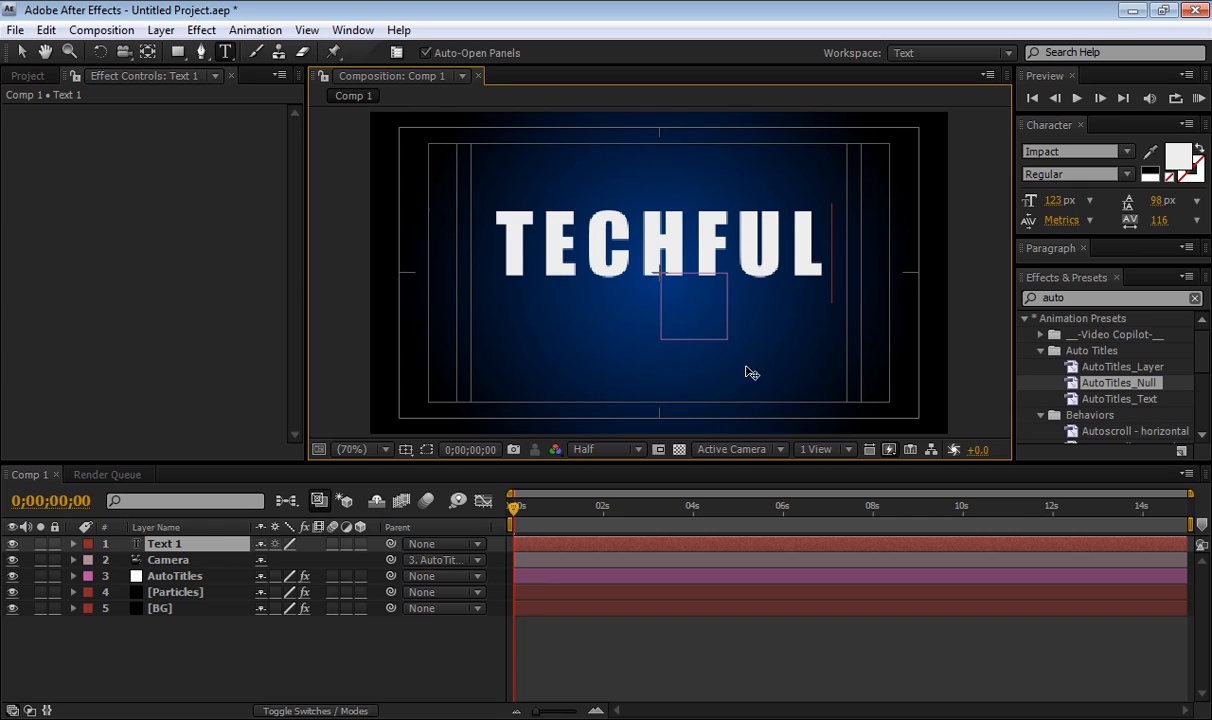
{"action": "type", "text": "T"}
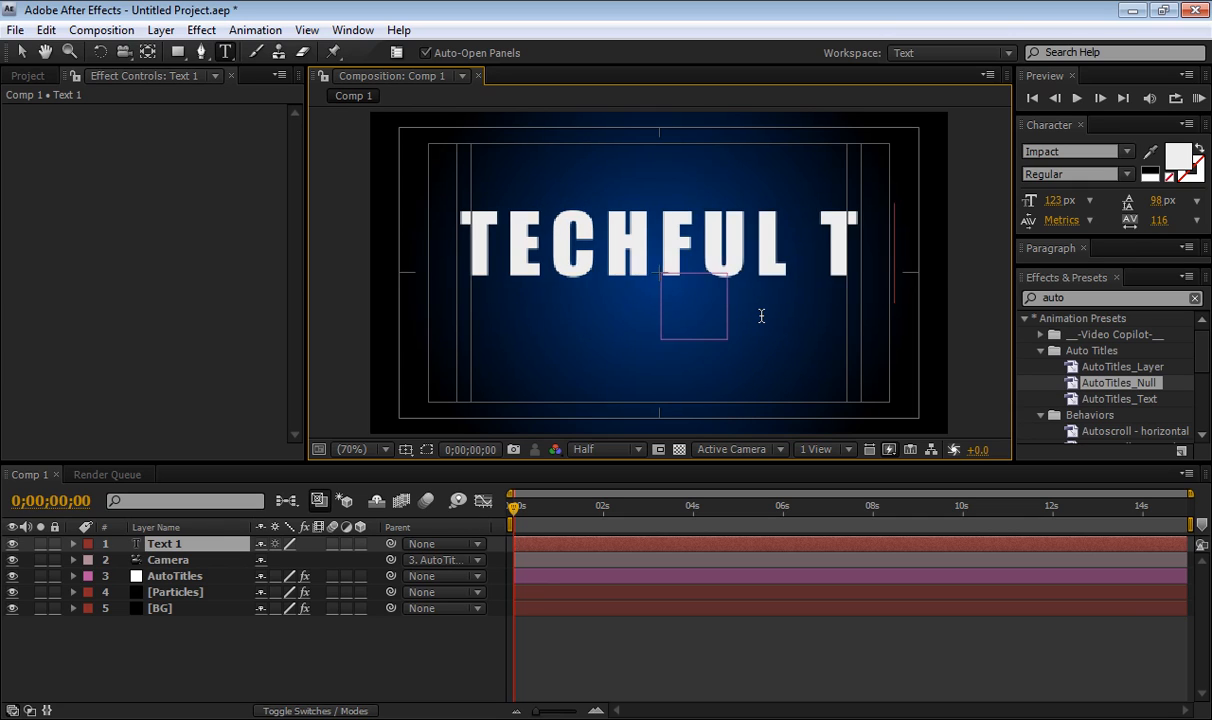
{"action": "type", "text": "UTS"}
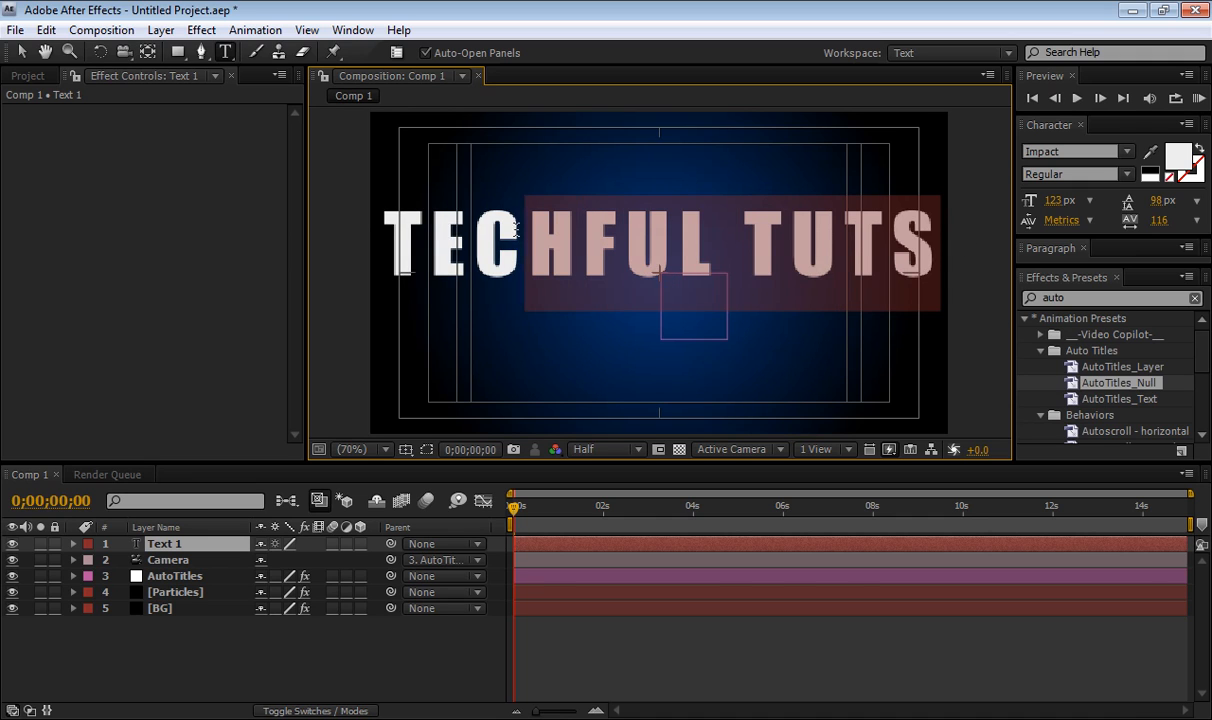
{"action": "triple_click", "coordinate": [1050, 200]}
{"action": "type", "text": "82"}
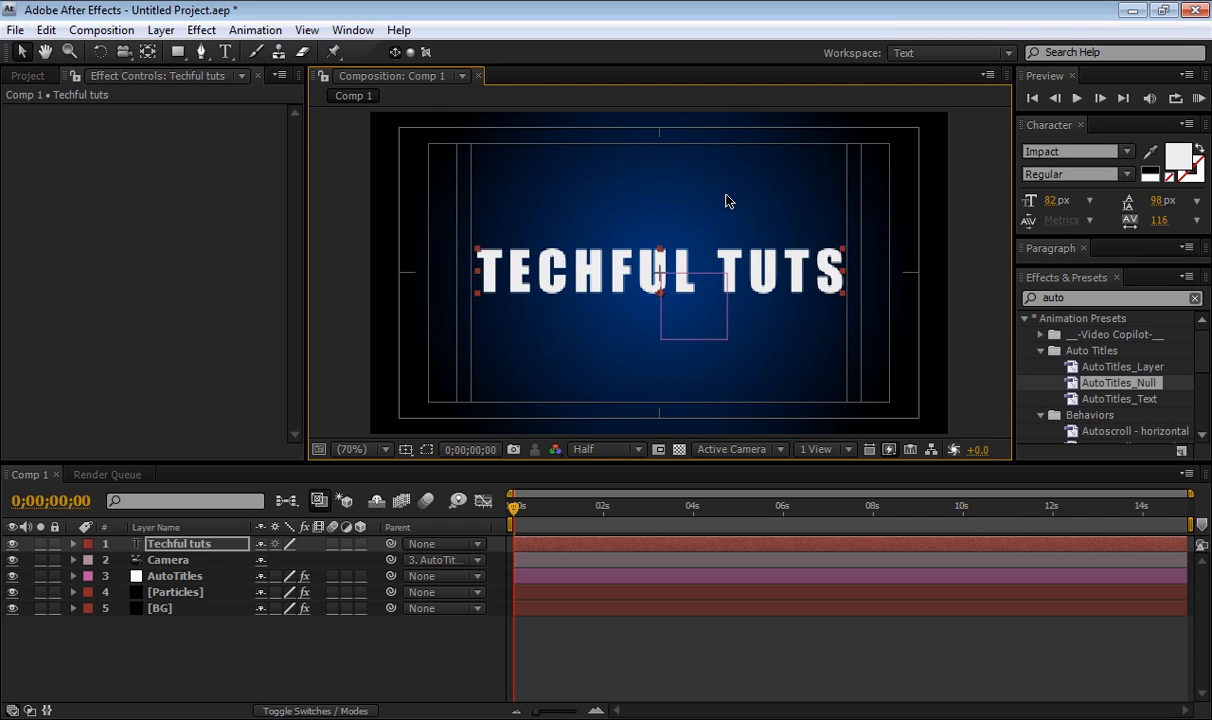
{"action": "mouse_move", "coordinate": [584, 335]}
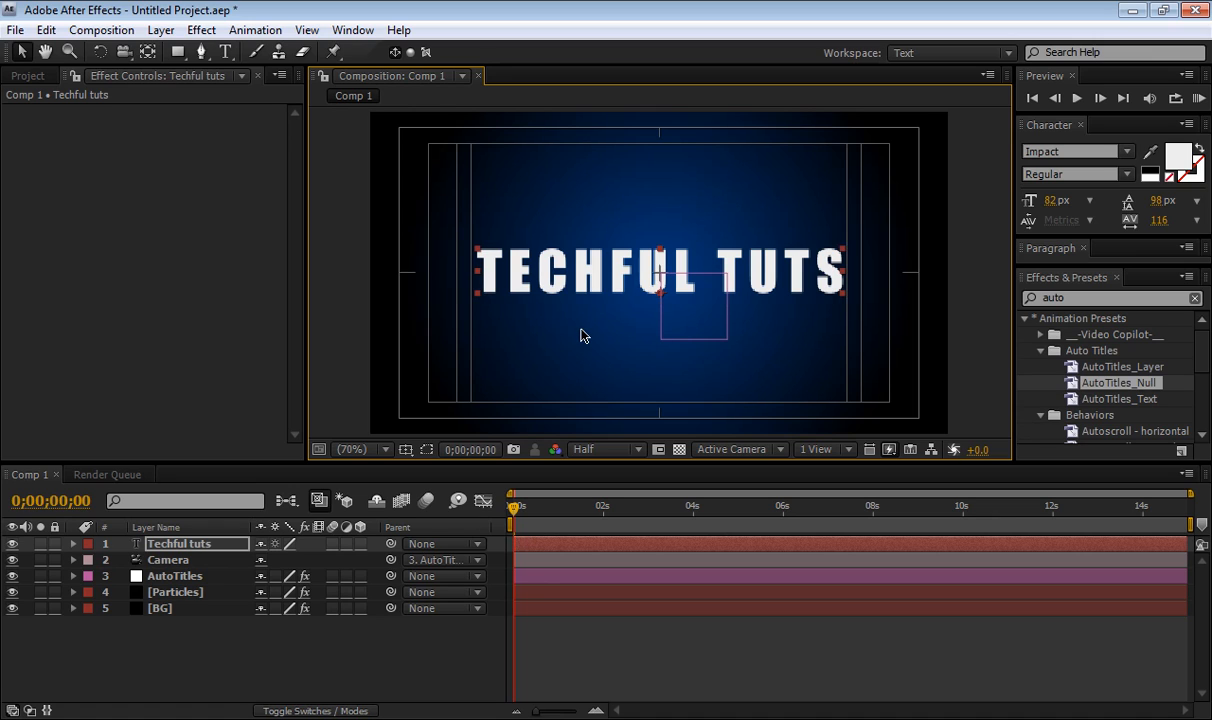
Apply the AutoTitles_Text preset to the Techful tuts title layer.
{"action": "left_click", "coordinate": [406, 449]}
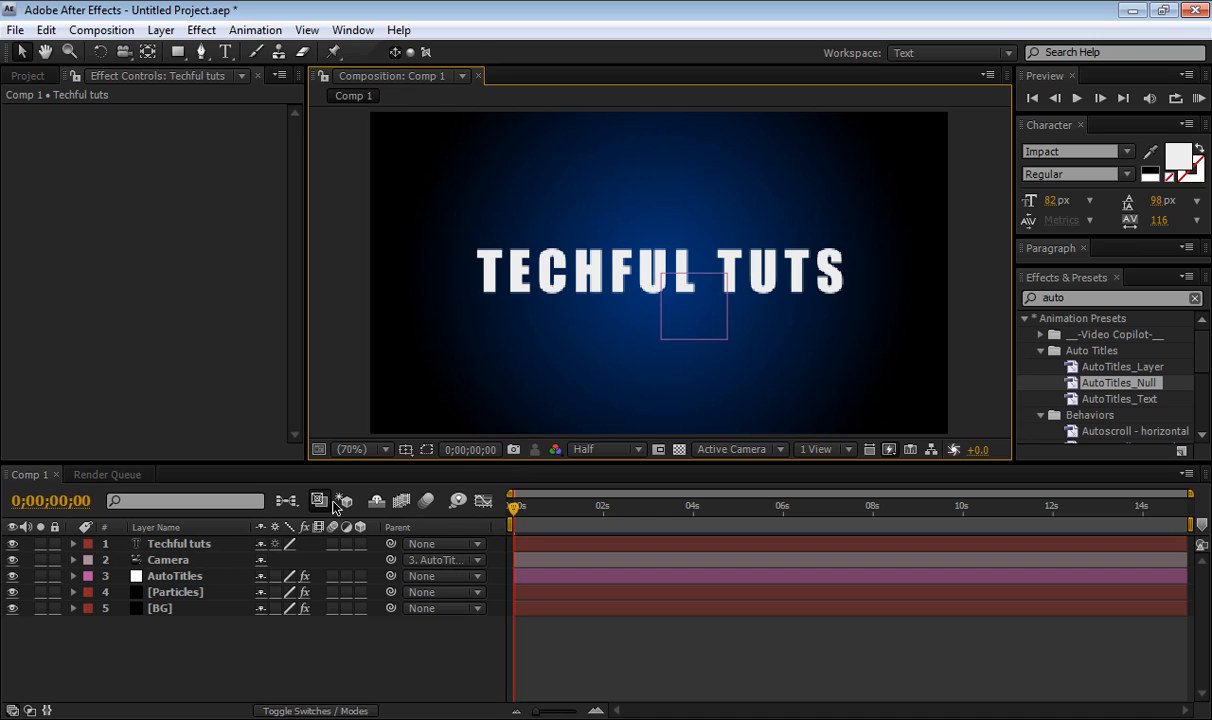
{"action": "left_click", "coordinate": [178, 543]}
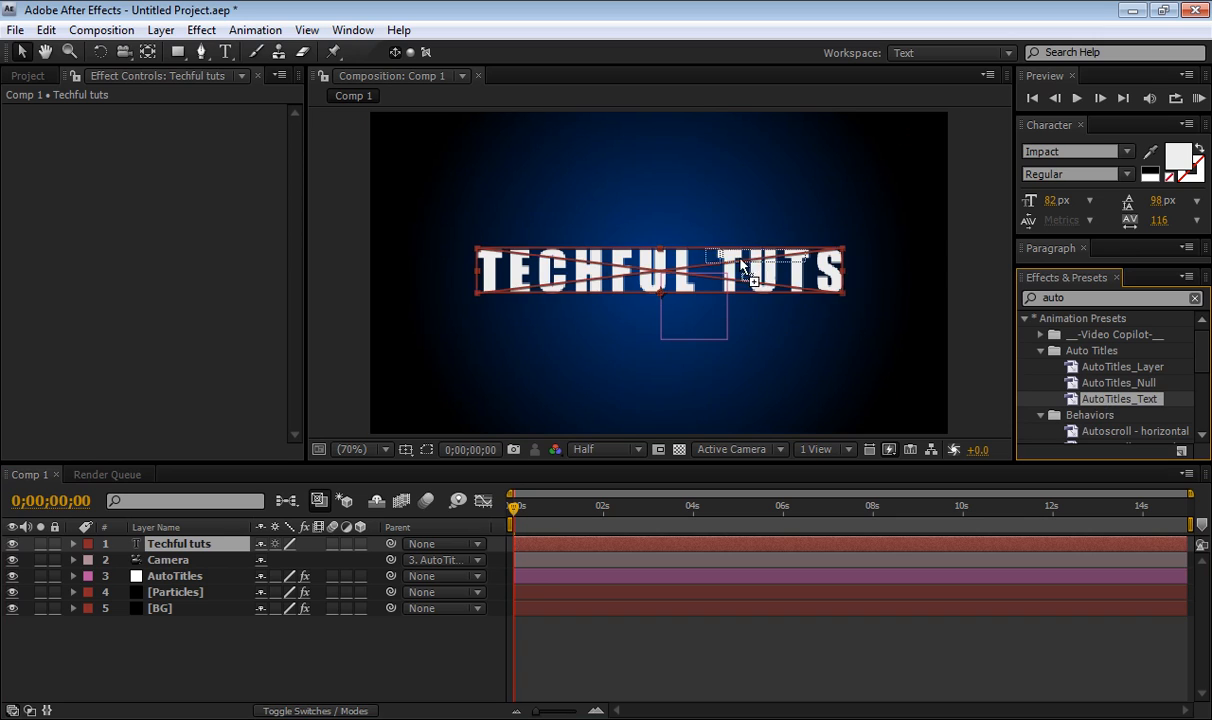
{"action": "left_click", "coordinate": [73, 543]}
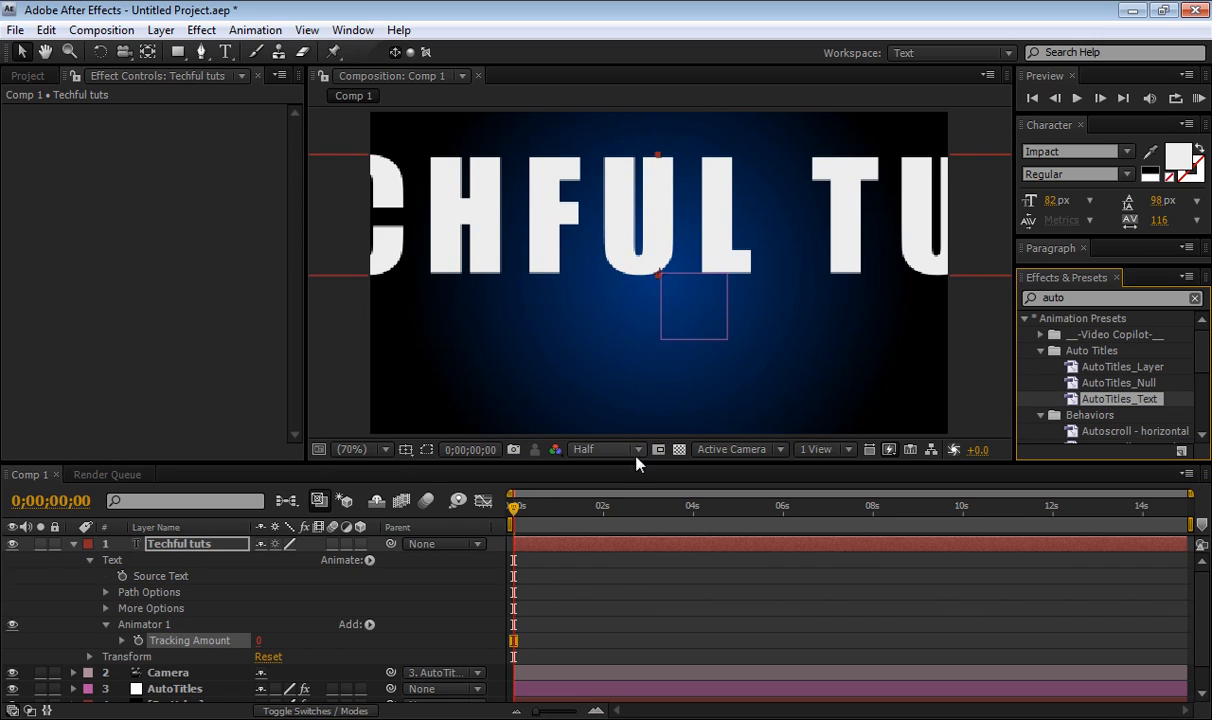
{"action": "mouse_move", "coordinate": [303, 218]}
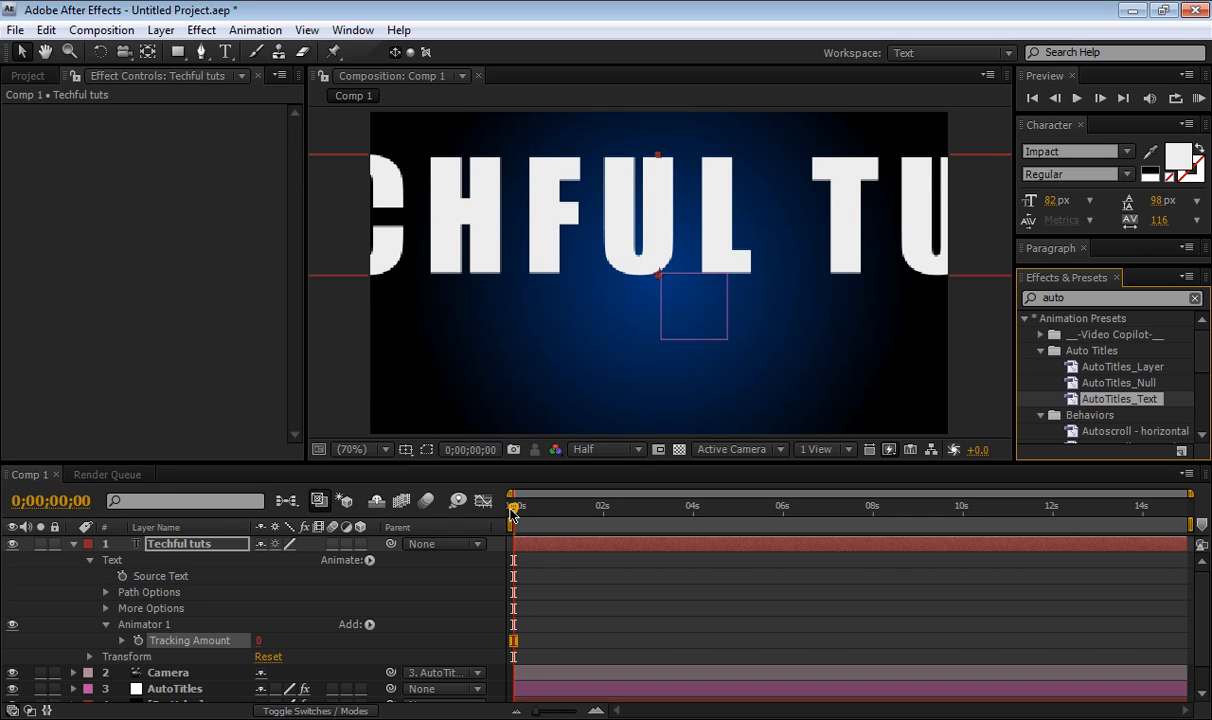
Scrub the timeline to preview the title letters spreading apart.
{"action": "left_click", "coordinate": [681, 511]}
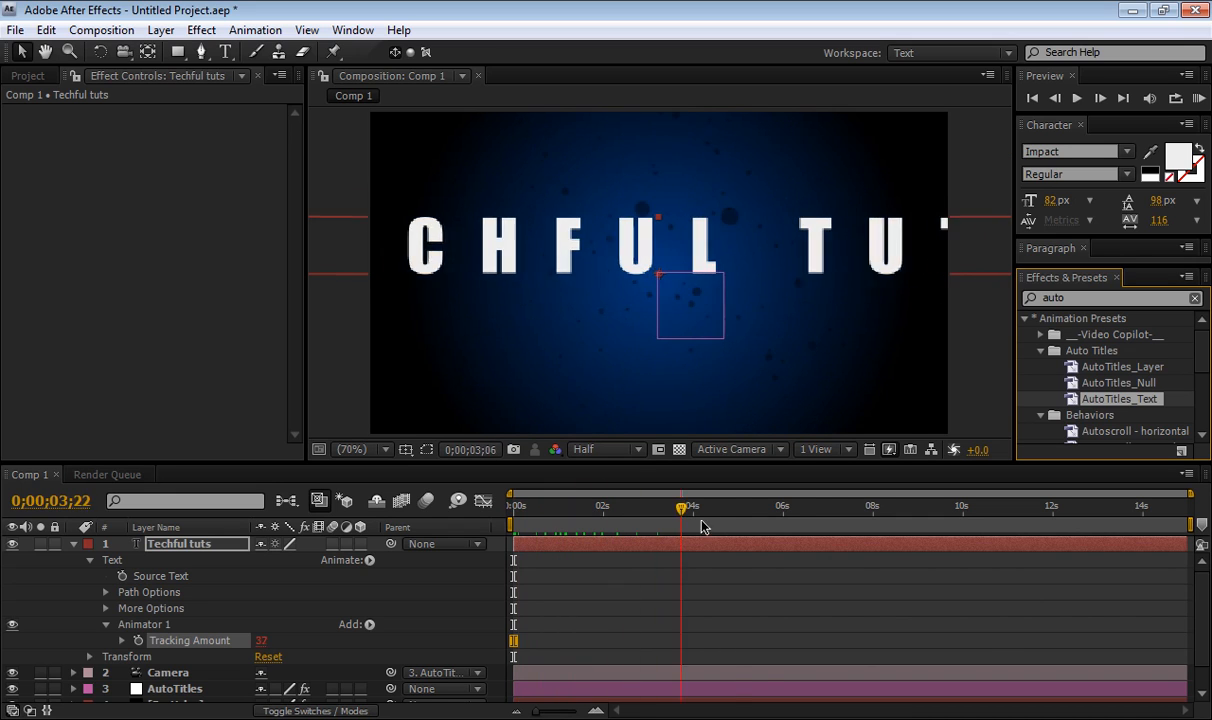
{"action": "left_click_drag", "start_coordinate": [682, 510], "coordinate": [1185, 510]}
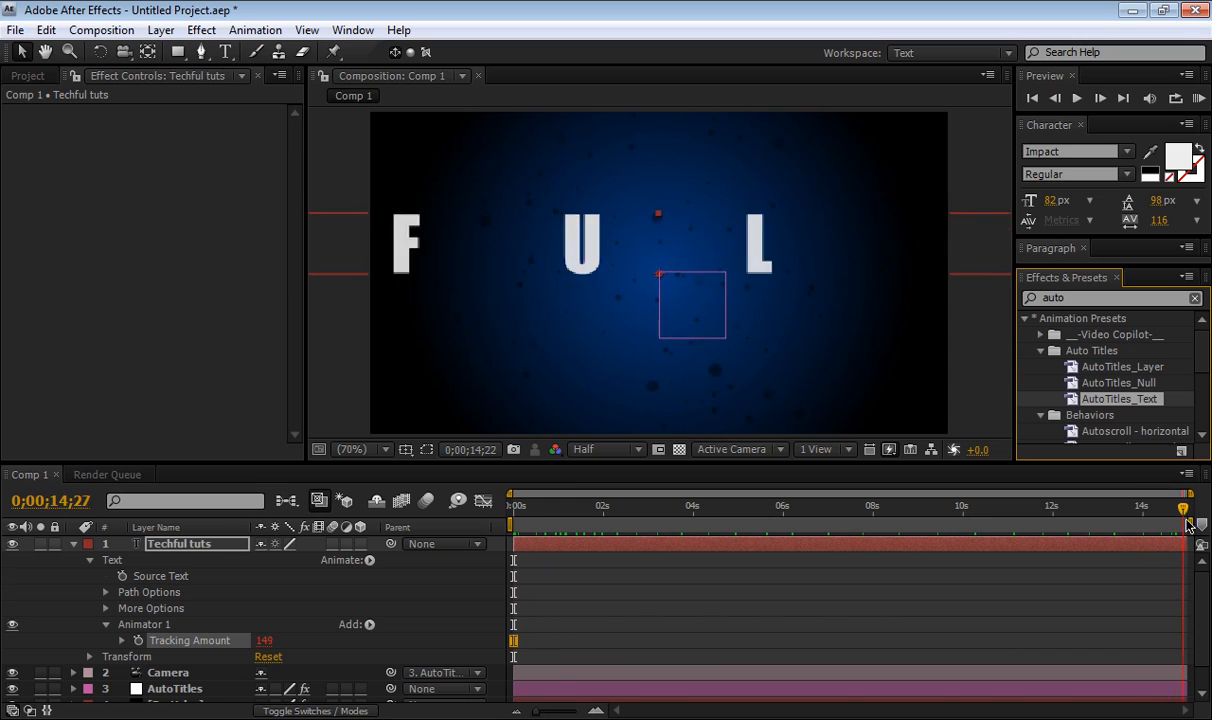
{"action": "left_click_drag", "start_coordinate": [1190, 523], "coordinate": [637, 523]}
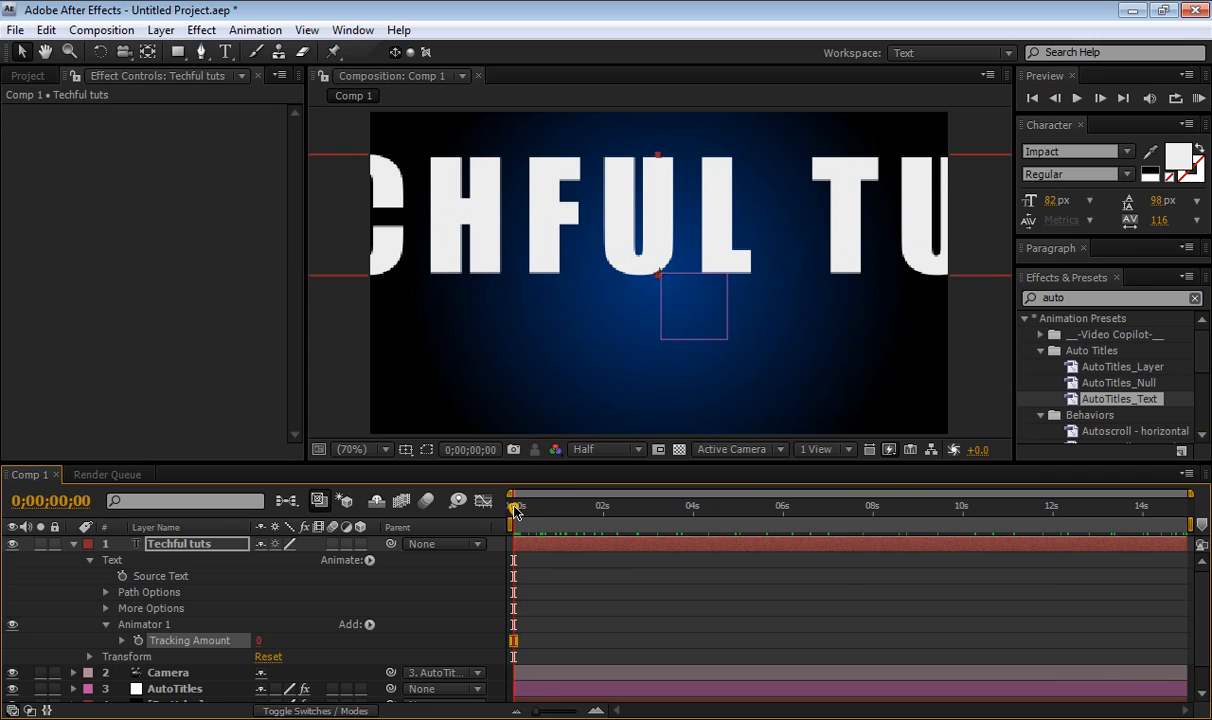
{"action": "left_click_drag", "start_coordinate": [515, 507], "coordinate": [537, 507]}
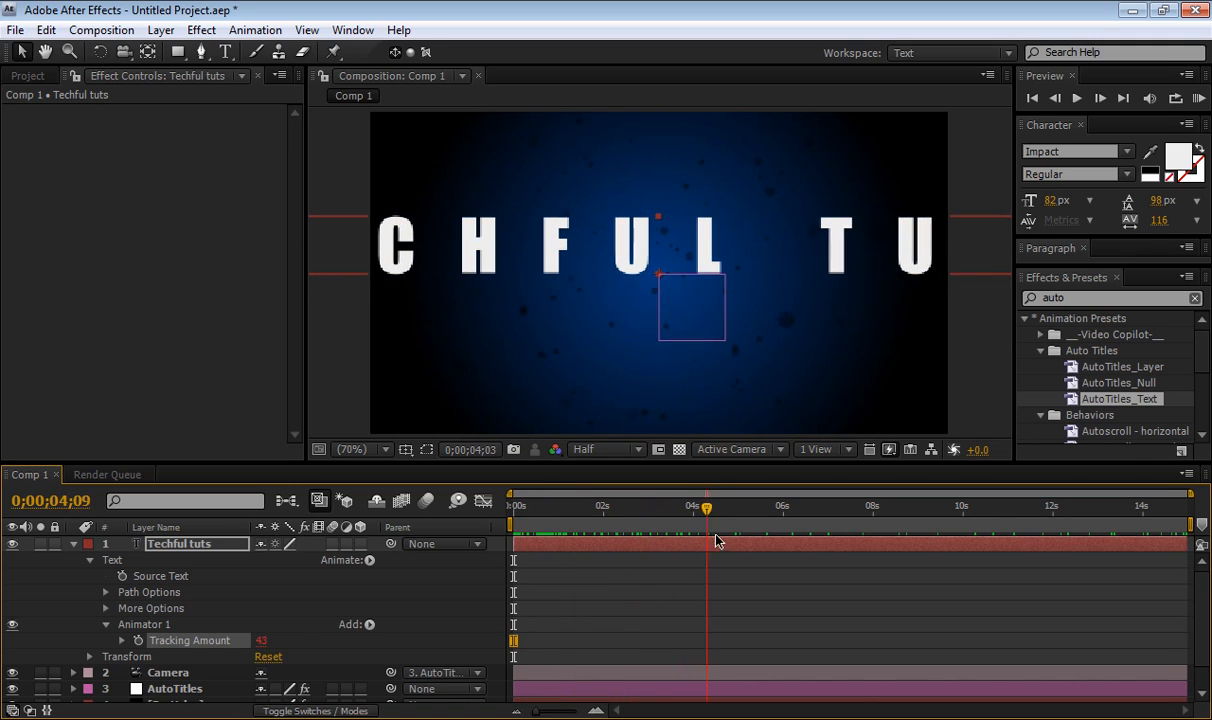
{"action": "left_click_drag", "start_coordinate": [706, 509], "coordinate": [1113, 509]}
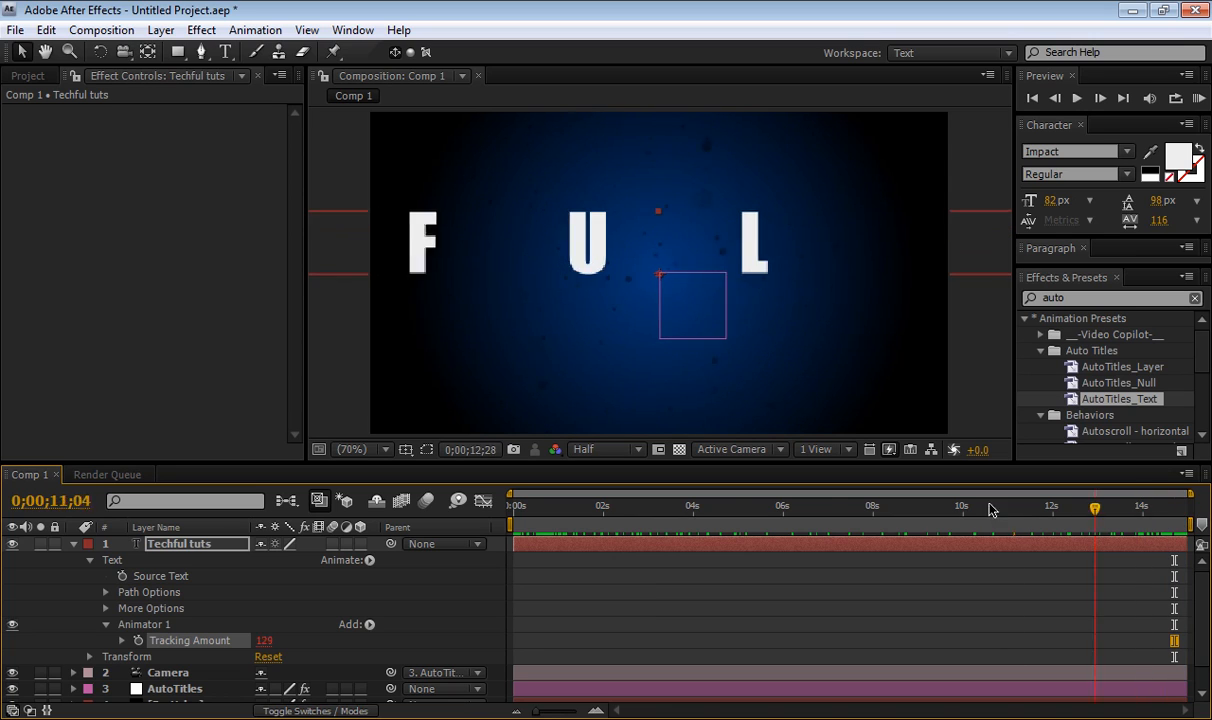
Trim the Techful tuts layer's out point to about 1.5 s and collapse the layer.
{"action": "left_click", "coordinate": [512, 505]}
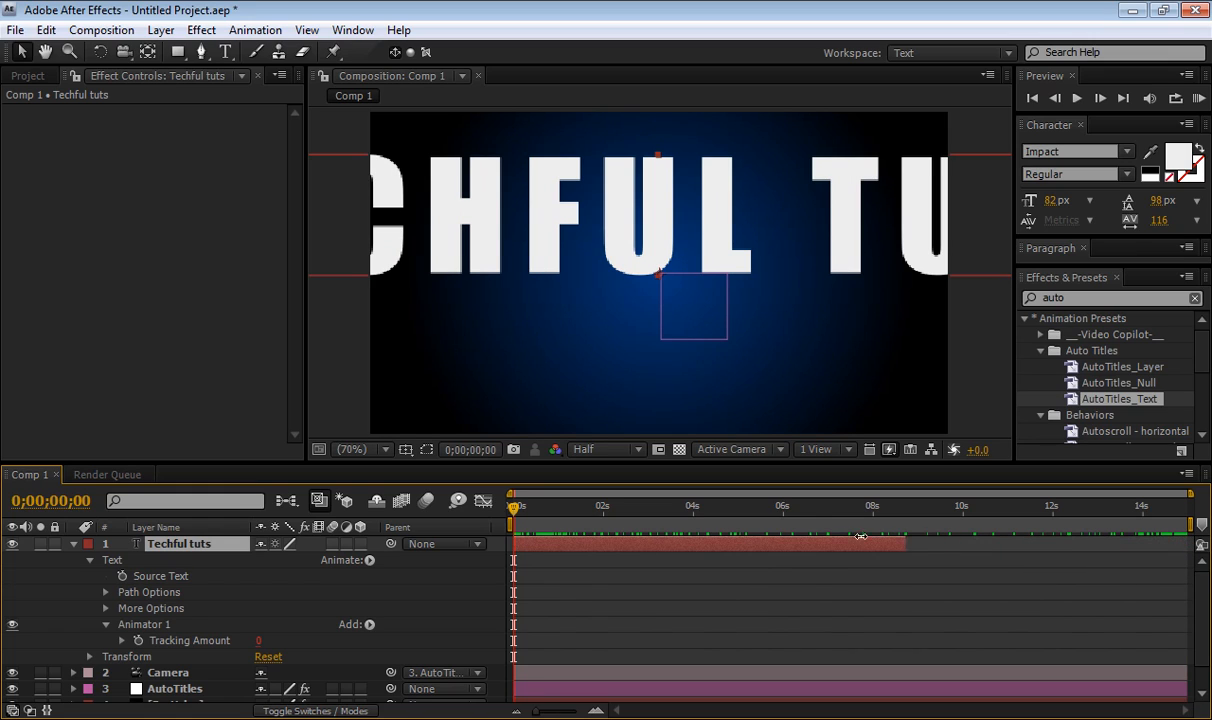
{"action": "left_click_drag", "start_coordinate": [860, 544], "coordinate": [582, 548]}
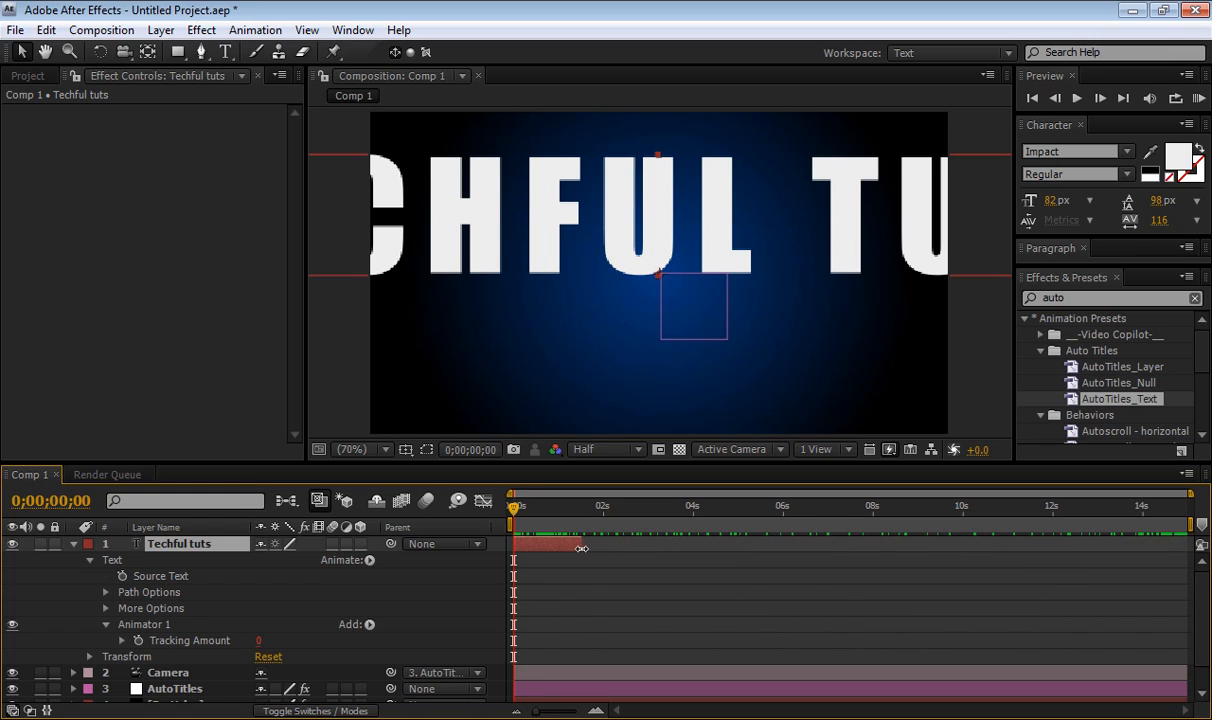
{"action": "left_click_drag", "start_coordinate": [512, 508], "coordinate": [528, 508]}
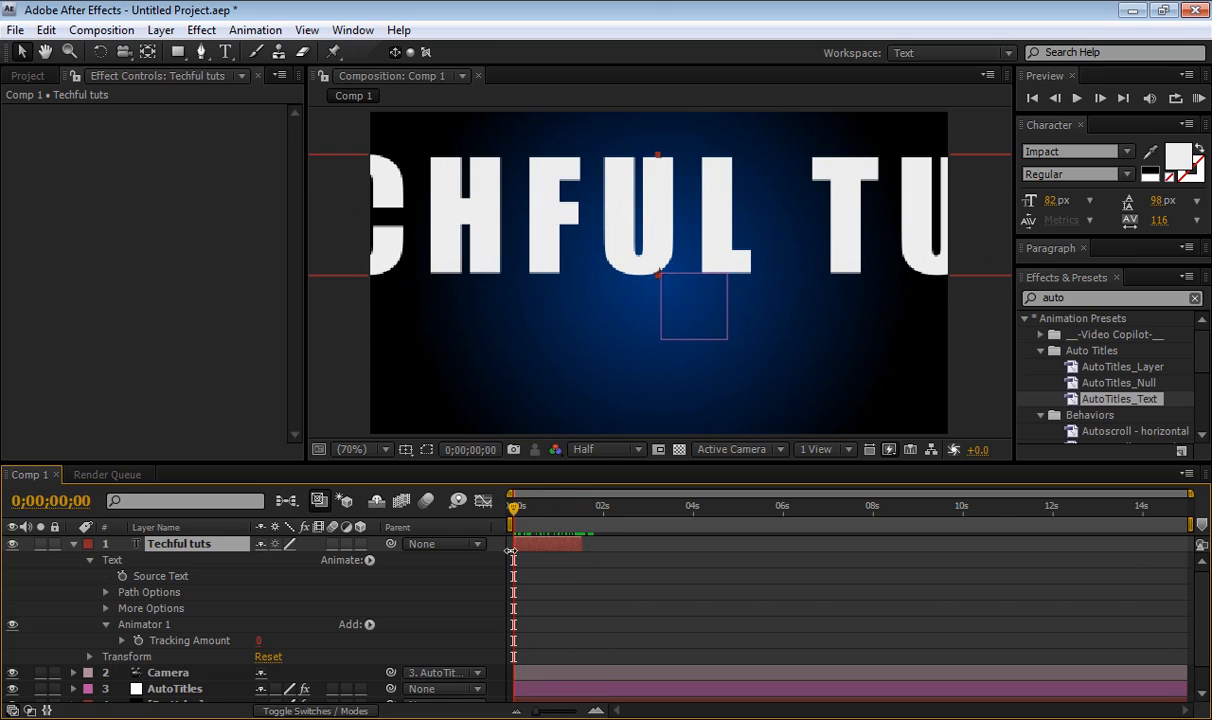
{"action": "left_click", "coordinate": [73, 543]}
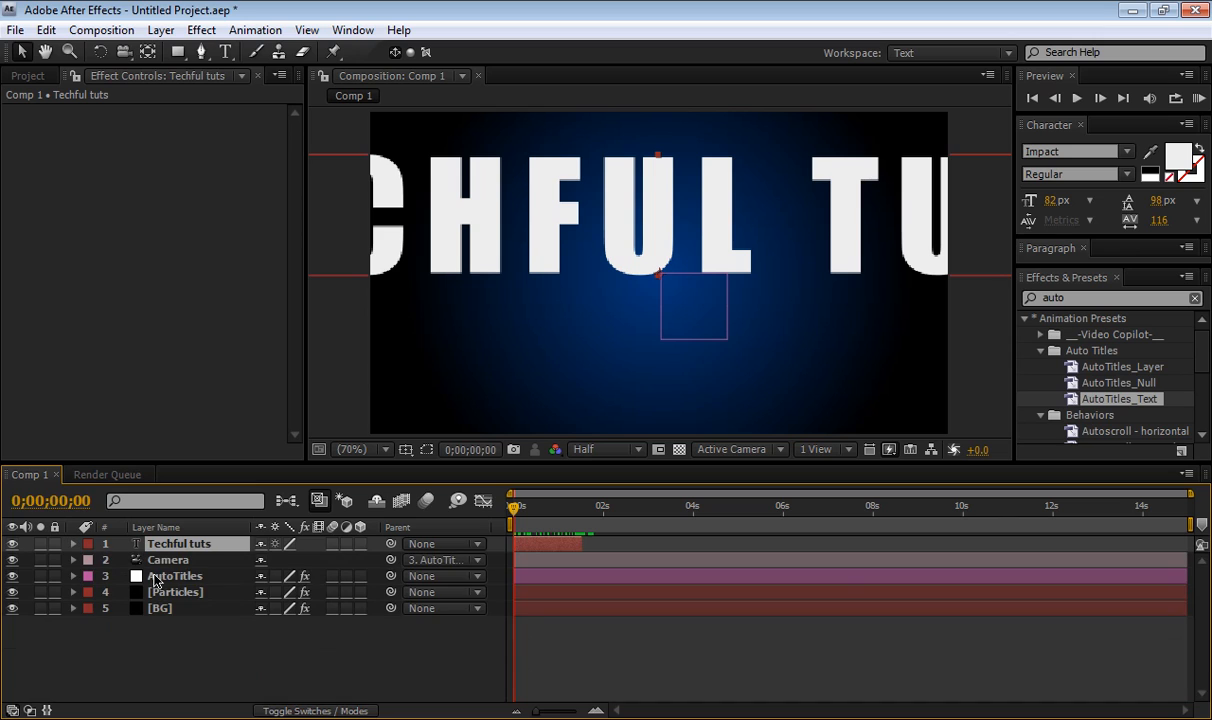
Select the AutoTitles layer to show its effect settings and preview the current scale-in.
{"action": "left_click", "coordinate": [175, 575]}
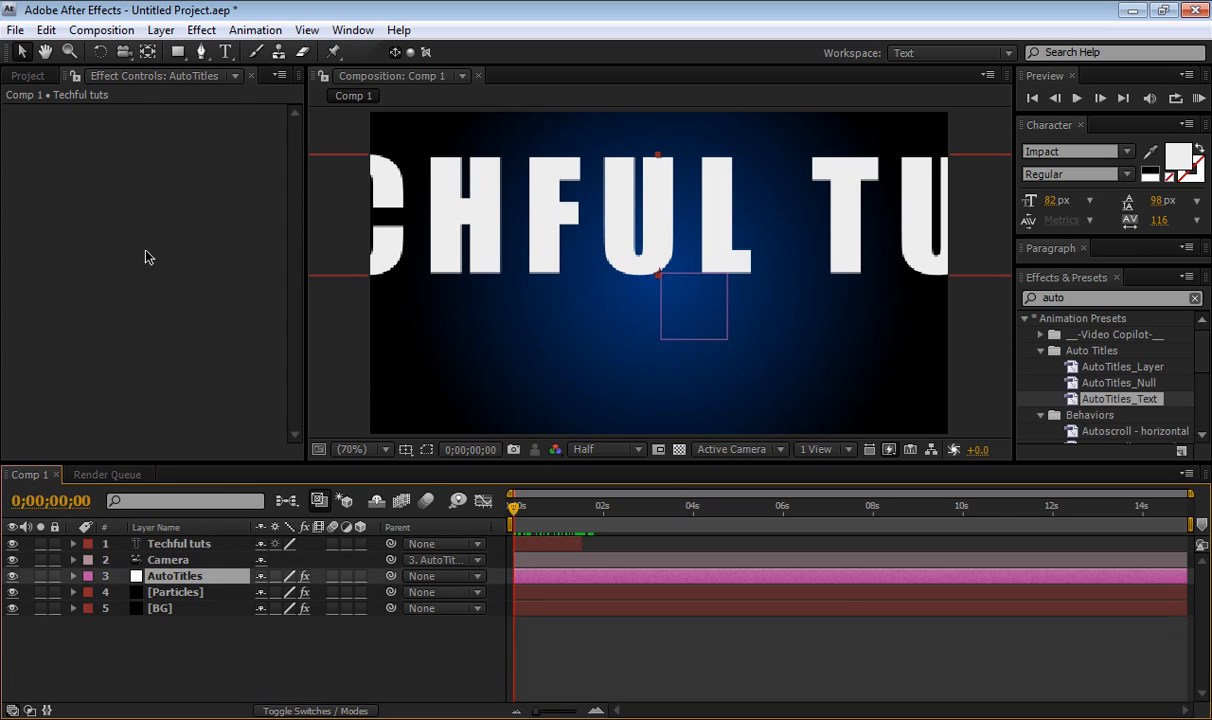
{"action": "left_click", "coordinate": [175, 576]}
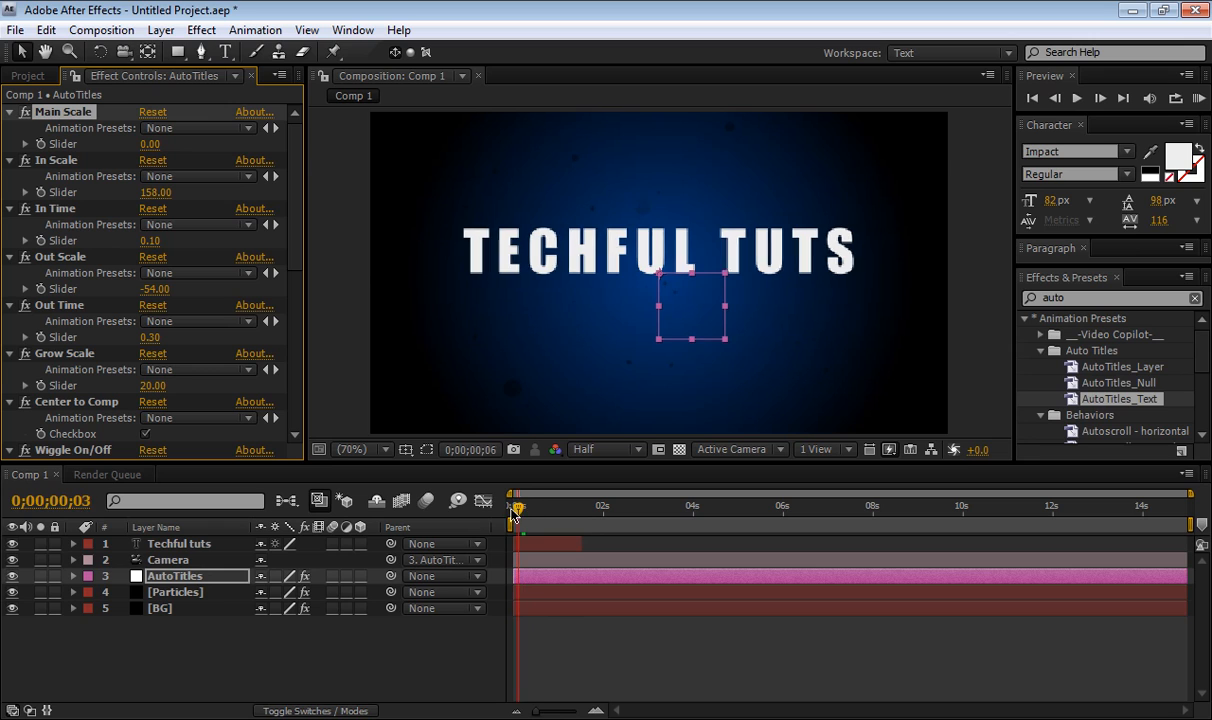
{"action": "left_click_drag", "start_coordinate": [514, 515], "coordinate": [532, 515]}
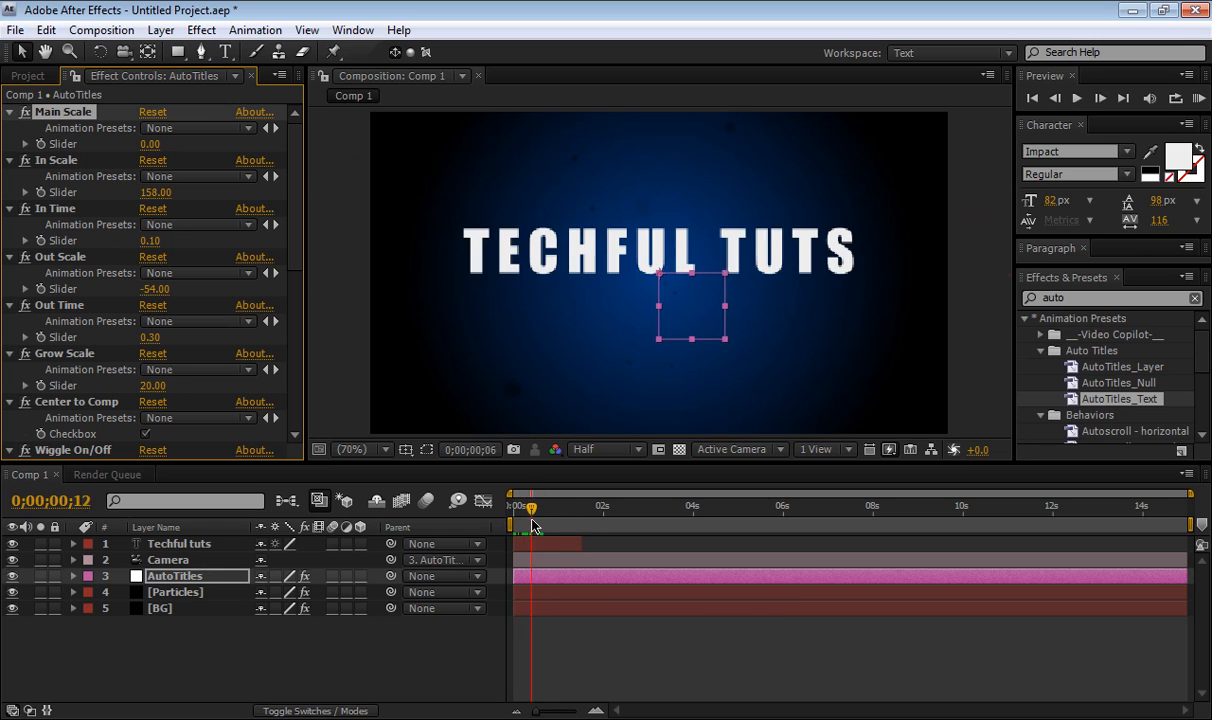
{"action": "left_click_drag", "start_coordinate": [533, 509], "coordinate": [575, 509]}
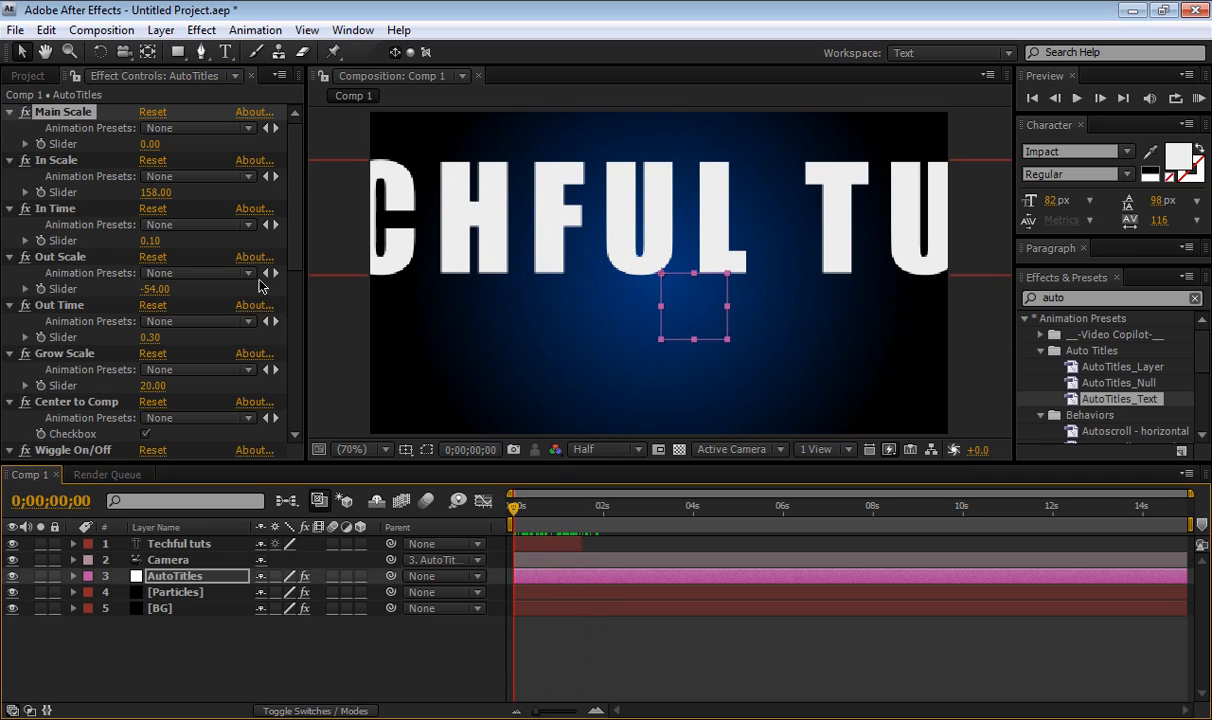
{"action": "mouse_move", "coordinate": [287, 298]}
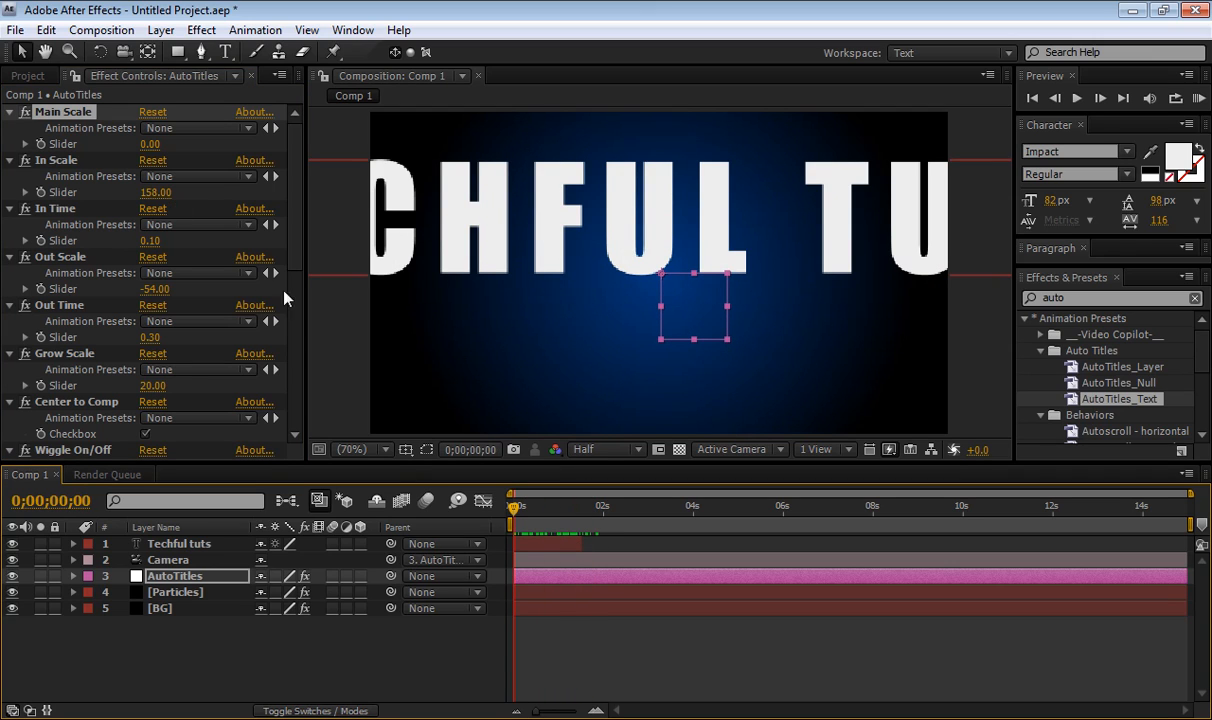
Raise the AutoTitles In Scale from 158 to 823 and preview the stronger scale-in.
{"action": "left_click_drag", "start_coordinate": [155, 192], "coordinate": [175, 192]}
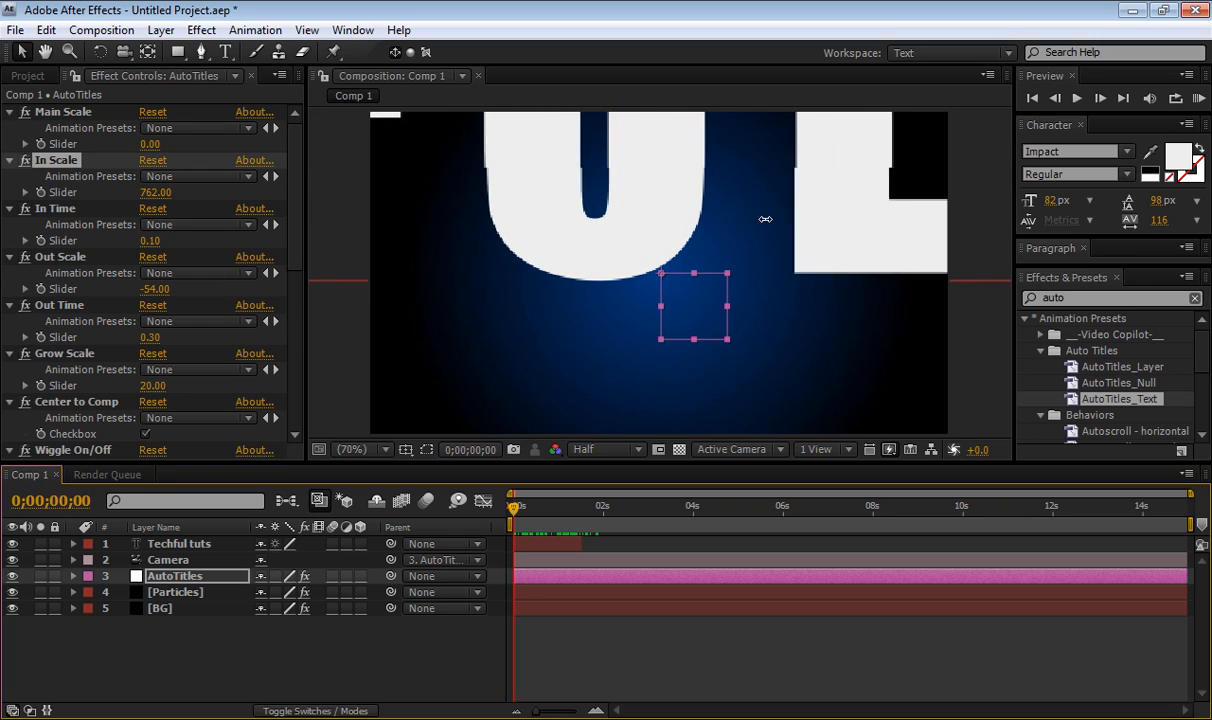
{"action": "left_click_drag", "start_coordinate": [155, 192], "coordinate": [191, 192]}
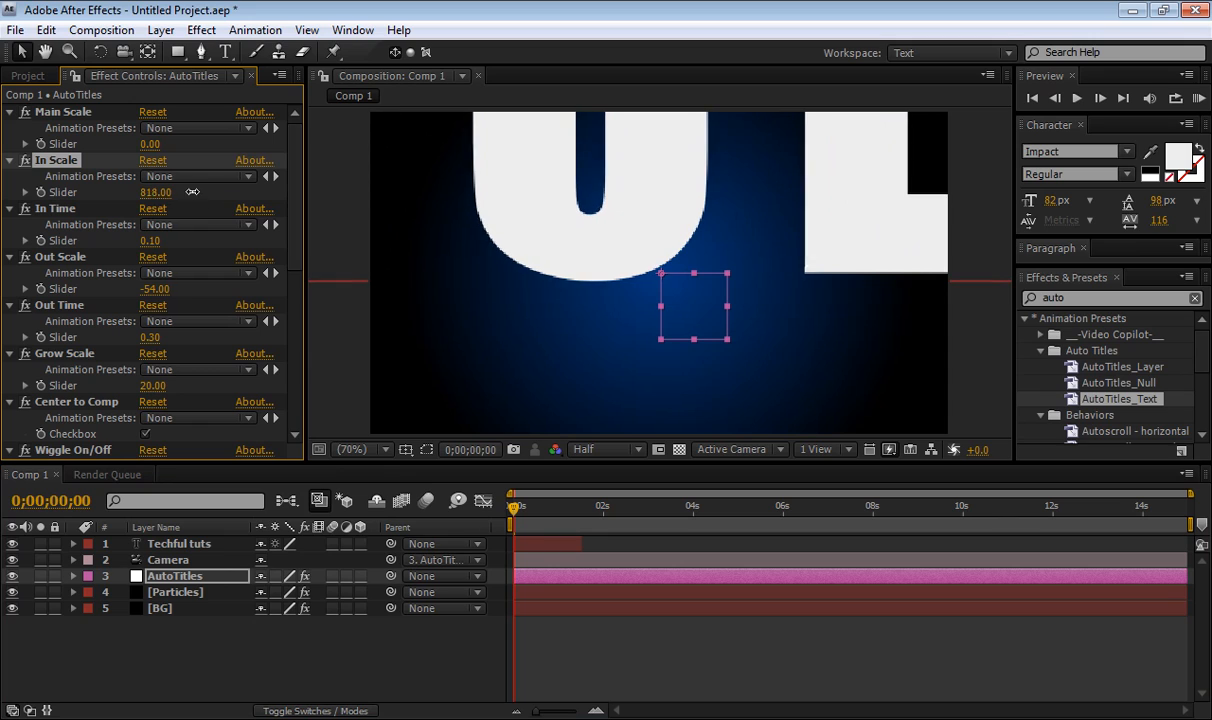
{"action": "left_click_drag", "start_coordinate": [165, 192], "coordinate": [180, 192]}
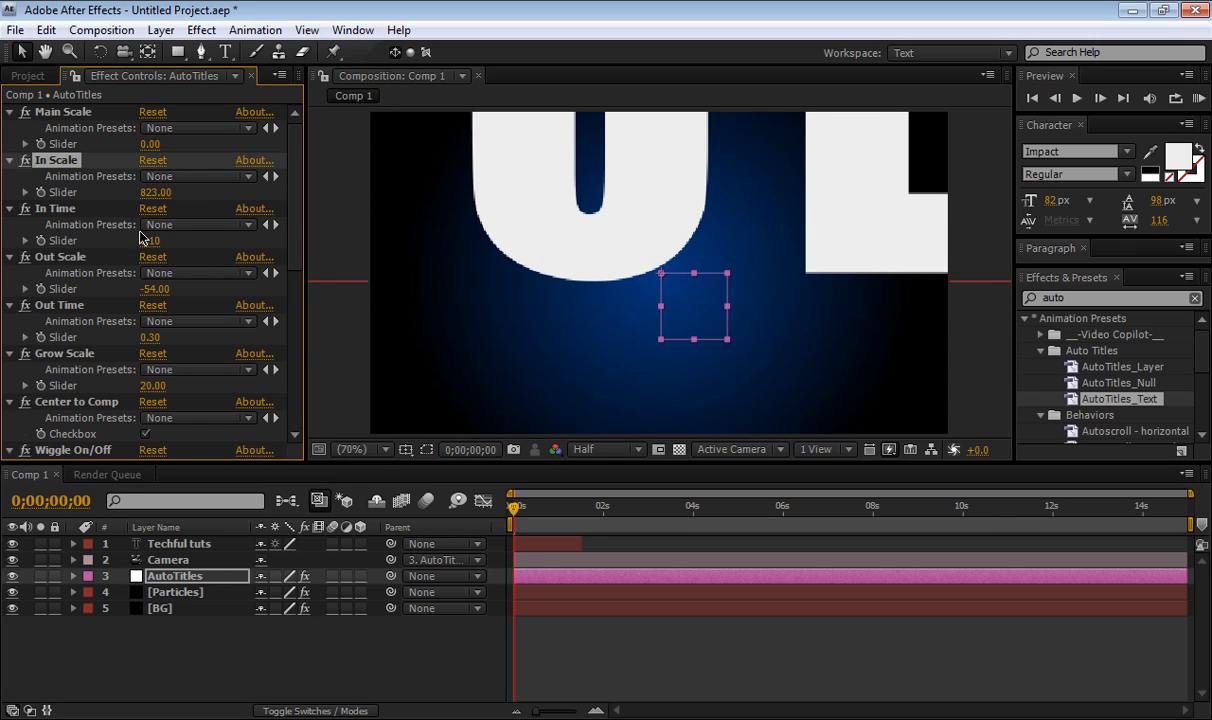
{"action": "left_click_drag", "start_coordinate": [513, 505], "coordinate": [527, 505]}
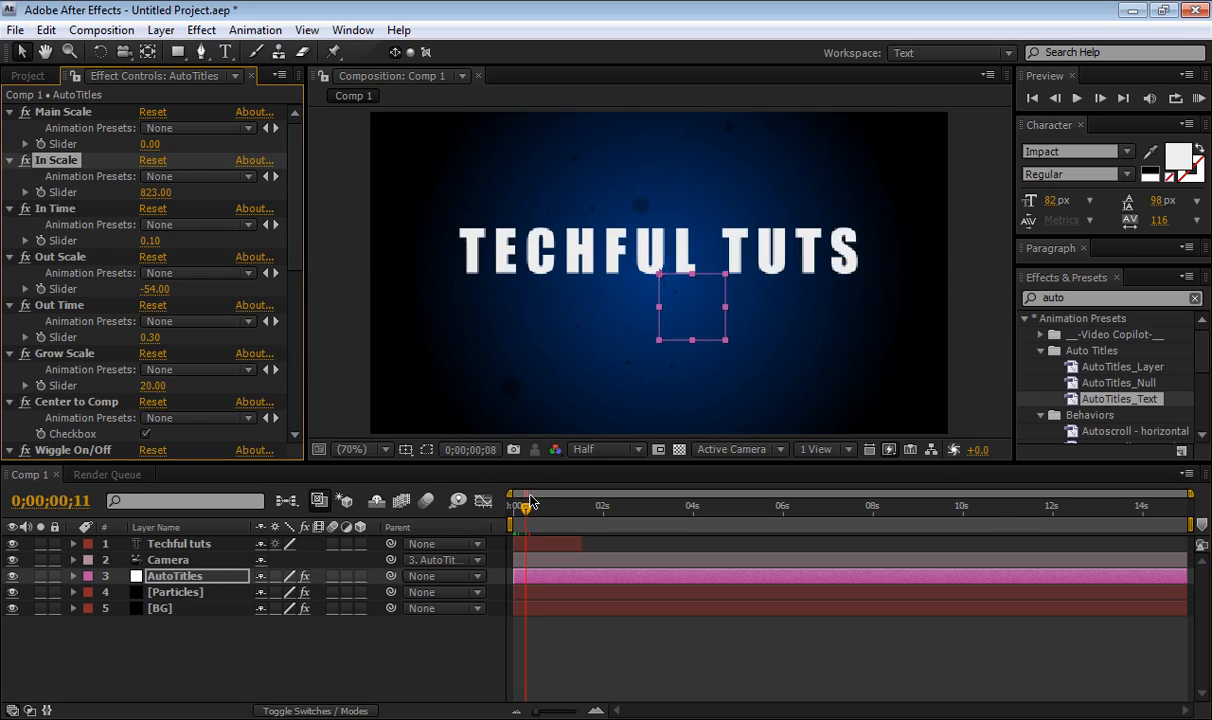
{"action": "left_click_drag", "start_coordinate": [525, 508], "coordinate": [550, 508]}
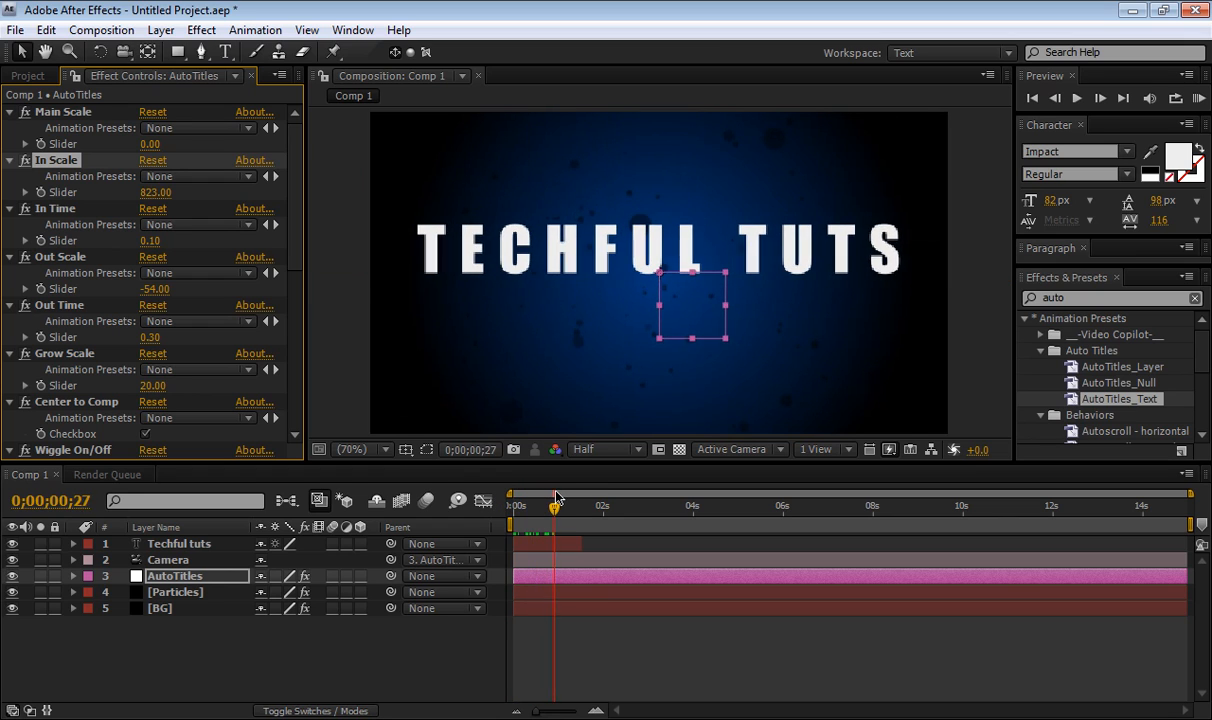
{"action": "left_click_drag", "start_coordinate": [550, 506], "coordinate": [520, 506]}
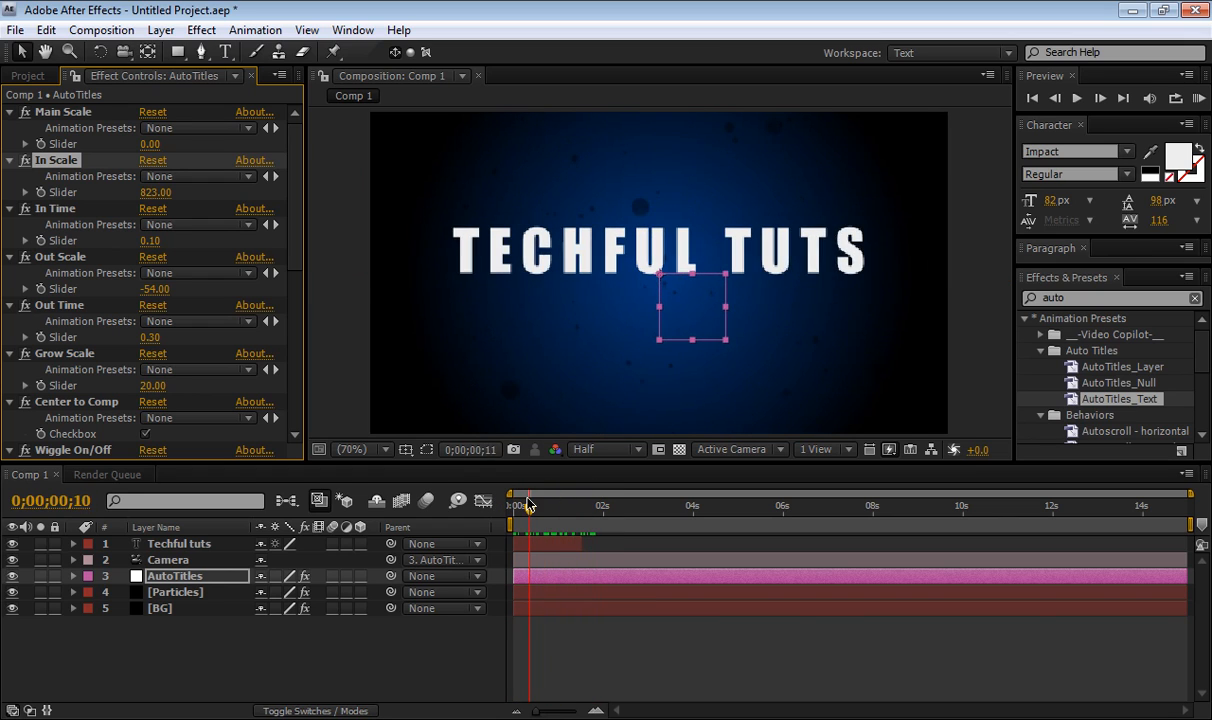